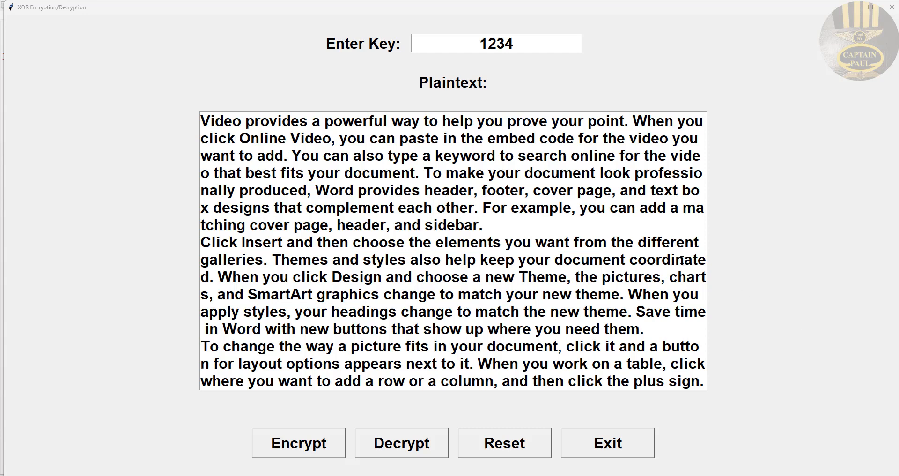
pyautogui.moveTo(526, 36)
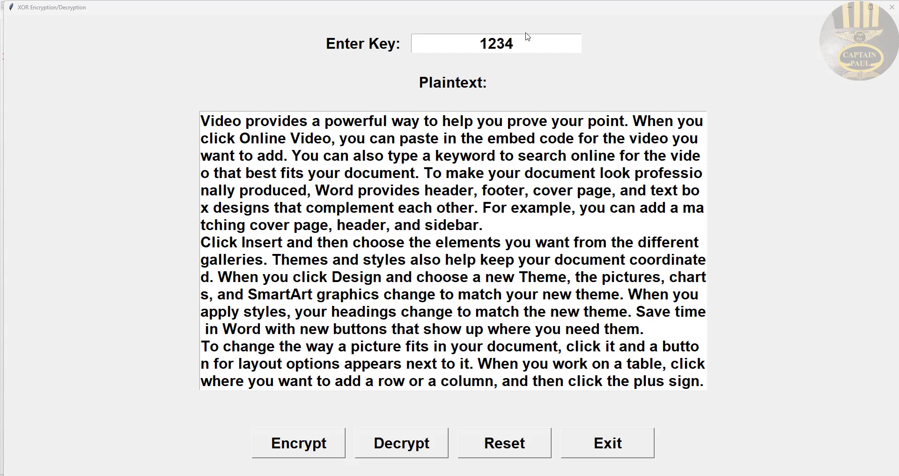
pyautogui.click(513, 44)
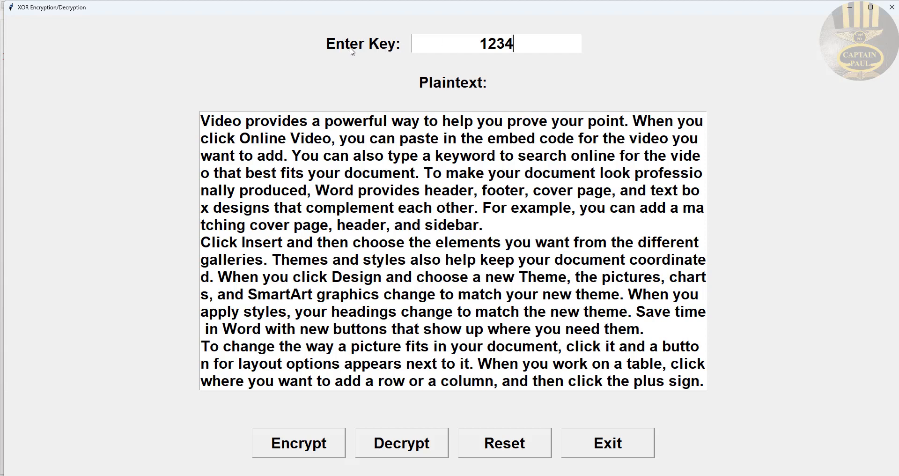
pyautogui.moveTo(408, 72)
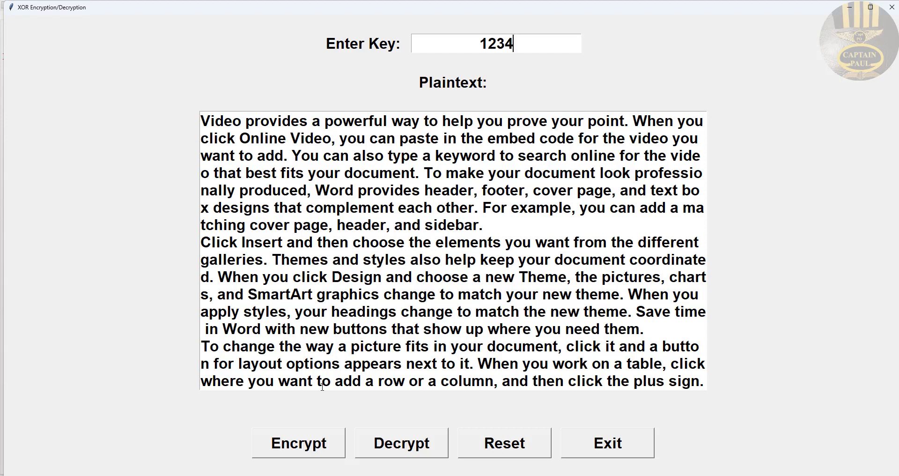
pyautogui.click(297, 443)
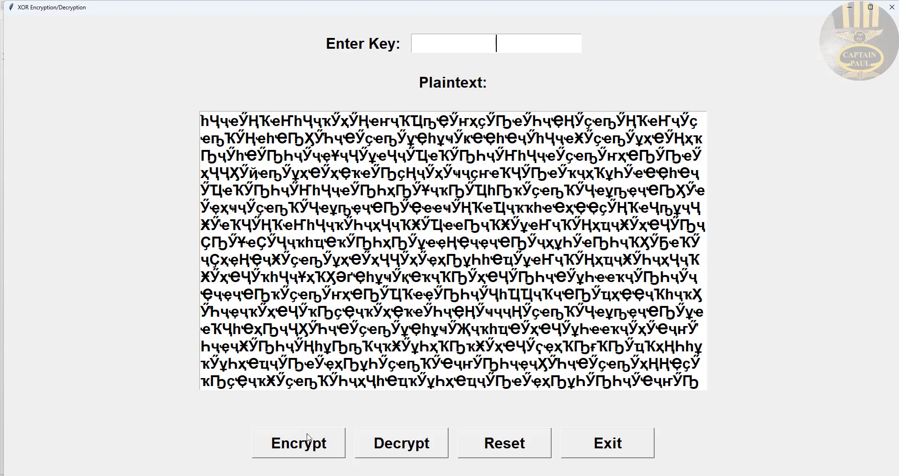
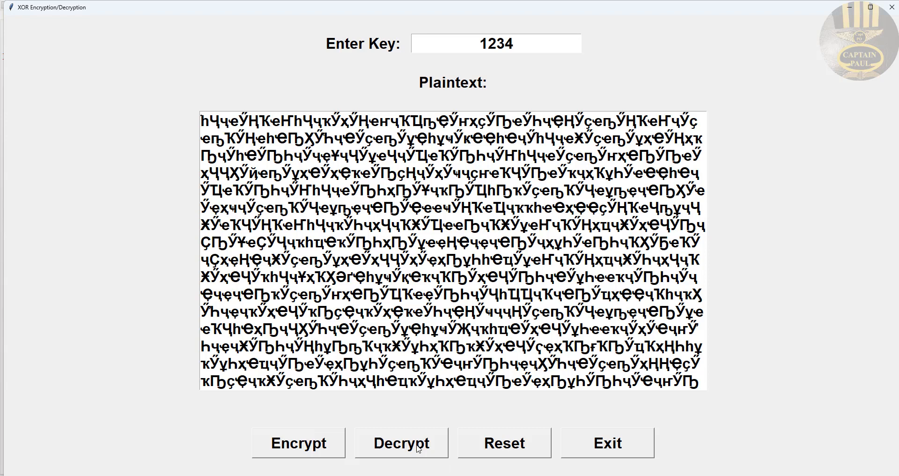
pyautogui.click(400, 443)
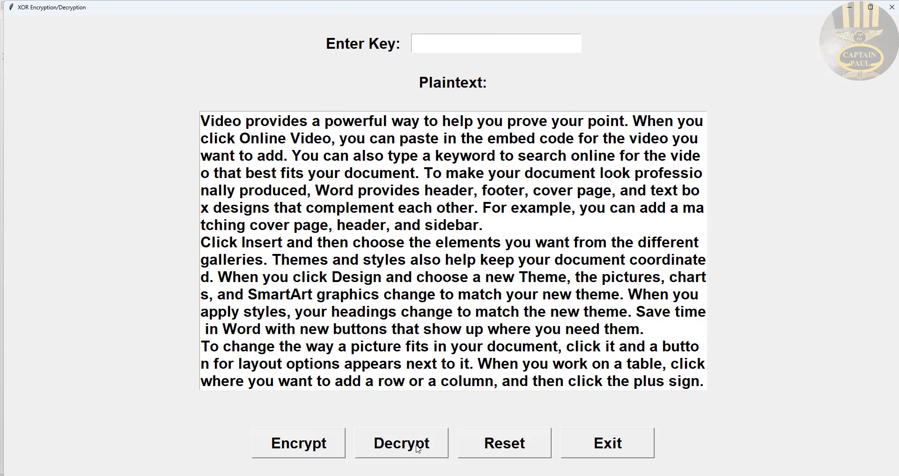
pyautogui.click(503, 443)
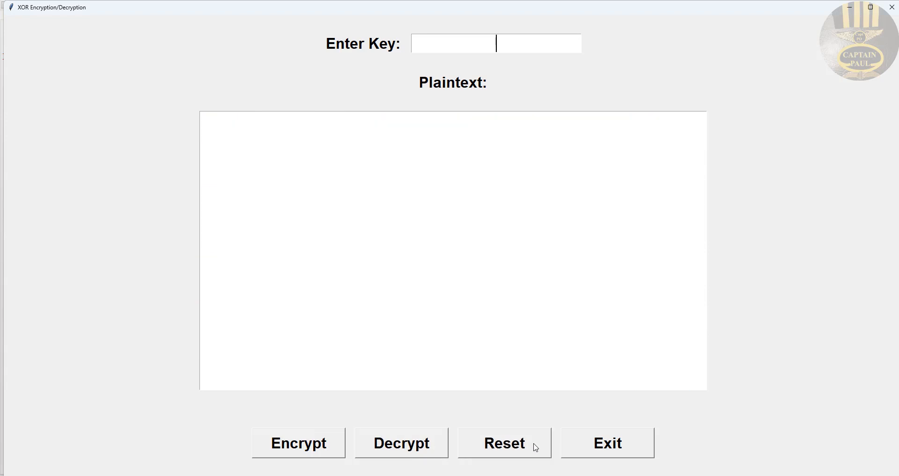
pyautogui.moveTo(547, 111)
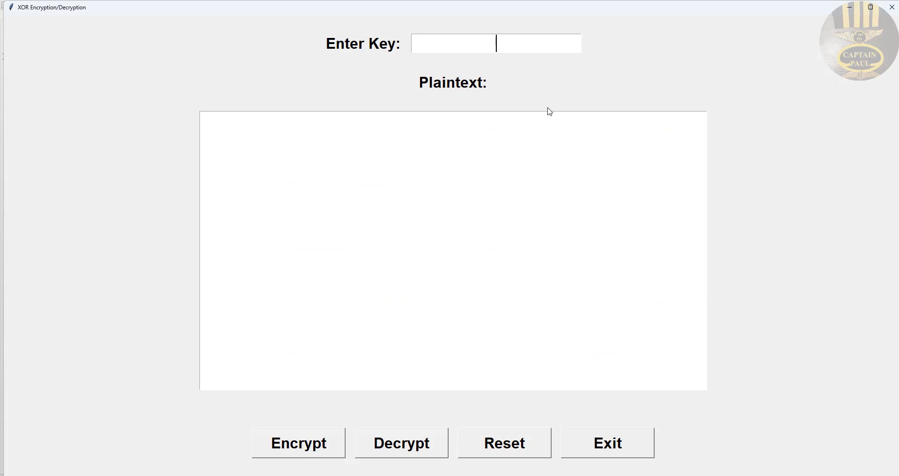
pyautogui.write('90')
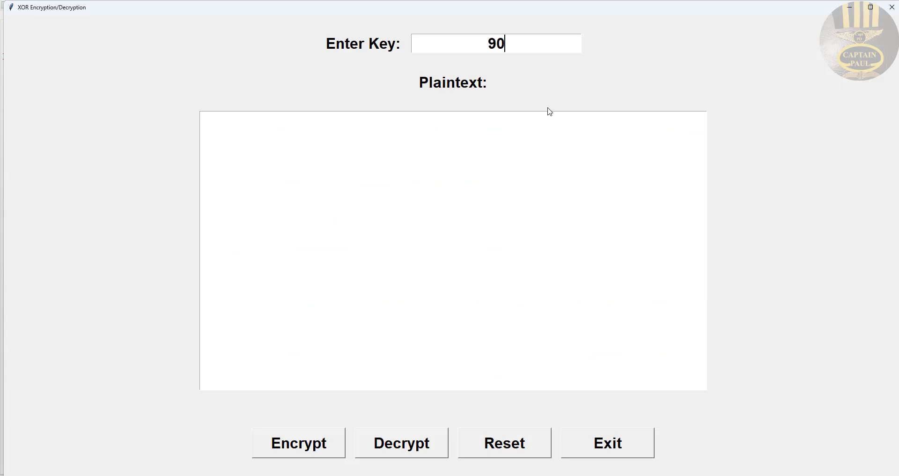
pyautogui.write('00')
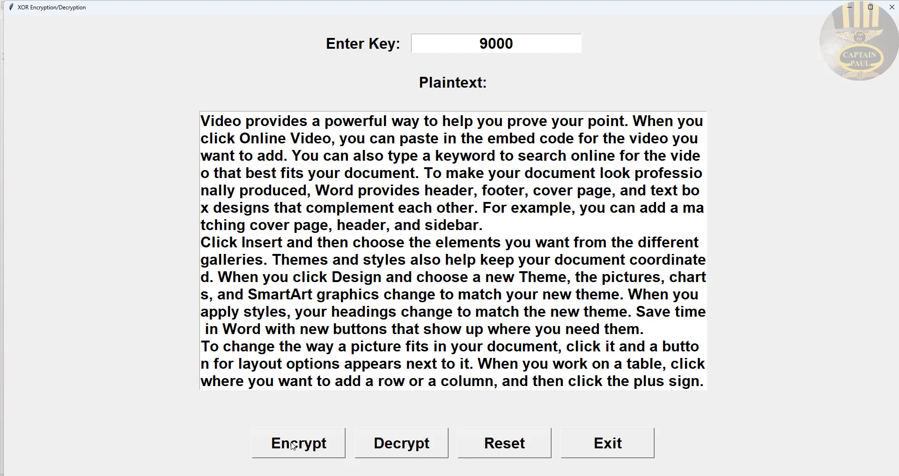
pyautogui.click(298, 442)
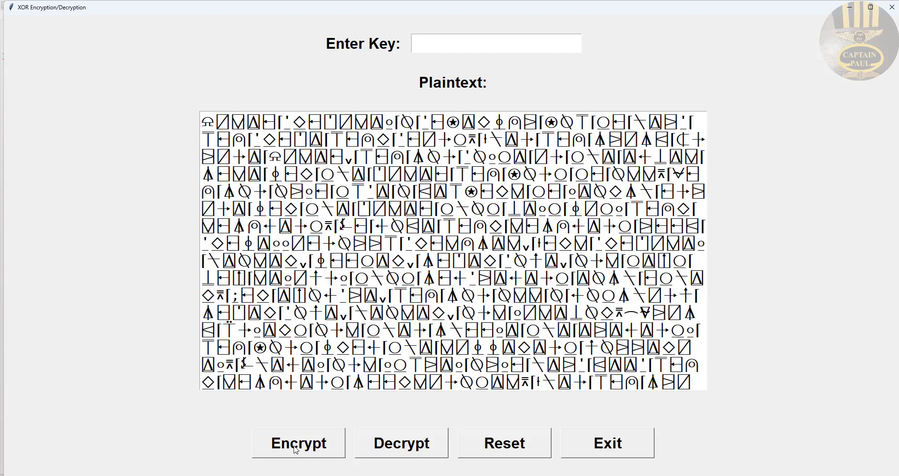
pyautogui.moveTo(507, 50)
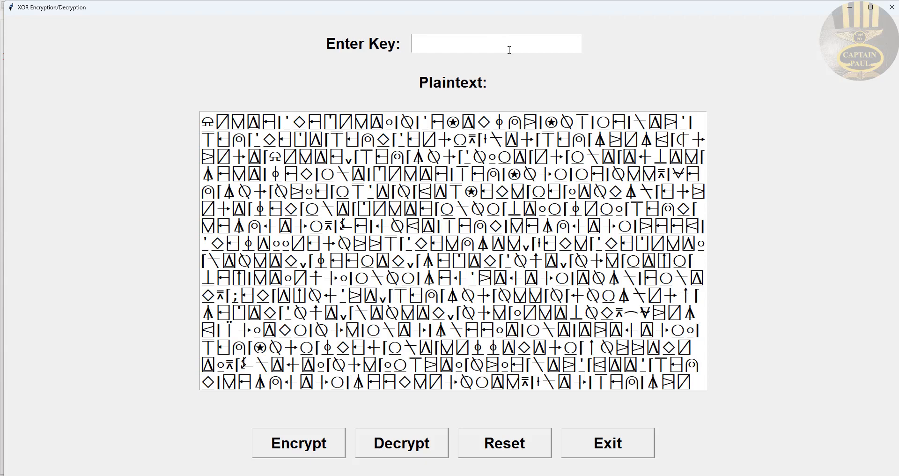
# - Decrypt with key 9000, then exit the application and confirm Yes
pyautogui.write('9000')
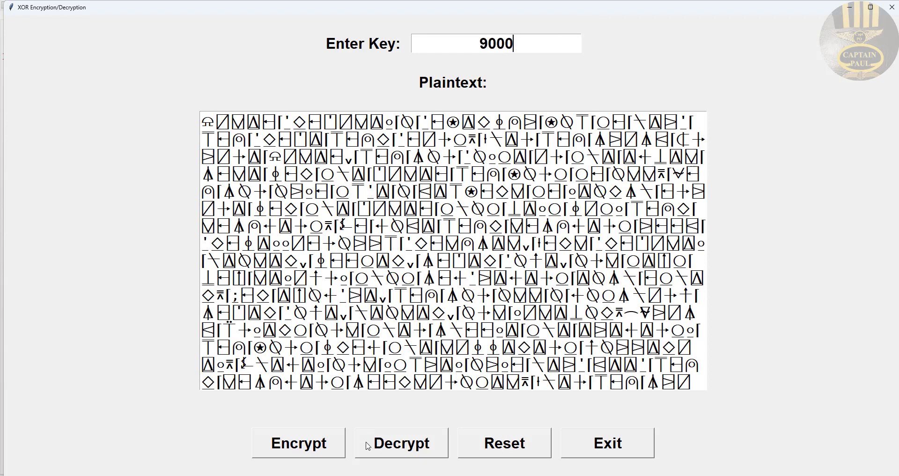
pyautogui.click(402, 443)
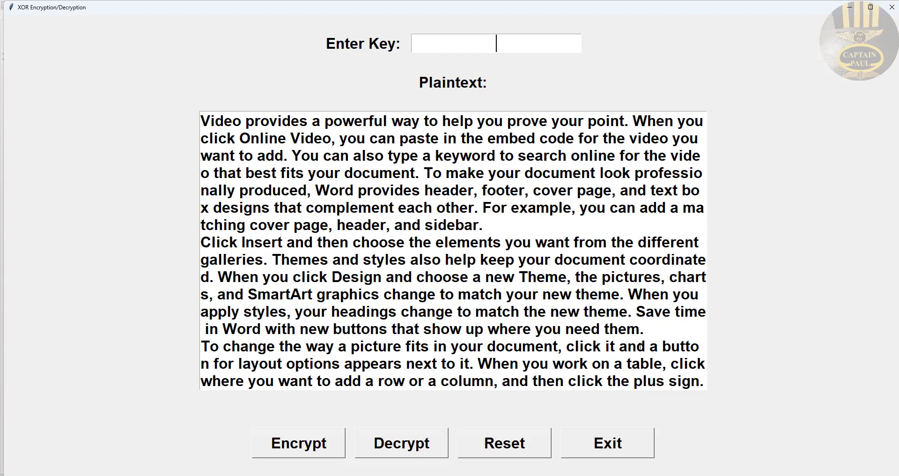
pyautogui.click(606, 443)
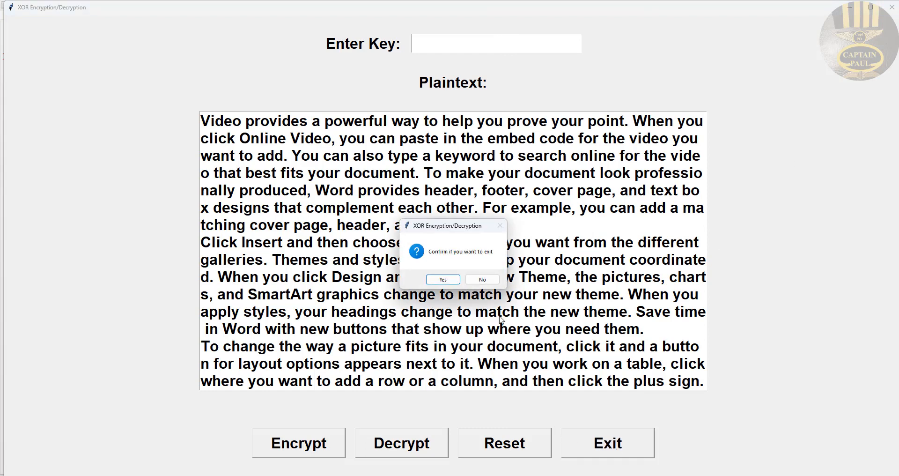
pyautogui.click(442, 279)
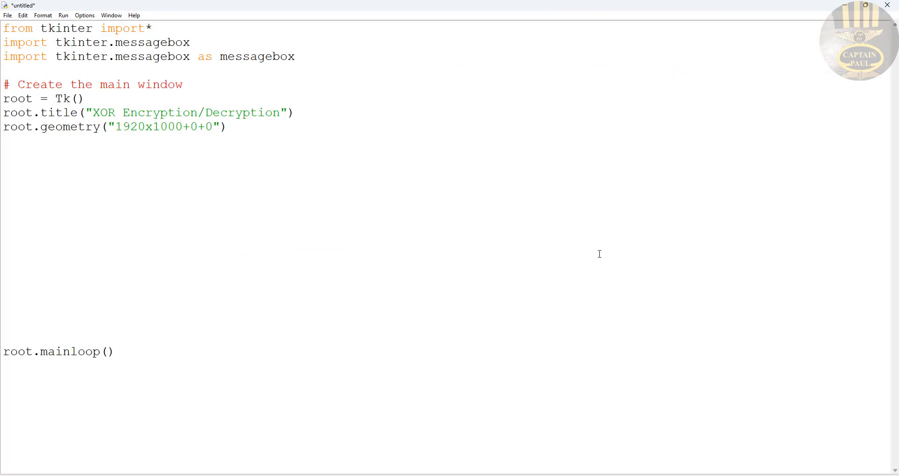
pyautogui.moveTo(85, 52)
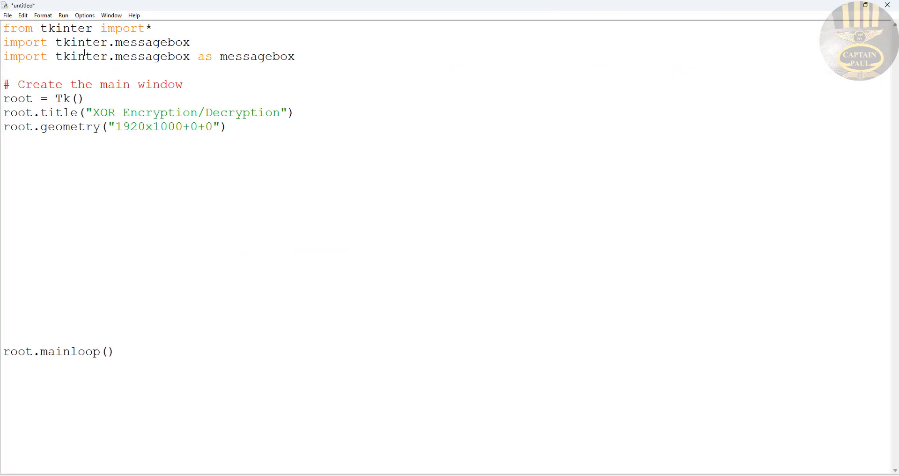
# - Below the window setup, start the definition def encrpty_decrpty():
pyautogui.moveTo(4, 42); pyautogui.dragTo(295, 56)
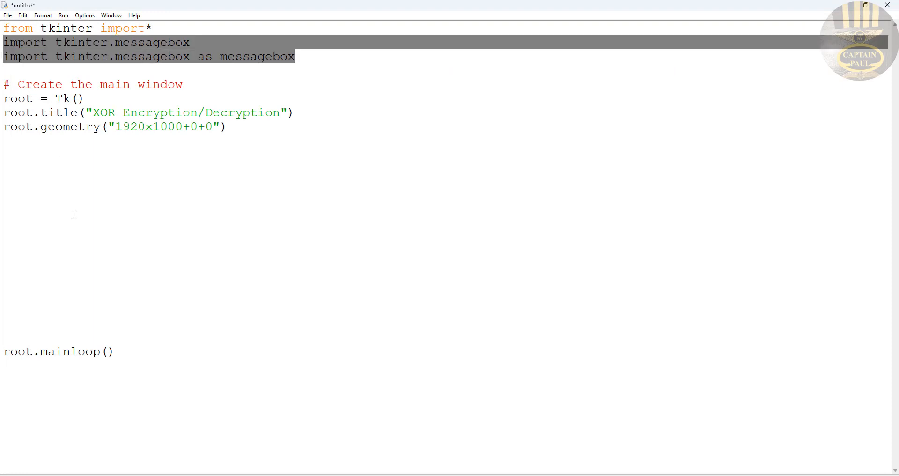
pyautogui.click(2, 141)
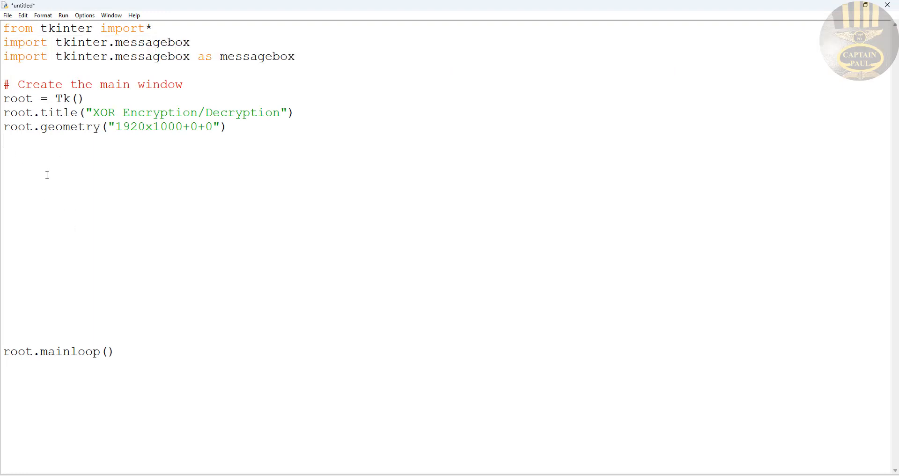
pyautogui.press('Return')
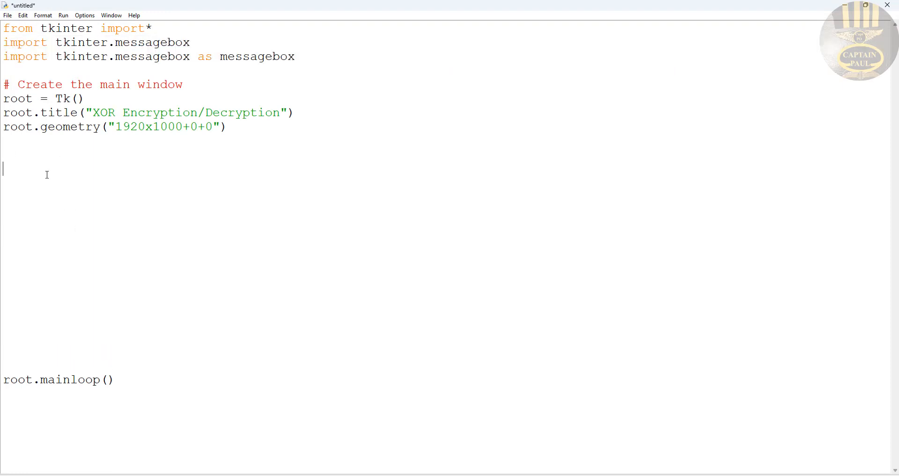
pyautogui.write('def')
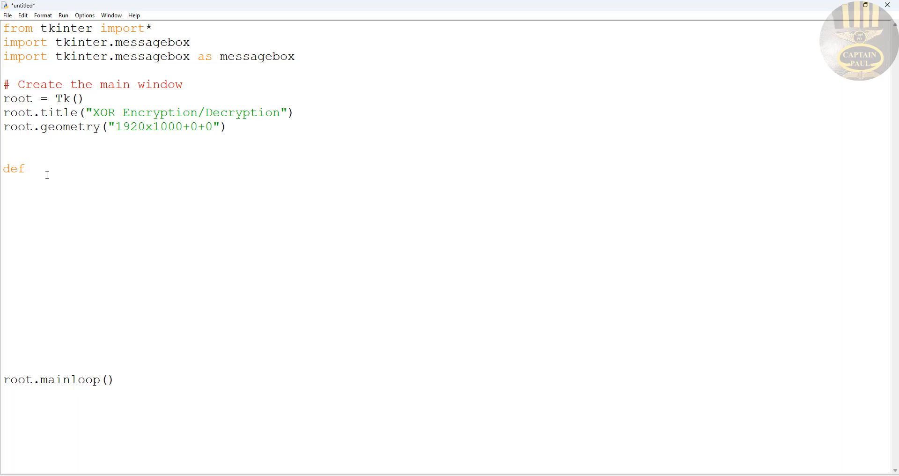
pyautogui.write('en')
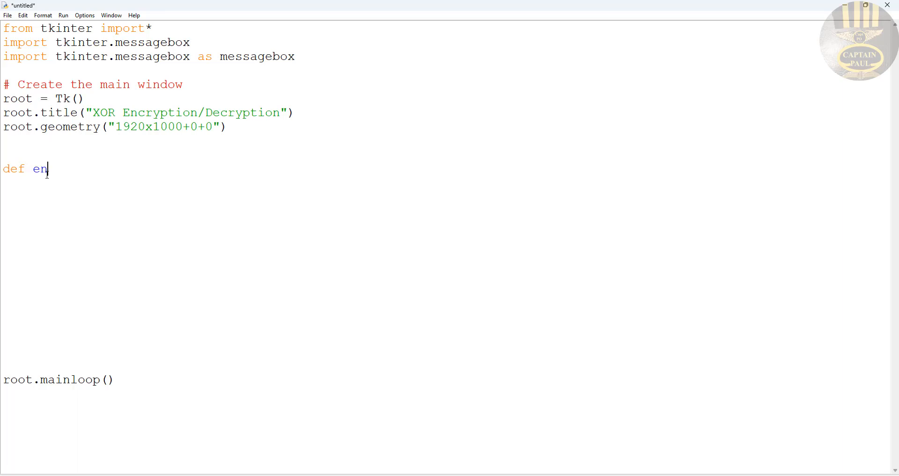
pyautogui.write('crp')
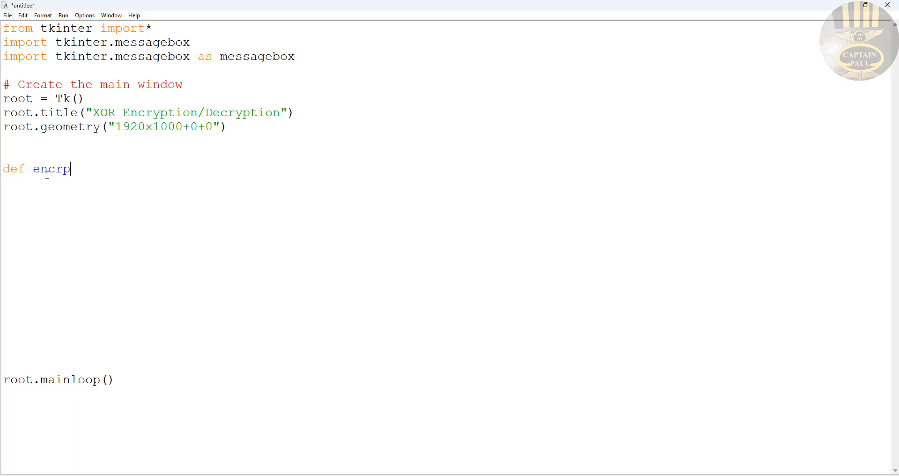
pyautogui.write('ty')
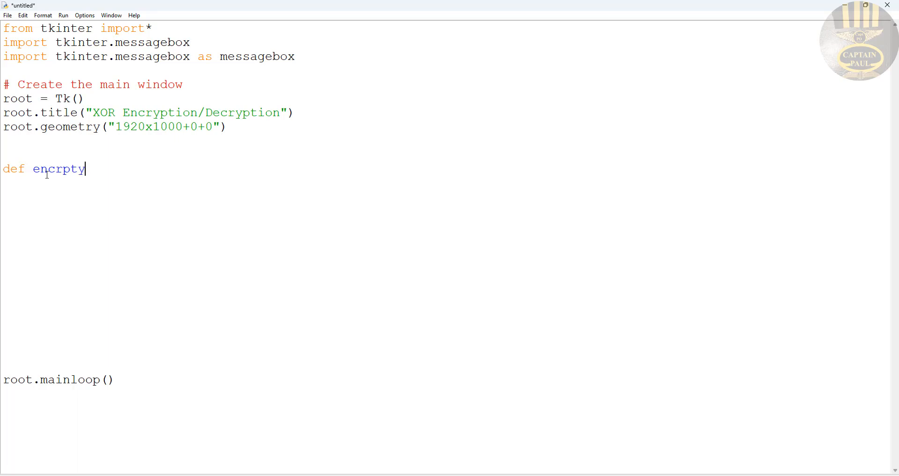
pyautogui.write('_d')
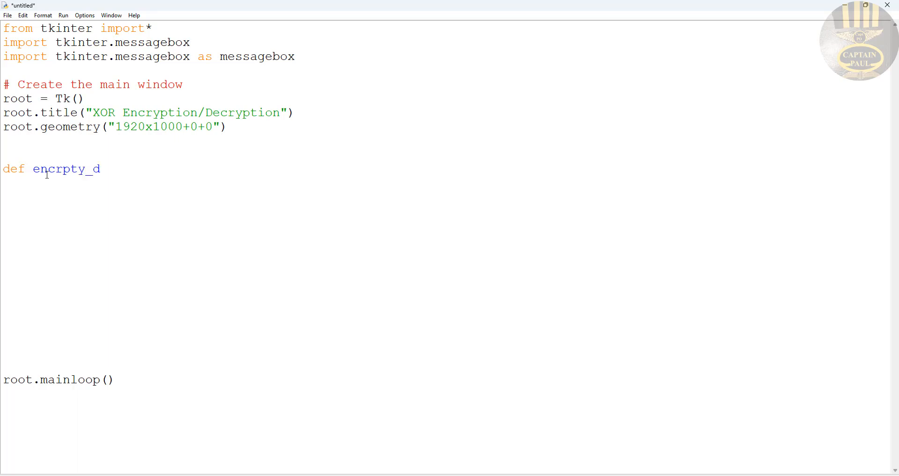
pyautogui.write('ecrpty():')
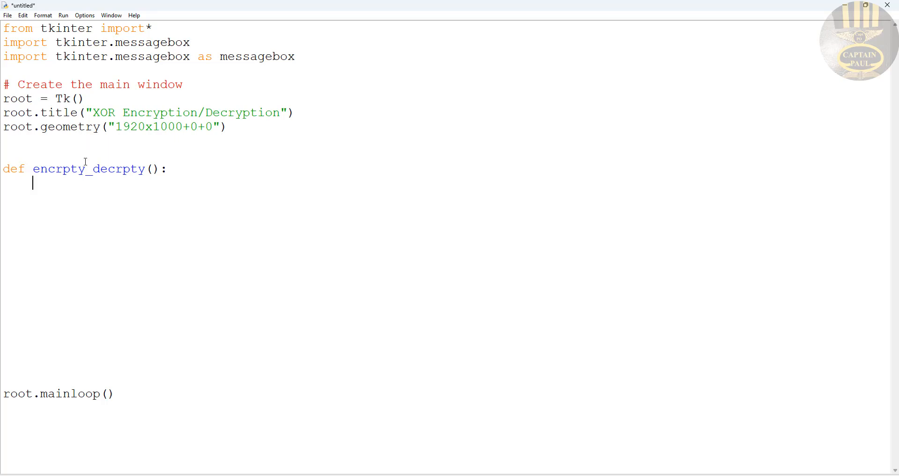
# - Write encrpted = ''.join(chr(ord(x) as the start of the XOR expression
pyautogui.doubleClick(57, 169)
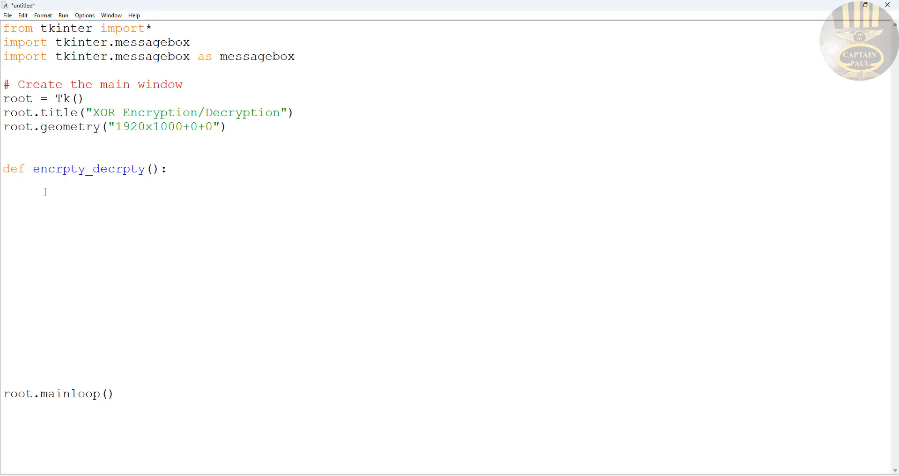
pyautogui.moveTo(48, 187)
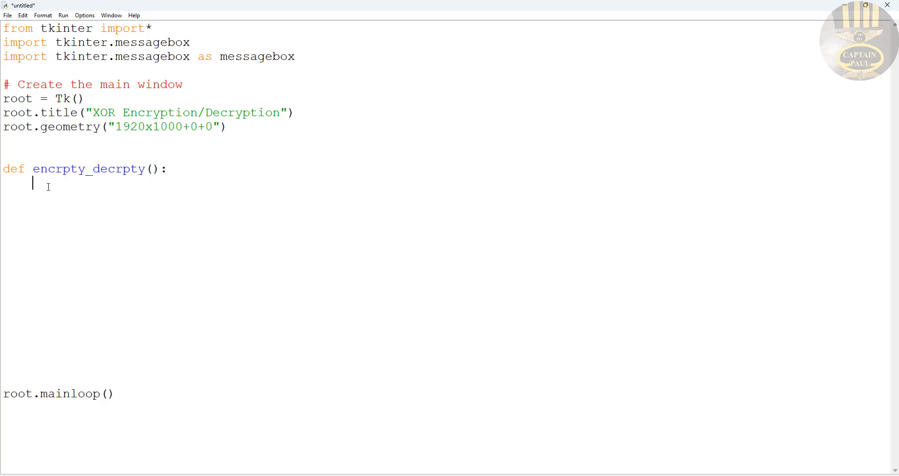
pyautogui.write('encrpty')
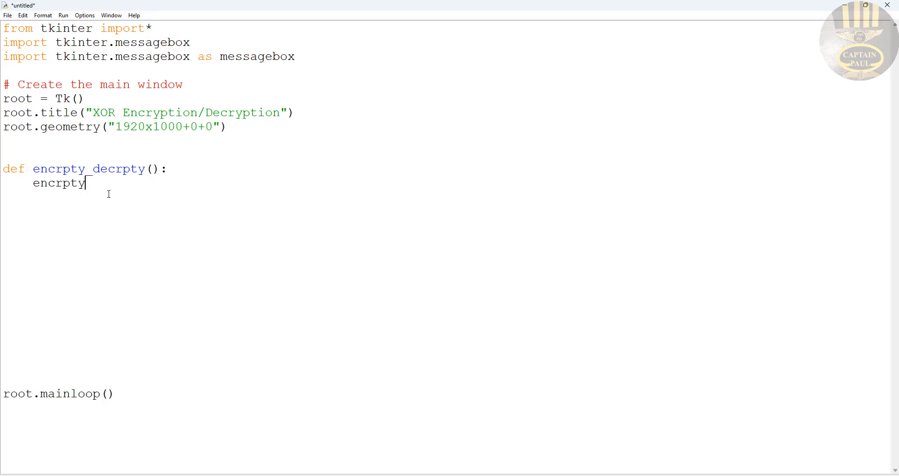
pyautogui.moveTo(140, 221)
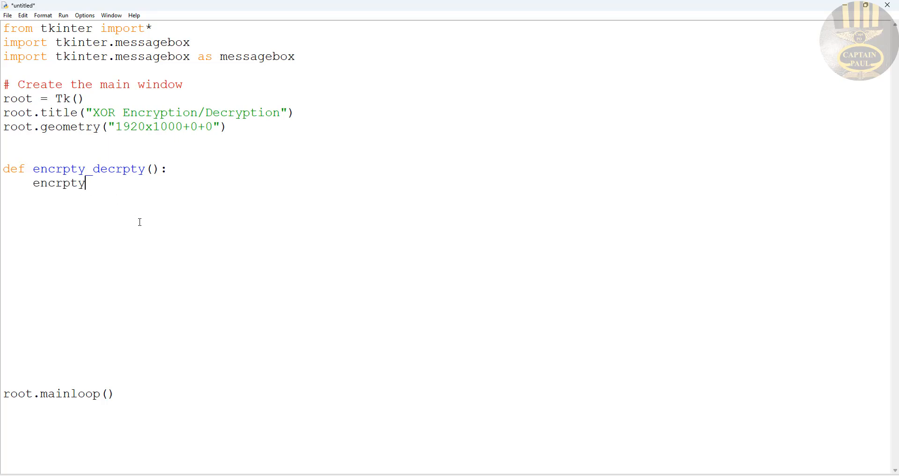
pyautogui.write('ed')
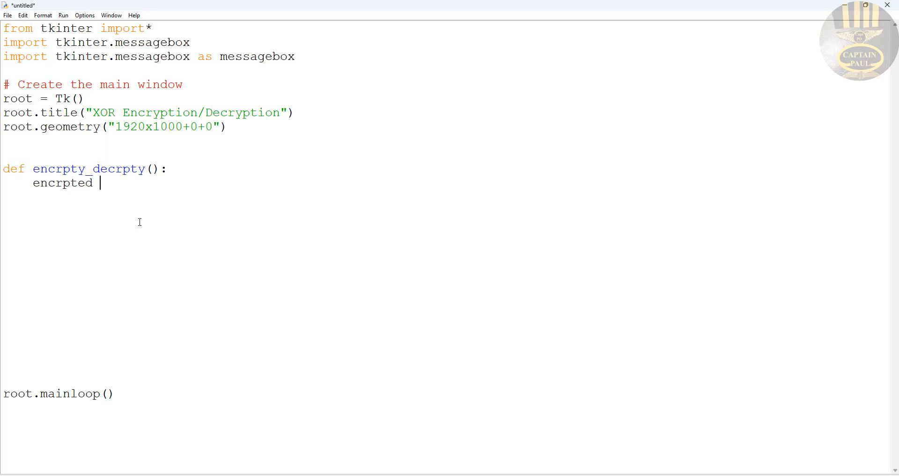
pyautogui.write('=')
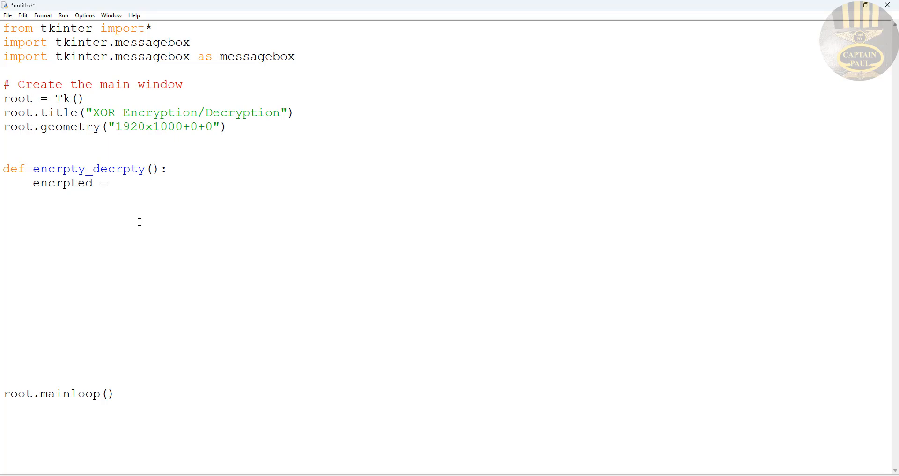
pyautogui.click(114, 182)
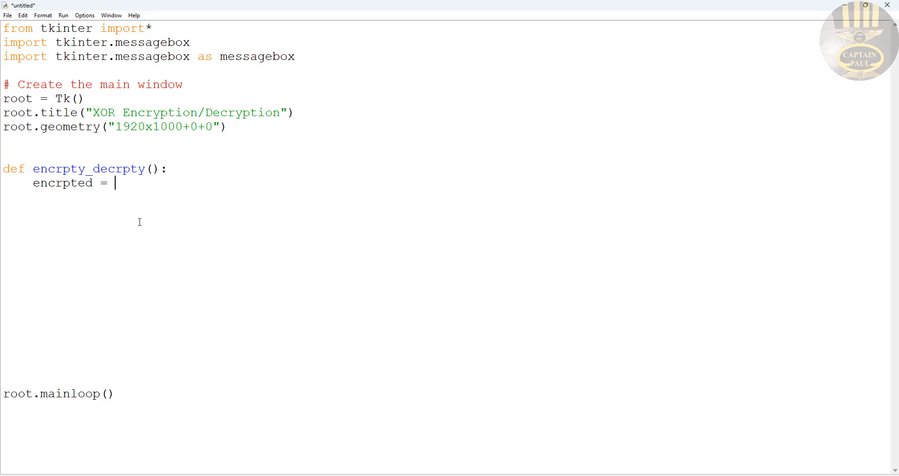
pyautogui.write("''")
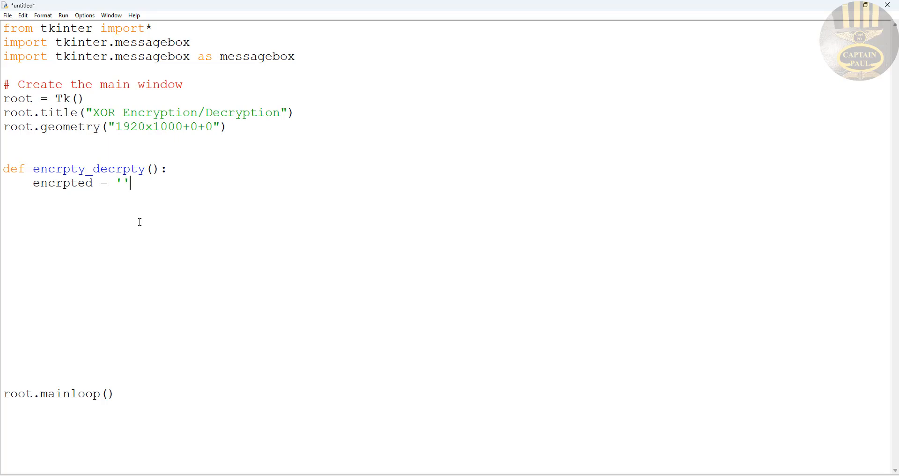
pyautogui.write('.jo')
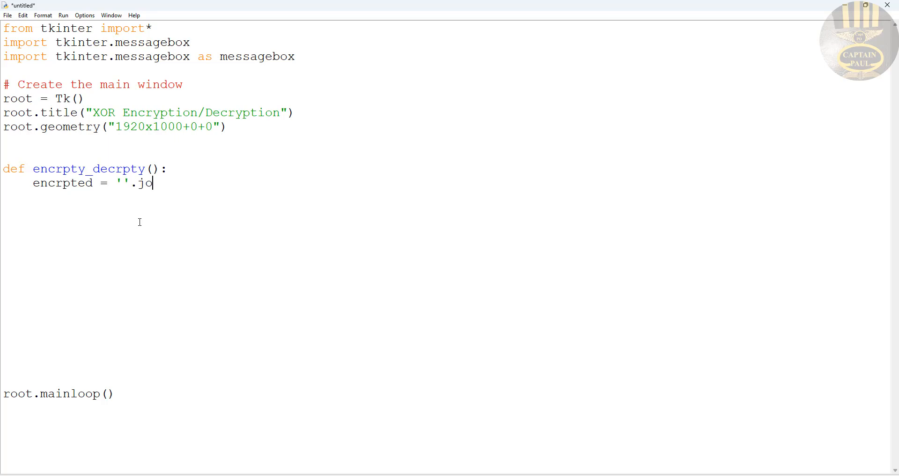
pyautogui.write('in')
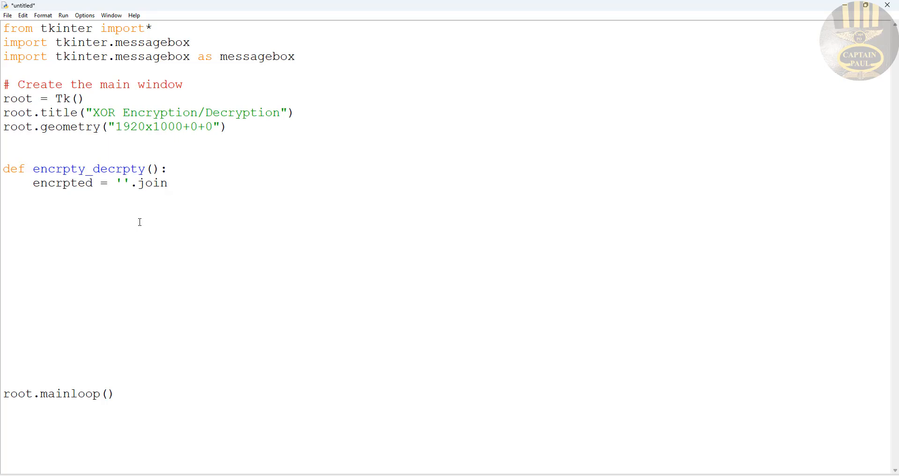
pyautogui.write('(chr')
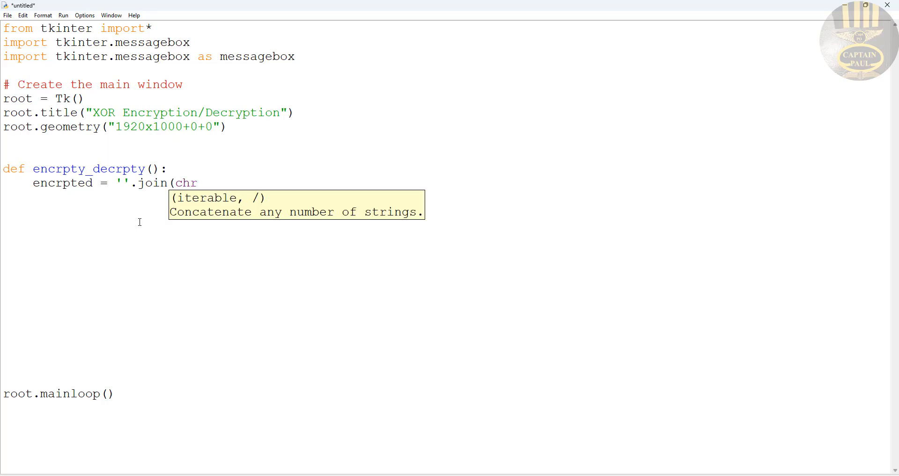
pyautogui.write('(')
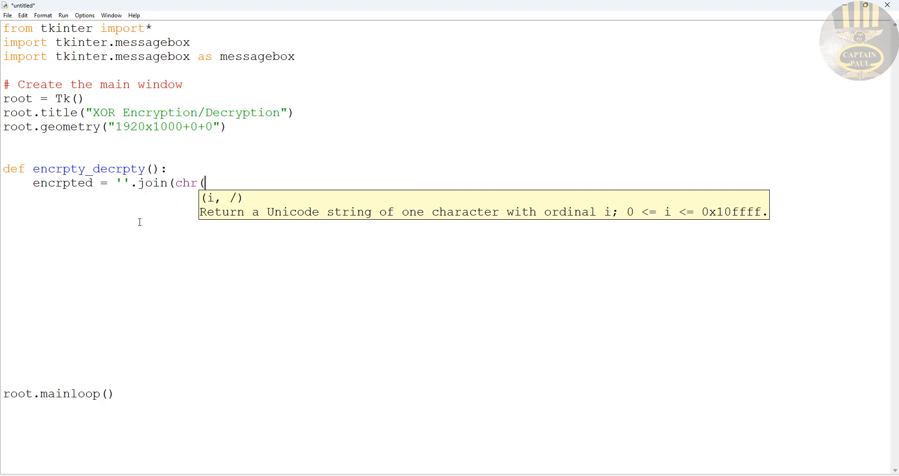
pyautogui.write('ord')
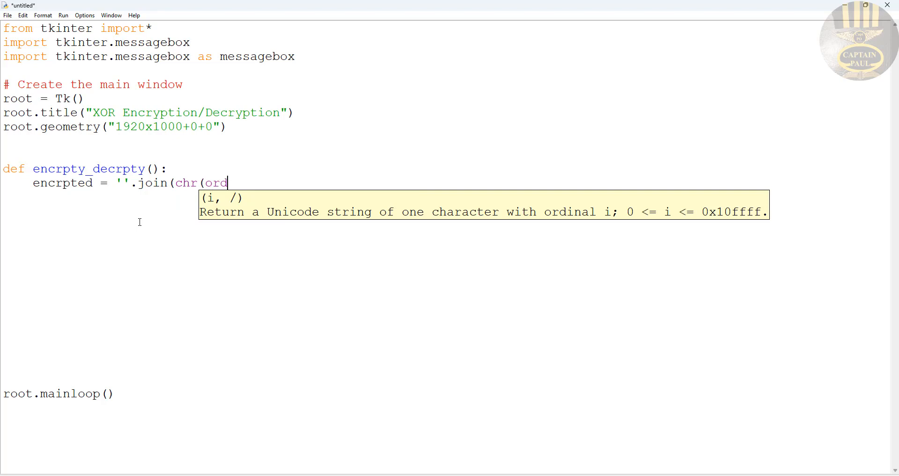
pyautogui.write('(')
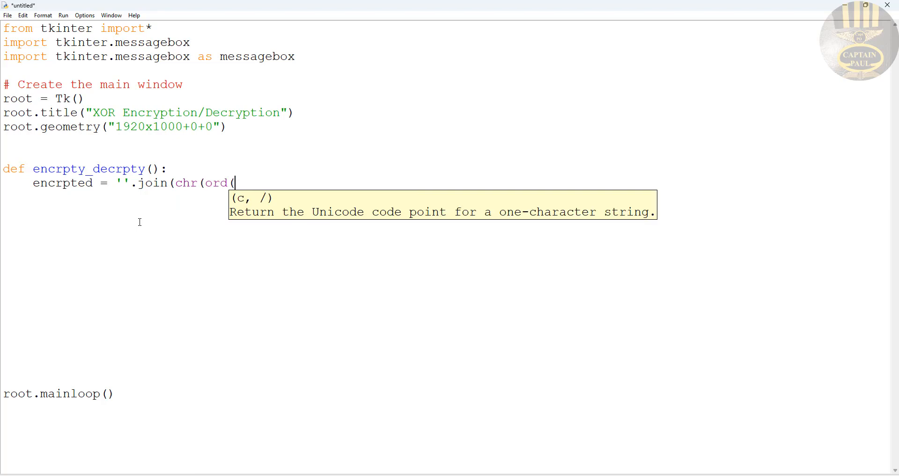
pyautogui.write('x) ^')
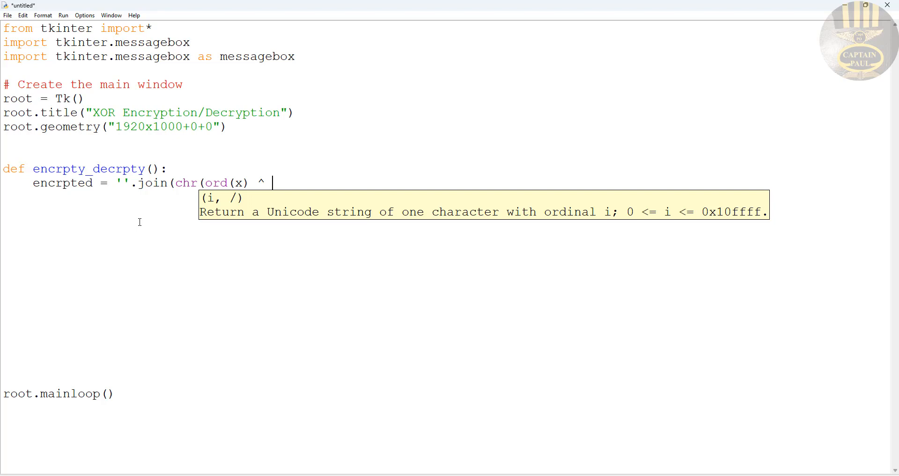
# - Complete the expression with ^ key) for x in text)
pyautogui.write('key')
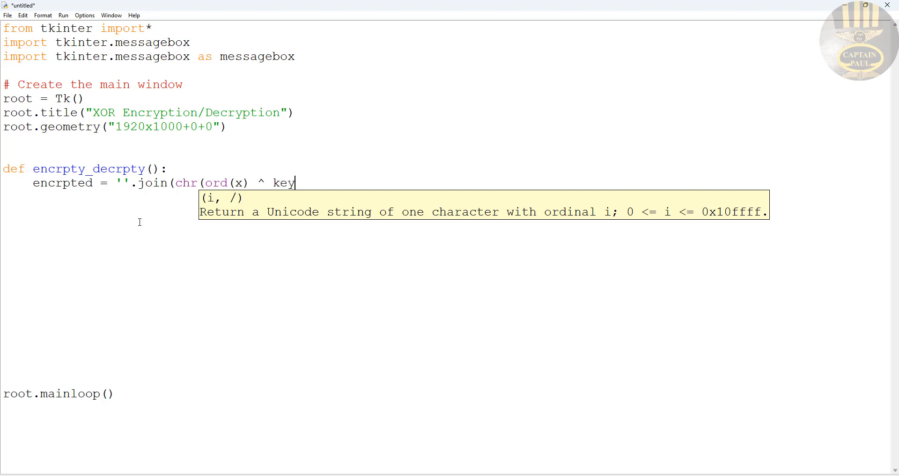
pyautogui.write(')')
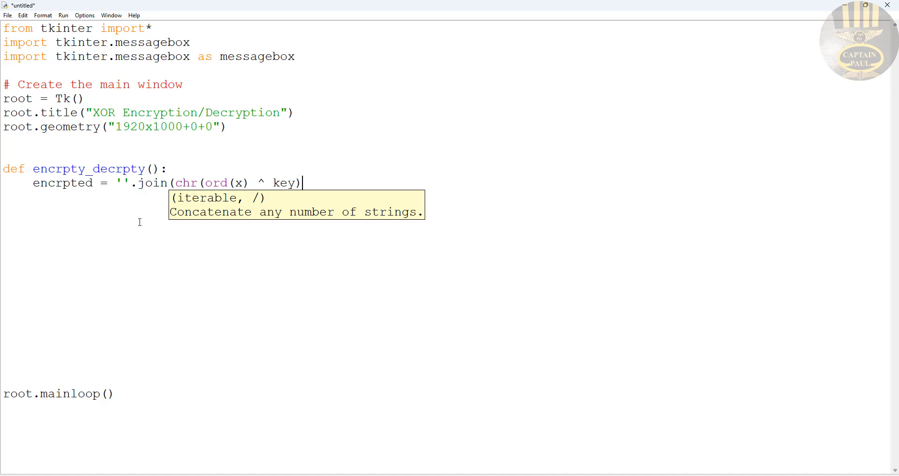
pyautogui.write('fo')
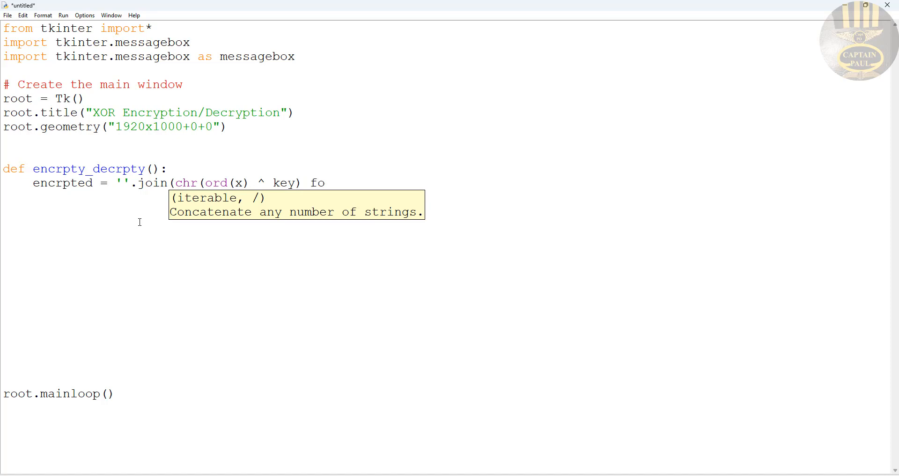
pyautogui.write('r')
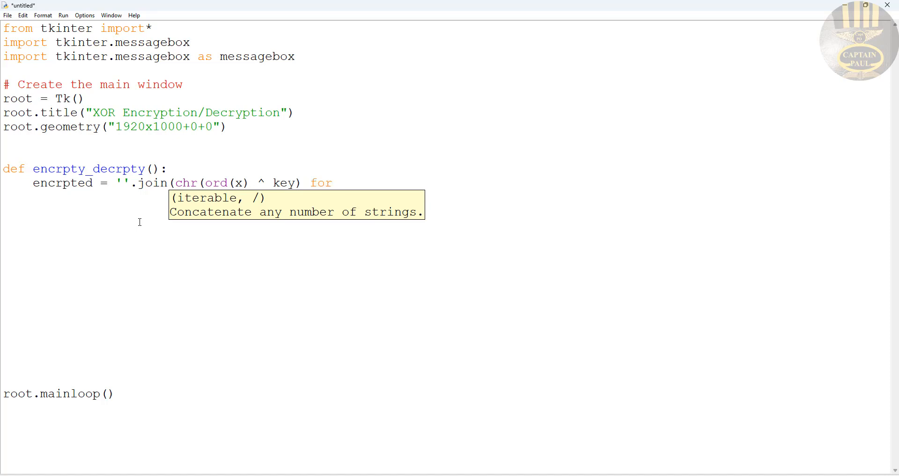
pyautogui.write('x in')
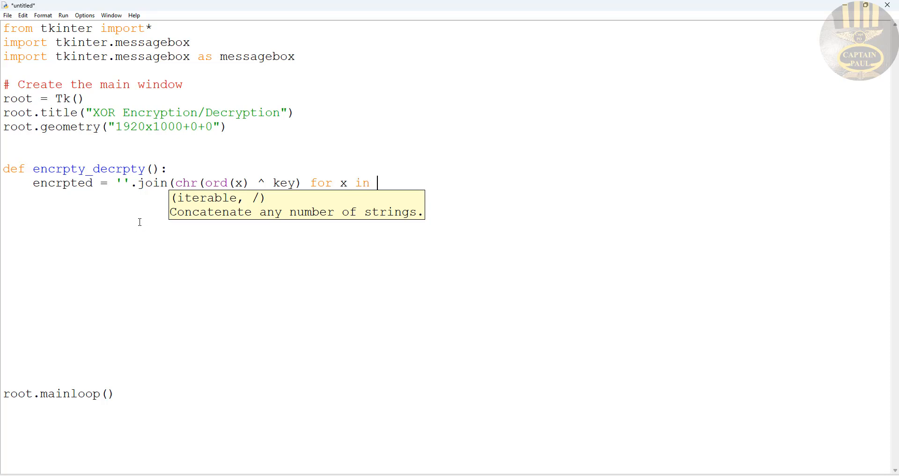
pyautogui.write('te')
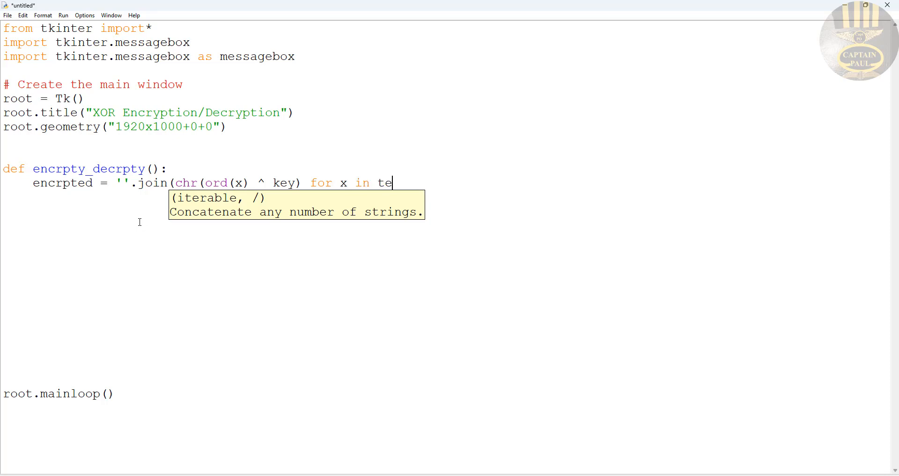
pyautogui.write('xt)')
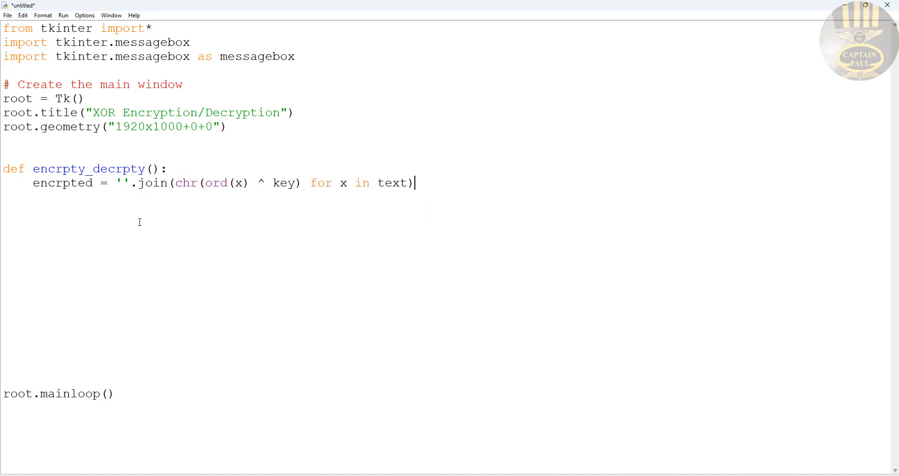
# - Give the function parameters (text, key) and return encrpted
pyautogui.doubleClick(392, 183)
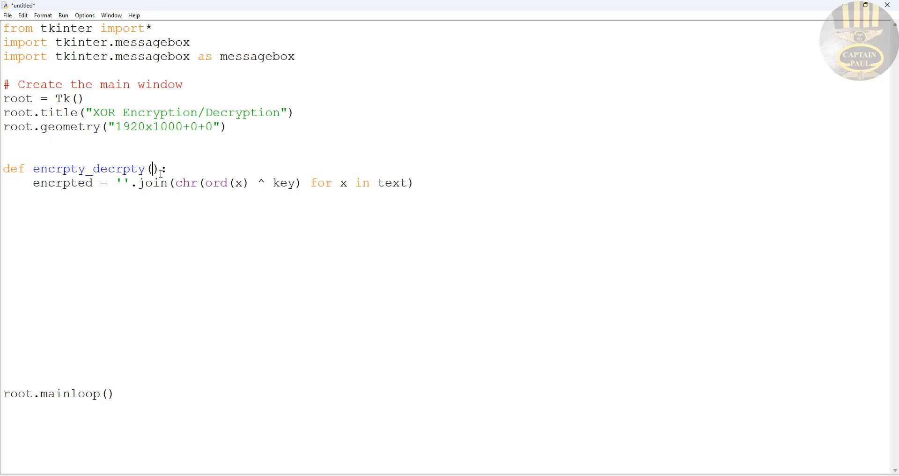
pyautogui.write('text, key')
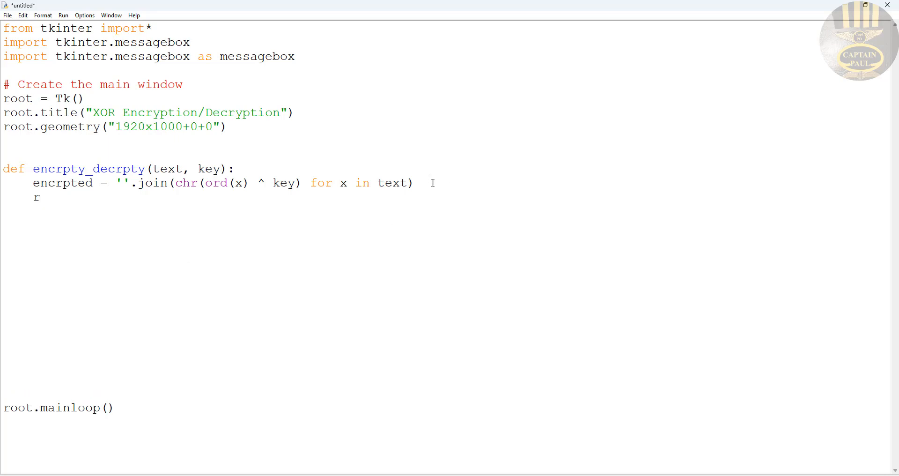
pyautogui.write('eturn')
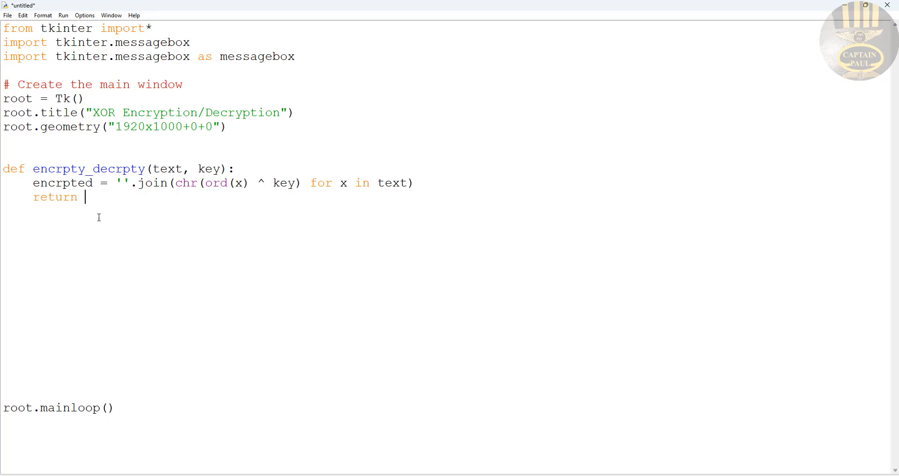
pyautogui.doubleClick(62, 182)
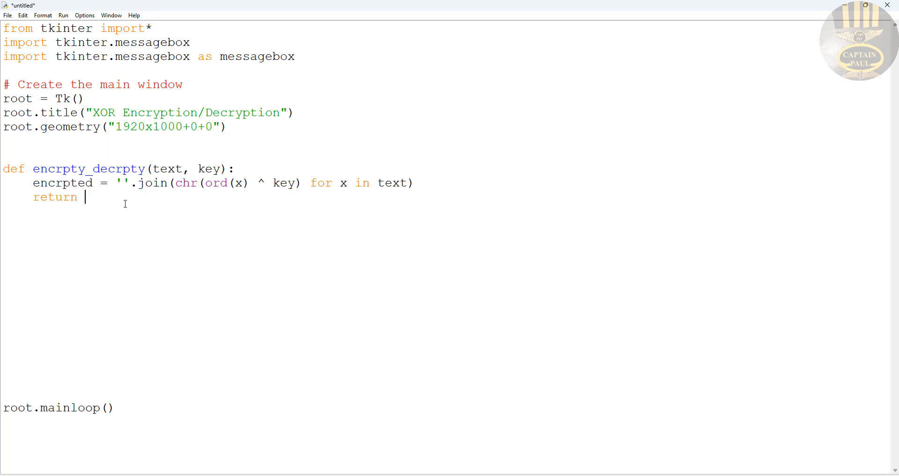
pyautogui.write('encrpted')
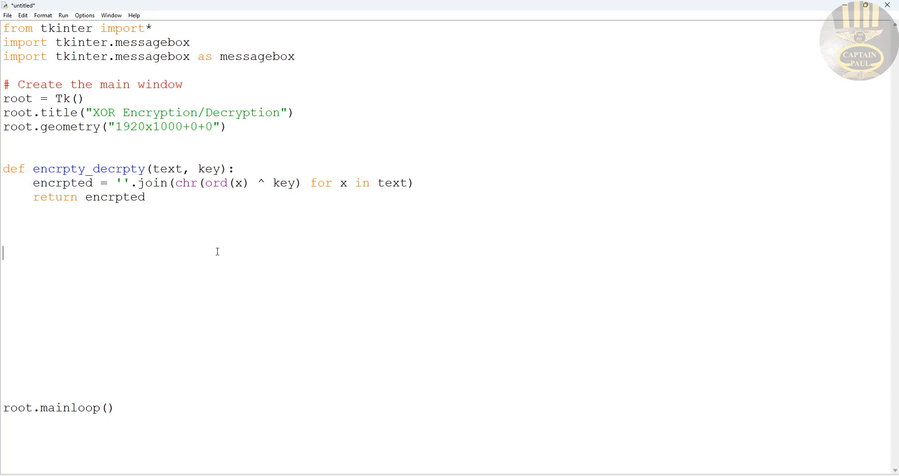
# - Start def encrypt(): below the helper and respell the helper name as encrypty
pyautogui.click(102, 197)
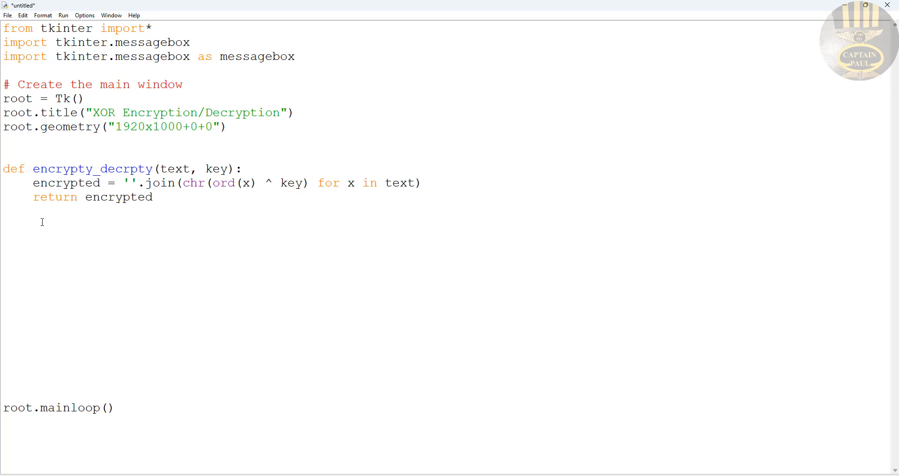
pyautogui.write('de')
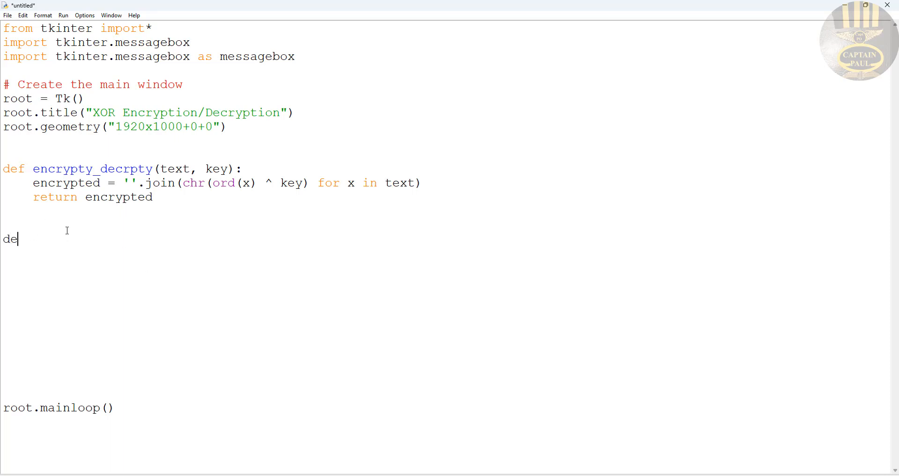
pyautogui.write('f')
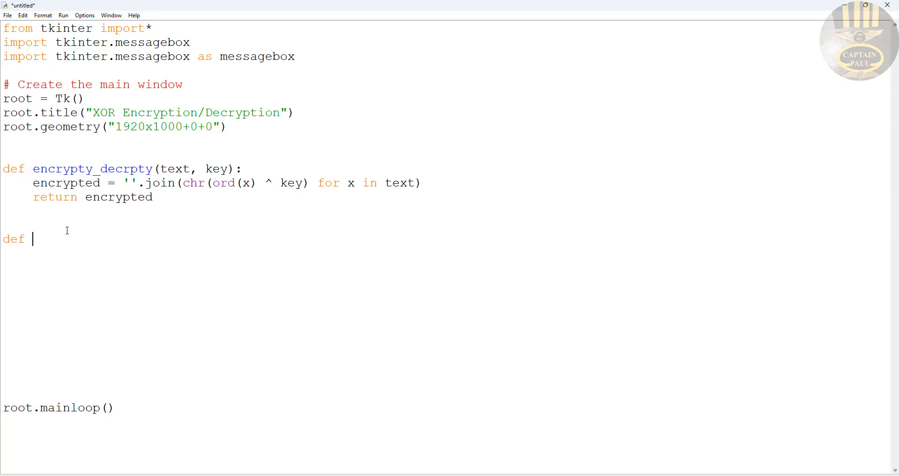
pyautogui.moveTo(112, 140)
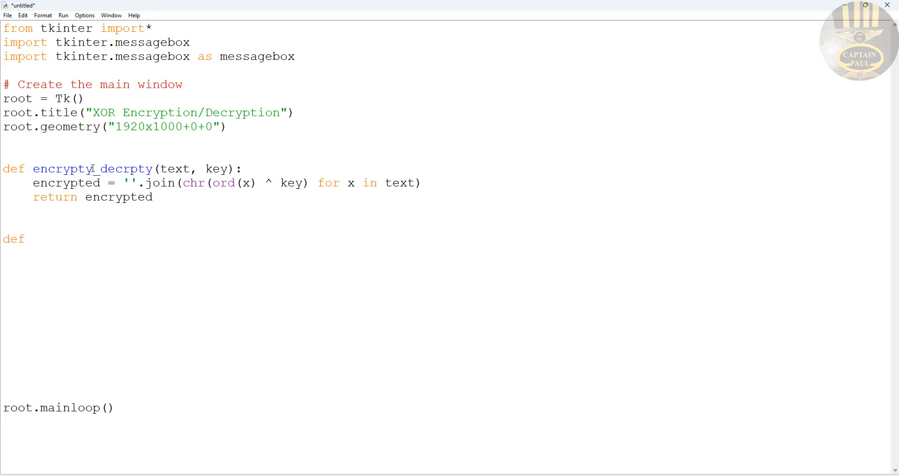
pyautogui.doubleClick(63, 168)
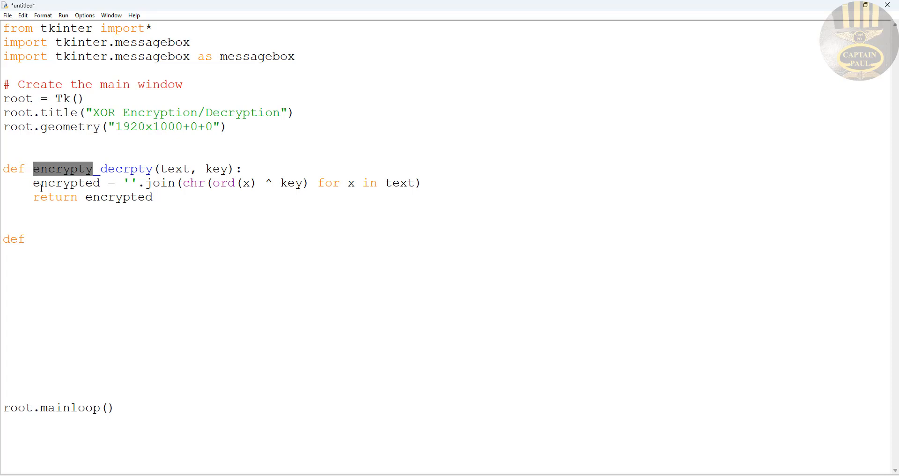
pyautogui.write('encrypty')
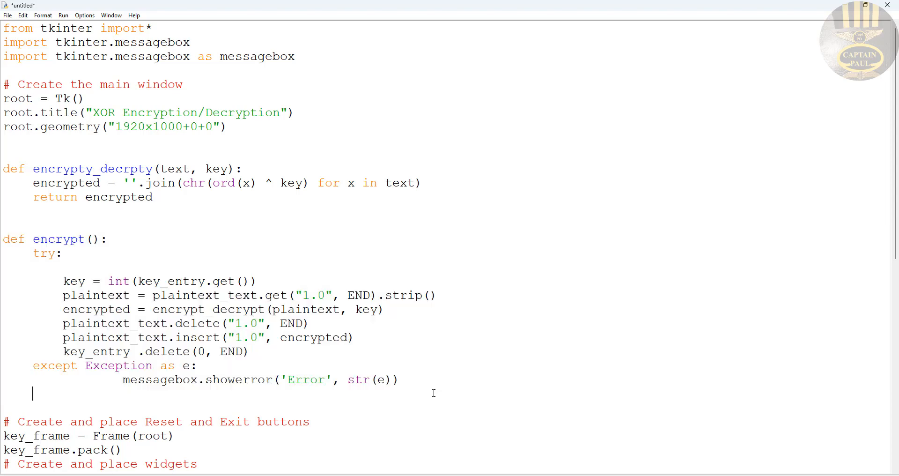
pyautogui.moveTo(427, 412)
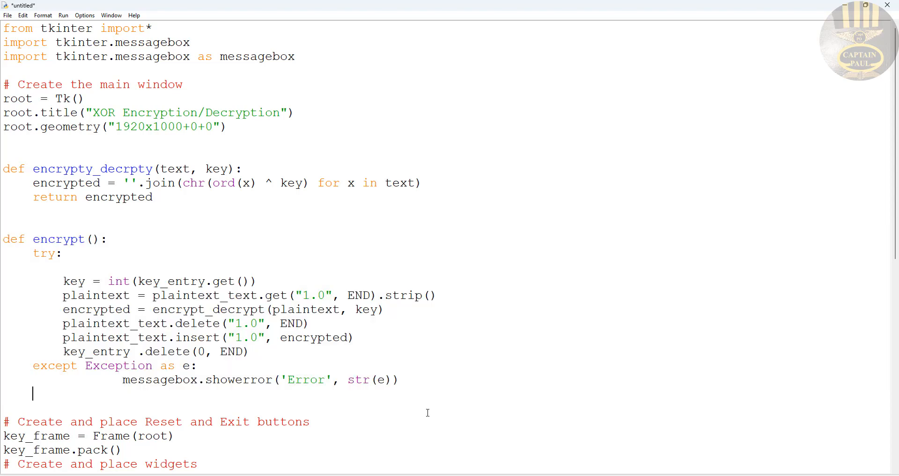
pyautogui.scroll(-3)
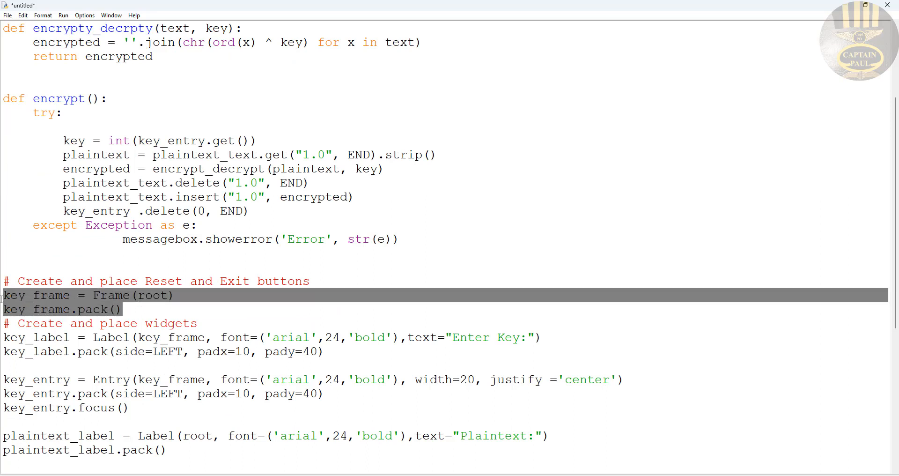
pyautogui.click(80, 310)
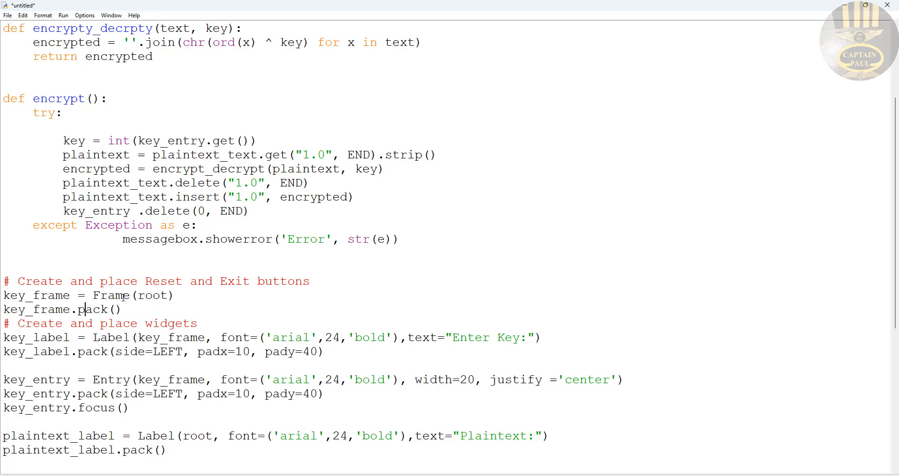
pyautogui.doubleClick(114, 295)
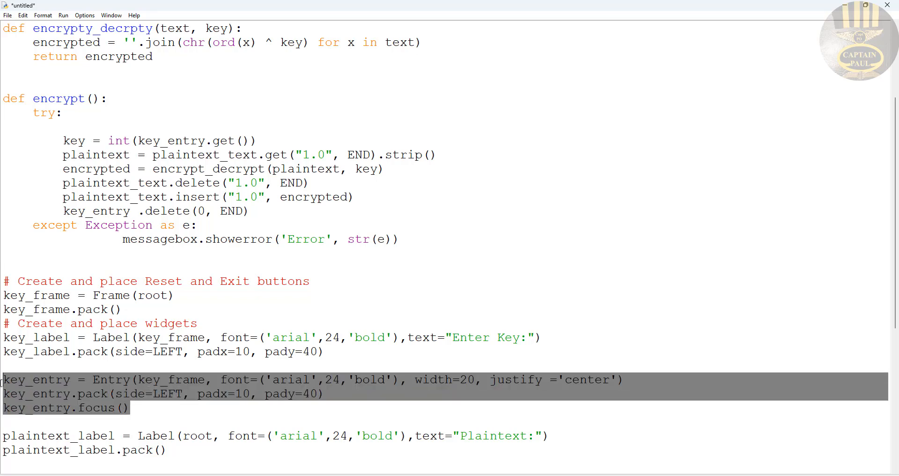
pyautogui.click(469, 268)
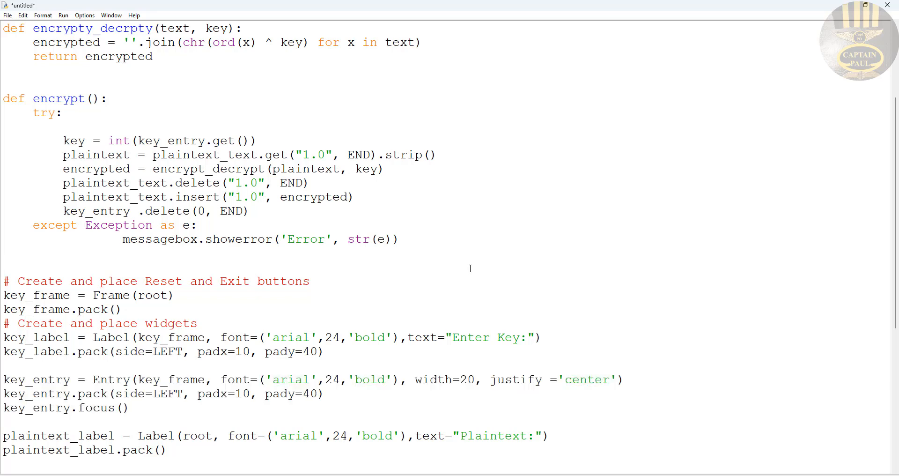
pyautogui.scroll(-3)
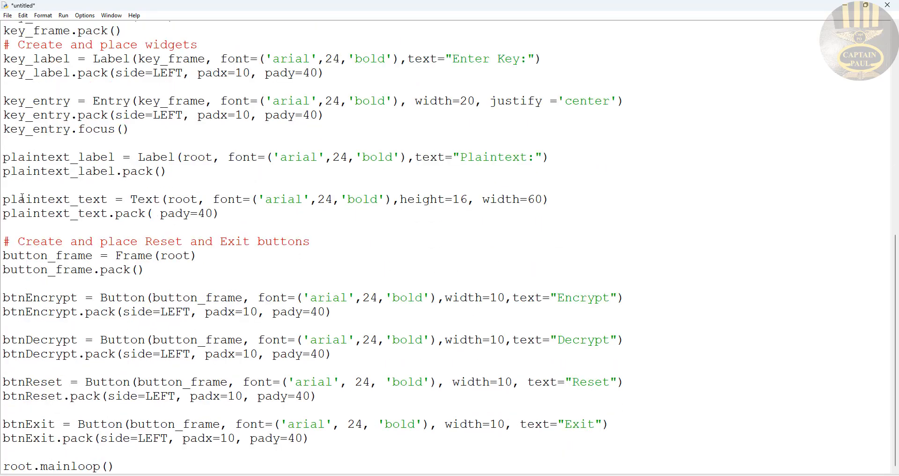
pyautogui.moveTo(3, 199); pyautogui.dragTo(219, 214)
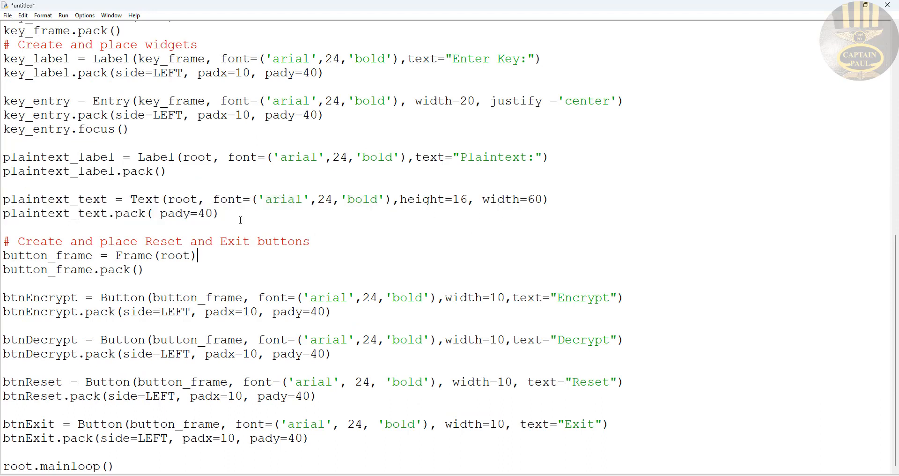
pyautogui.doubleClick(494, 156)
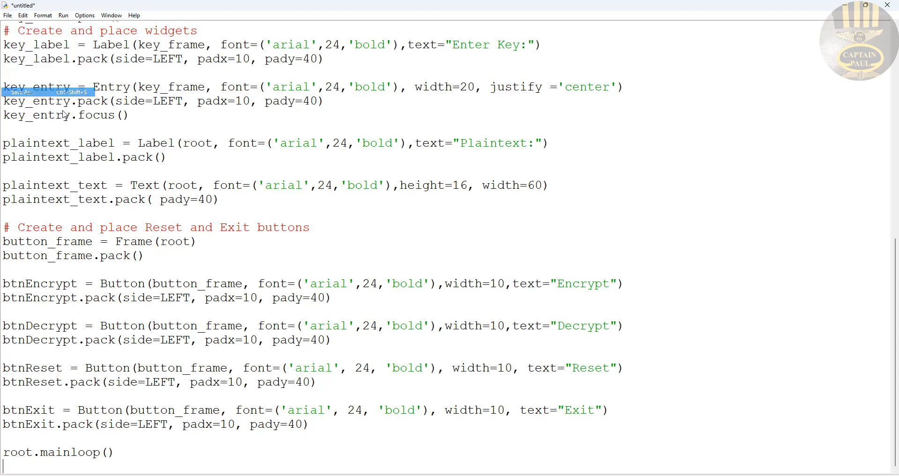
# - Save the script as Py_Encrypt_Decrypt_YT.py via Save As
pyautogui.click(23, 92)
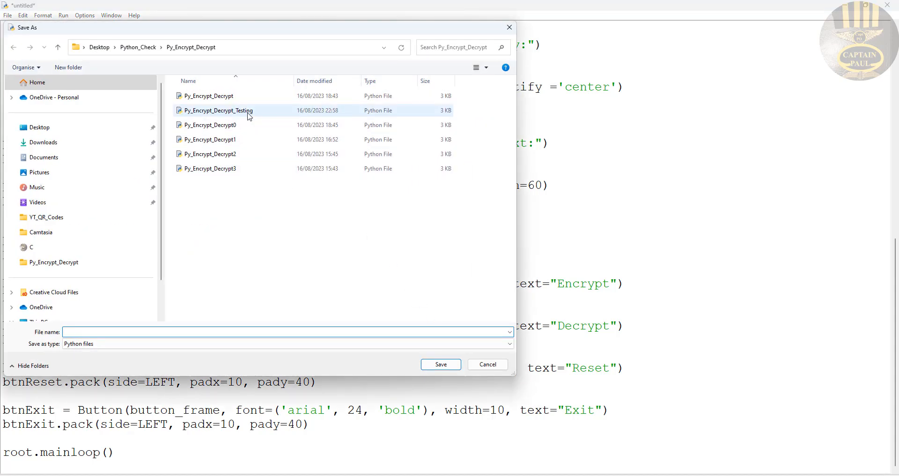
pyautogui.click(218, 111)
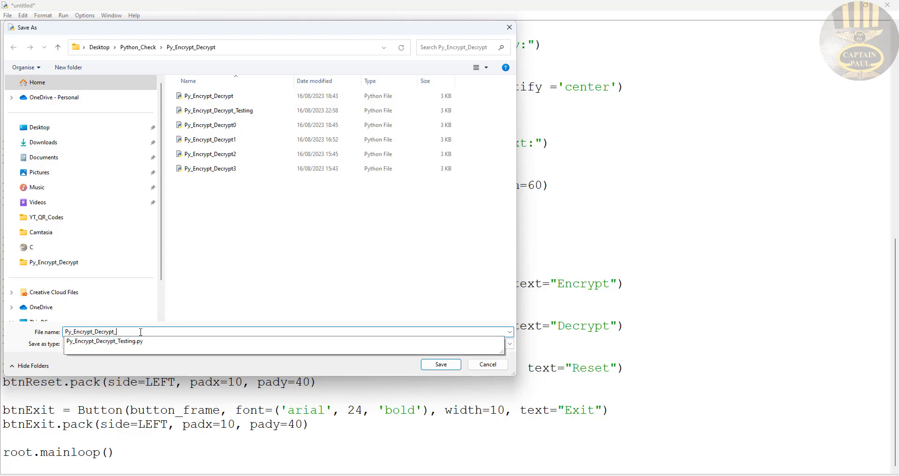
pyautogui.write('YT')
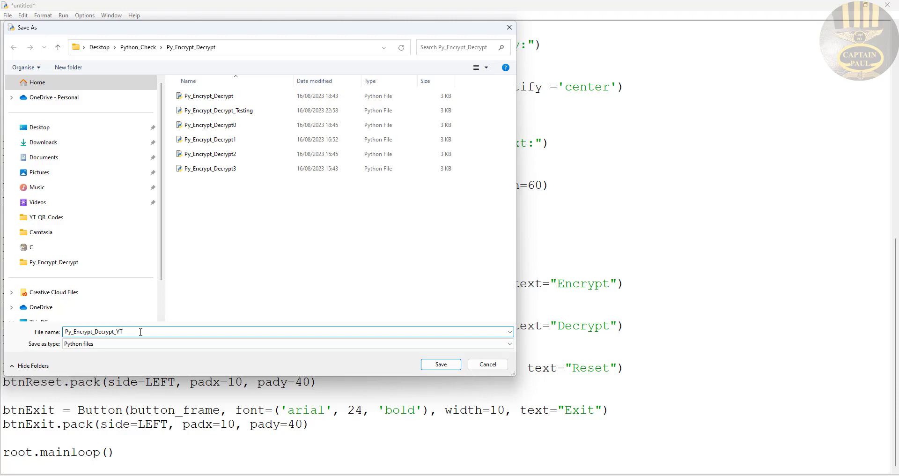
pyautogui.click(440, 364)
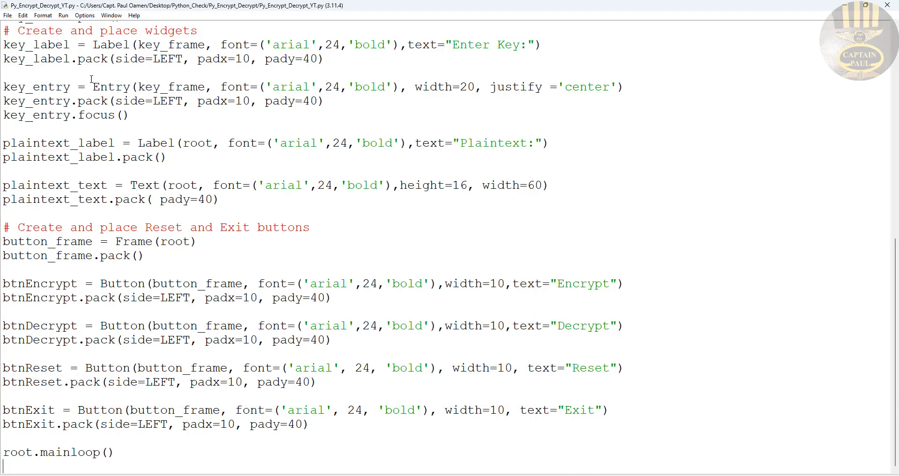
pyautogui.click(64, 15)
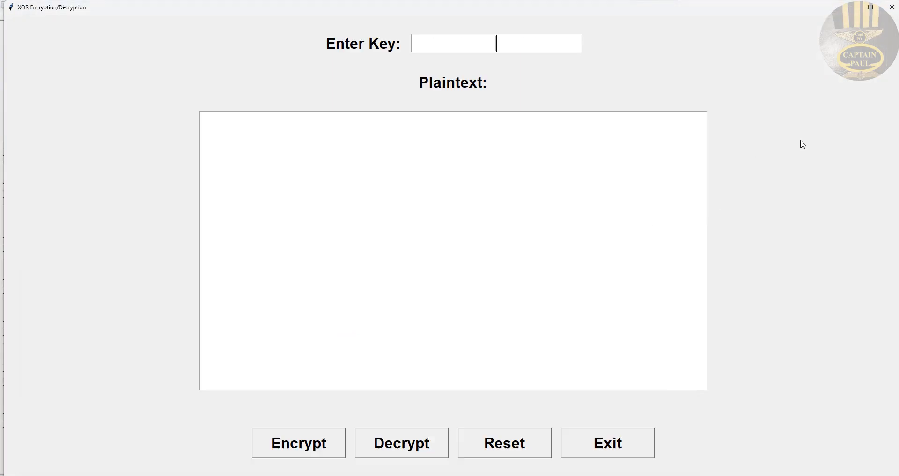
pyautogui.moveTo(532, 84)
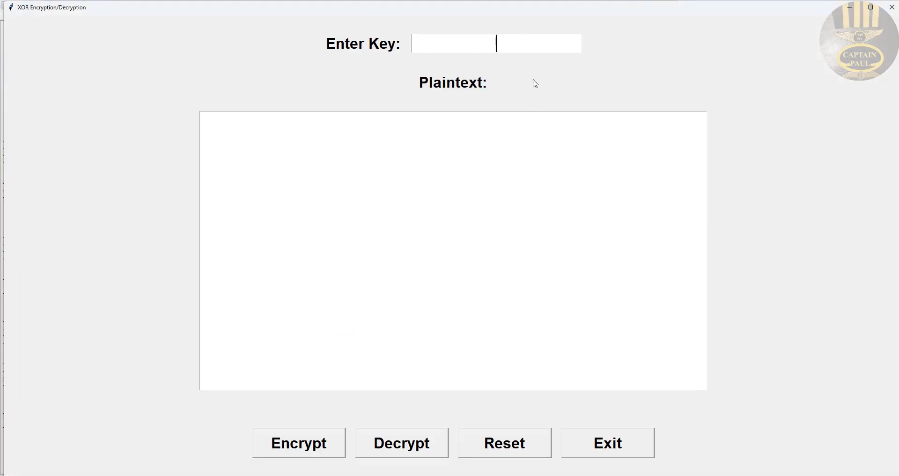
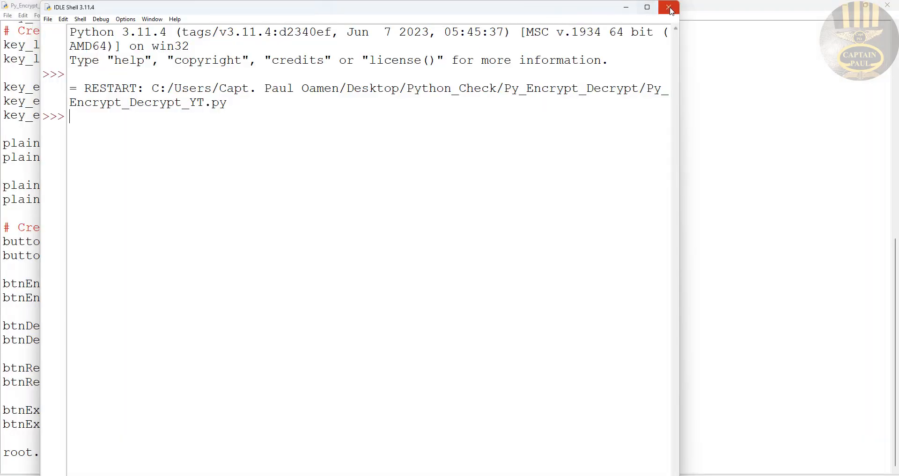
pyautogui.click(669, 9)
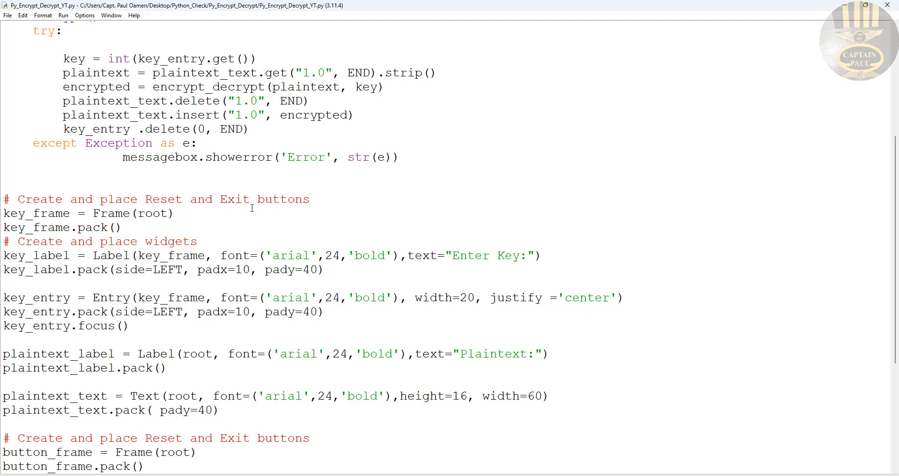
pyautogui.moveTo(142, 132)
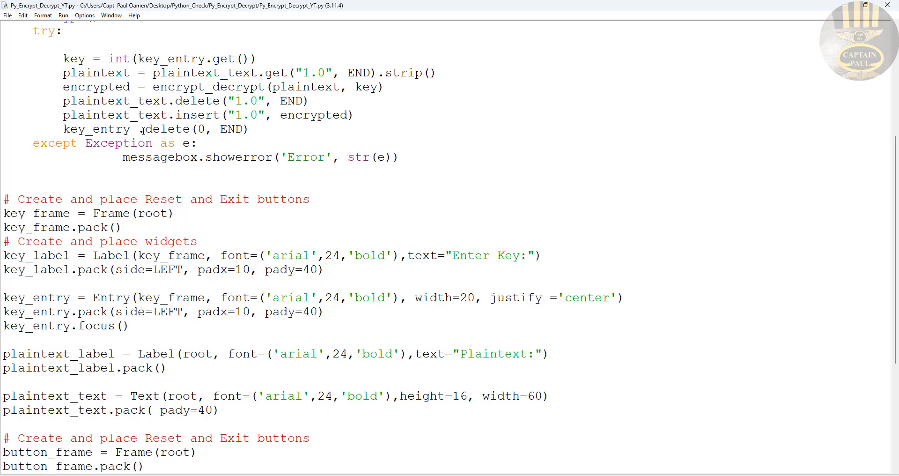
# - Add command = encrypt to the btnEncrypt Button call
pyautogui.scroll(-3)
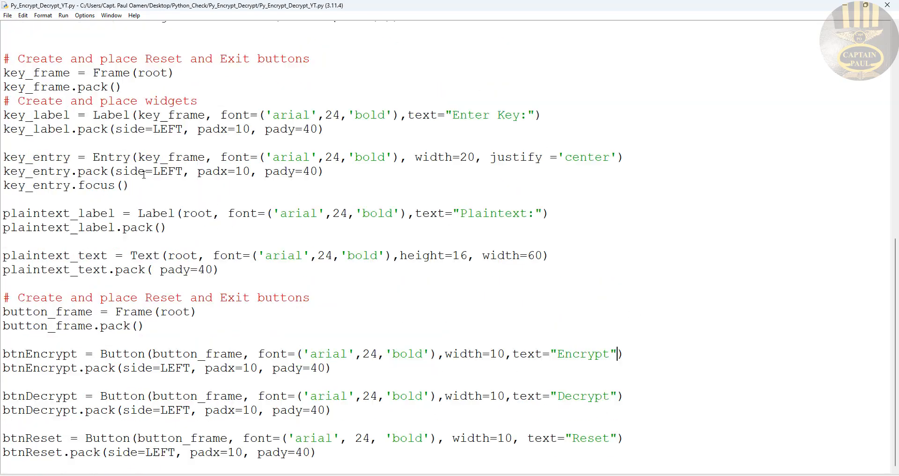
pyautogui.scroll(3)
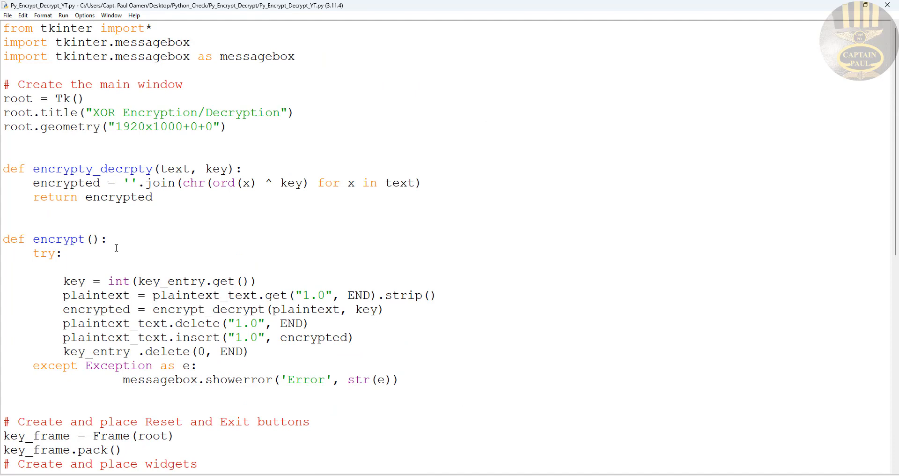
pyautogui.doubleClick(57, 239)
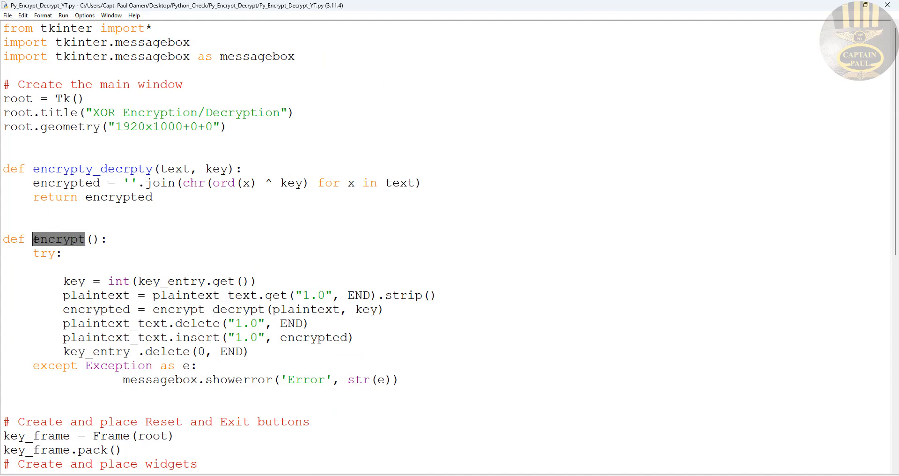
pyautogui.scroll(-3)
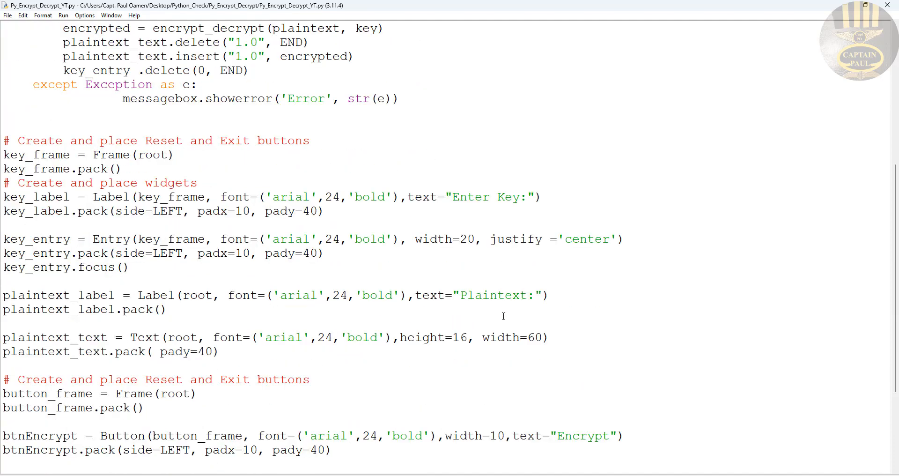
pyautogui.scroll(-3)
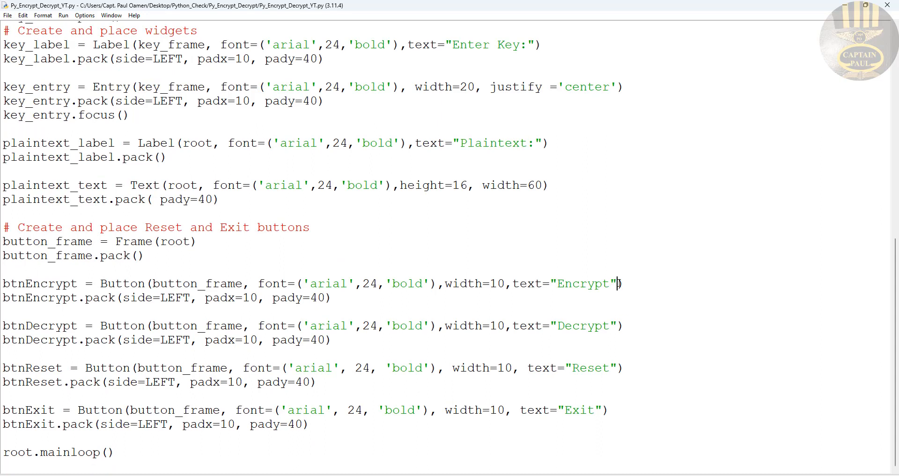
pyautogui.write(',I command')
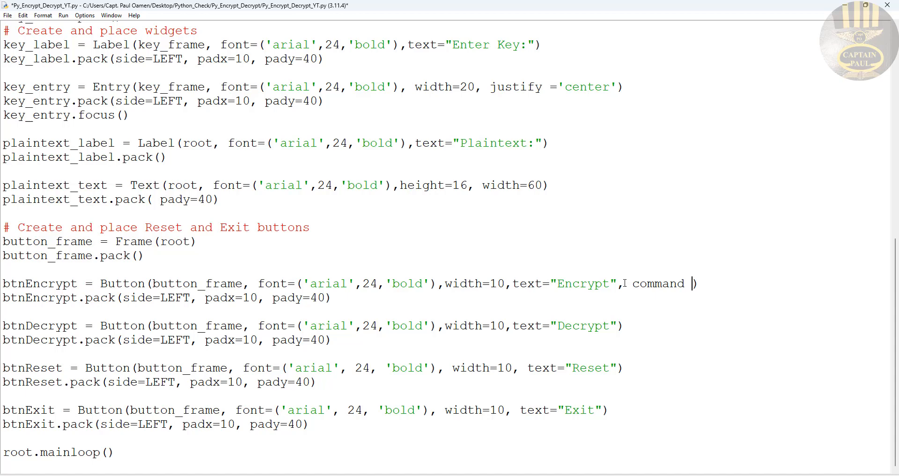
pyautogui.write('= encrypt')
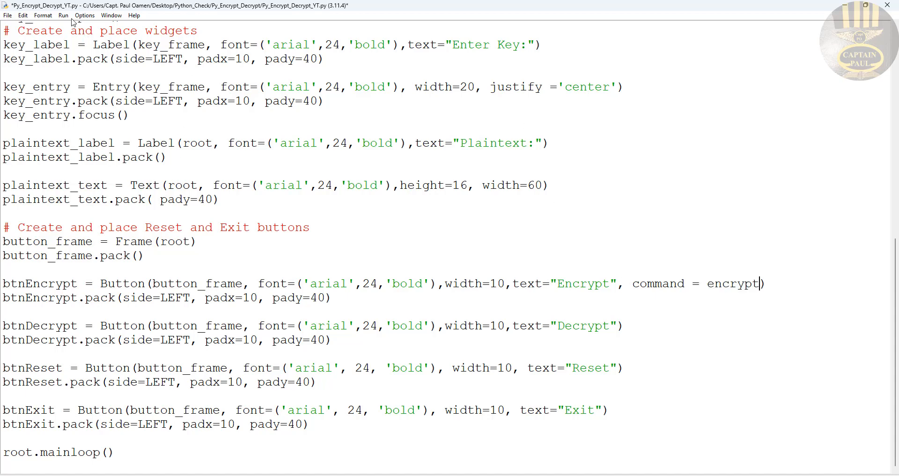
# - Run the module, confirming the save, to reopen the XOR Encryption/Decryption window
pyautogui.click(63, 15)
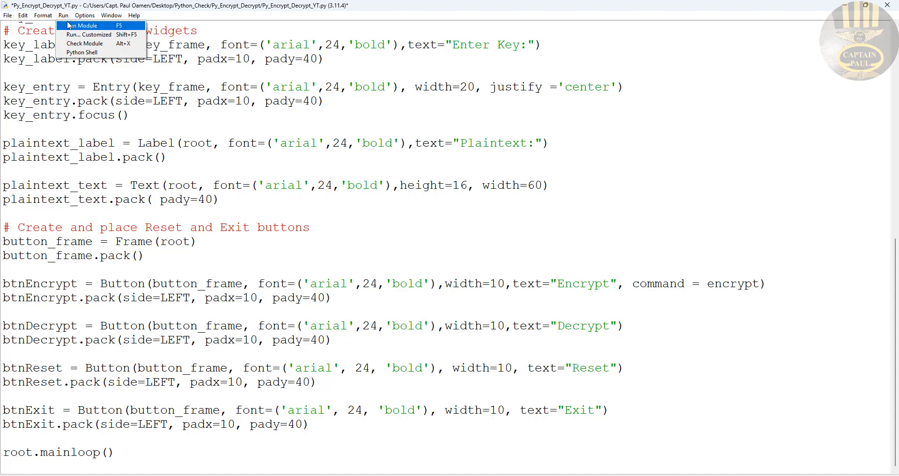
pyautogui.click(82, 25)
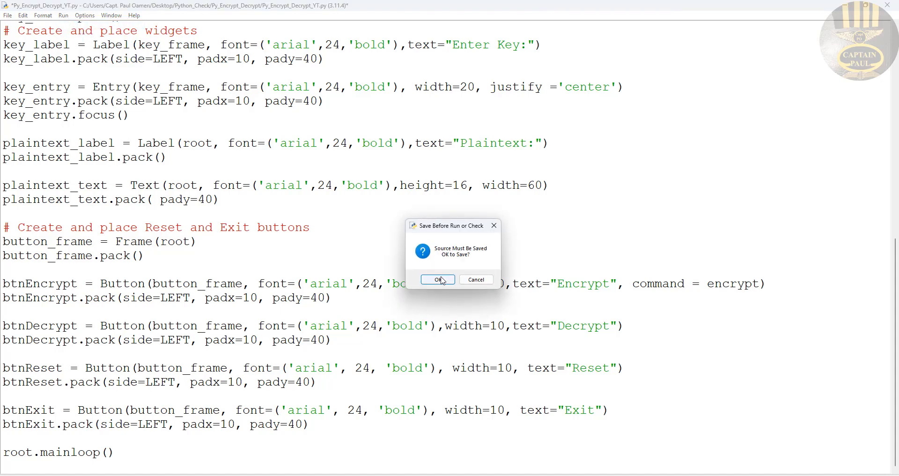
pyautogui.click(437, 279)
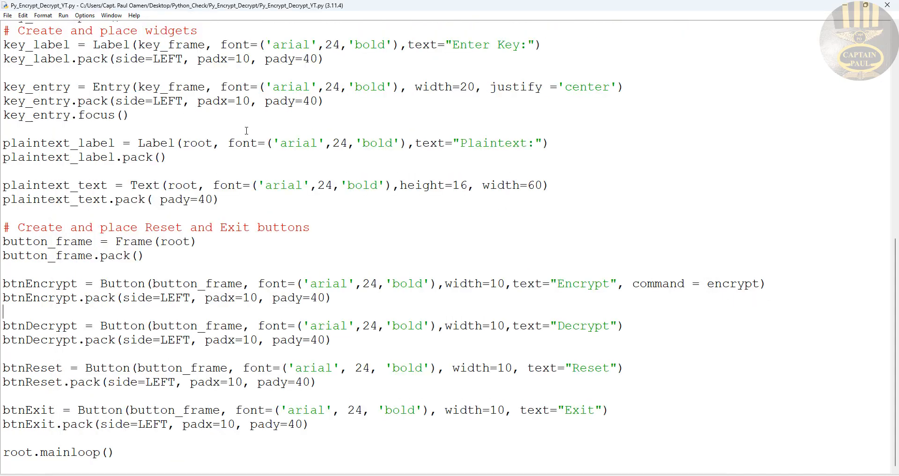
pyautogui.moveTo(154, 76)
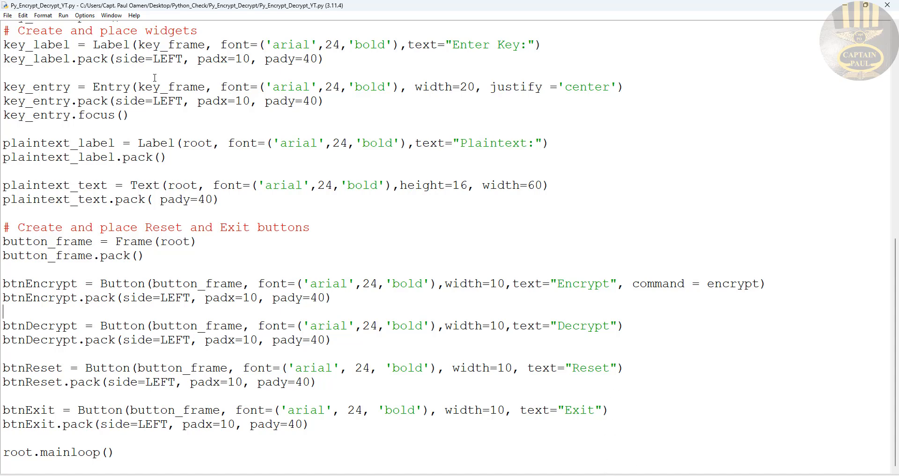
pyautogui.click(63, 15)
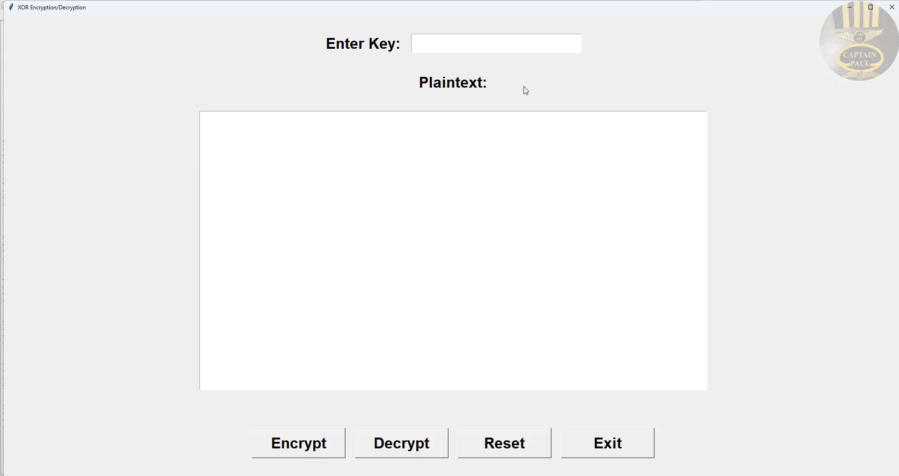
# - Encrypt the text with key 9090, then dismiss the 'encrypt_decrypt' not defined error
pyautogui.write('90')
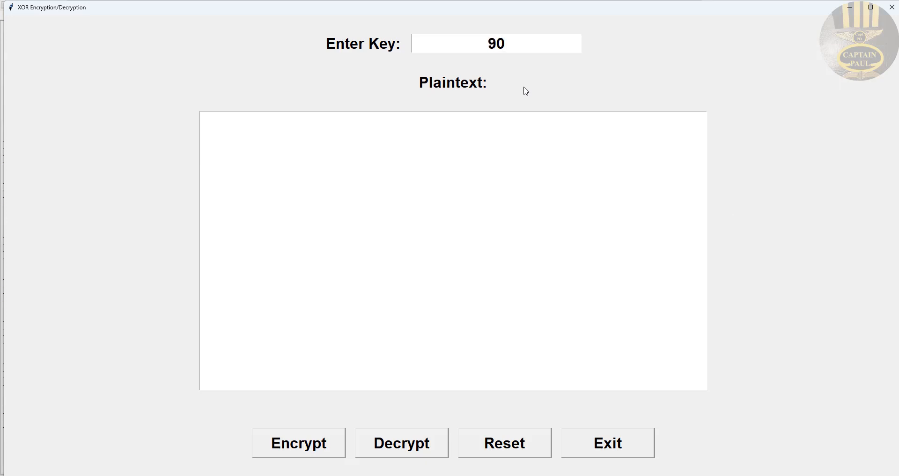
pyautogui.write('90')
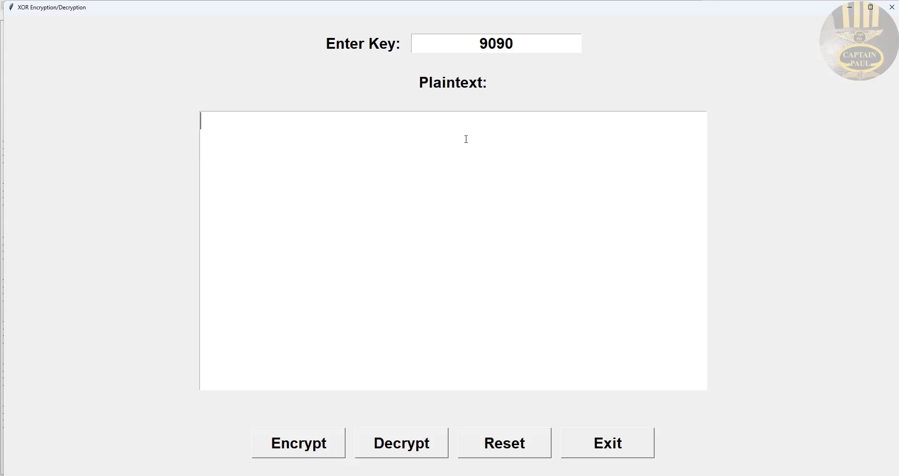
pyautogui.moveTo(499, 189)
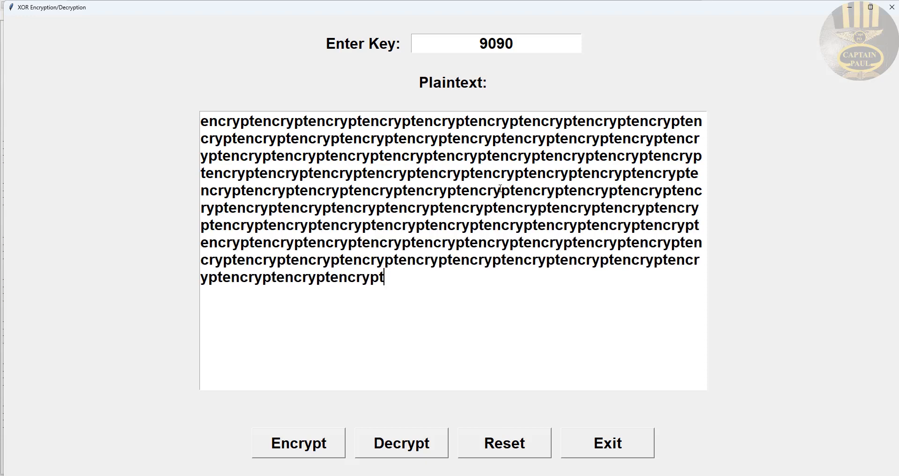
pyautogui.click(297, 441)
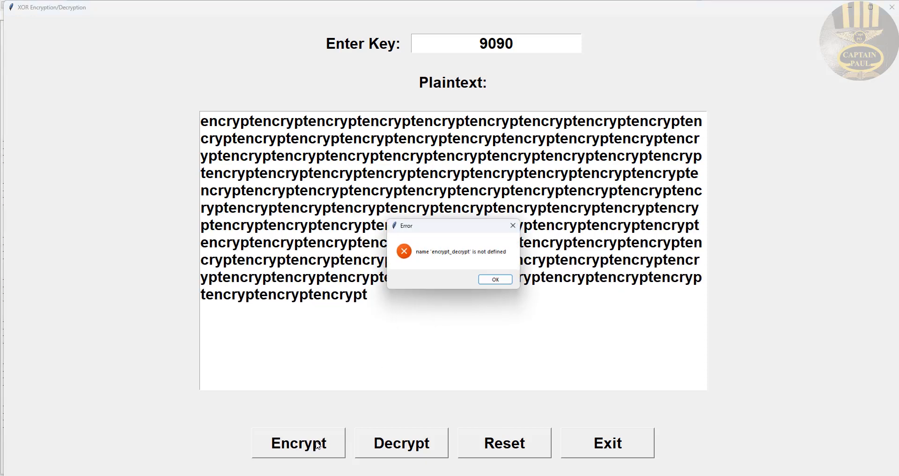
pyautogui.moveTo(452, 264)
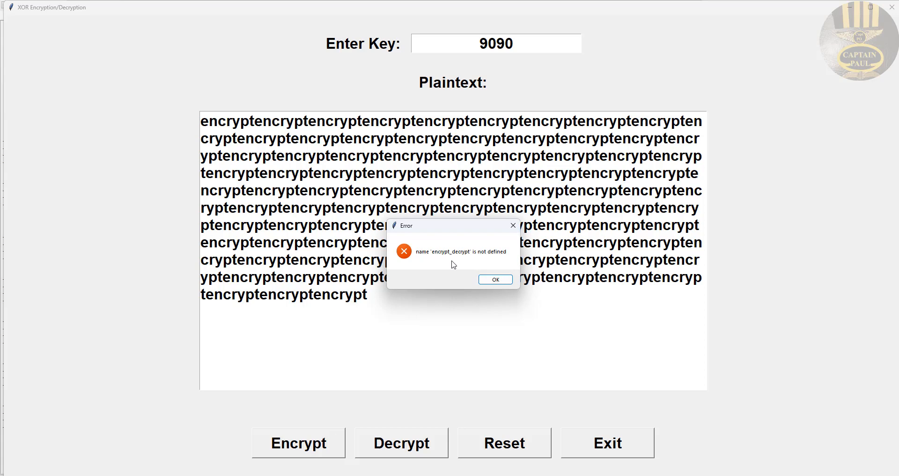
pyautogui.moveTo(453, 257)
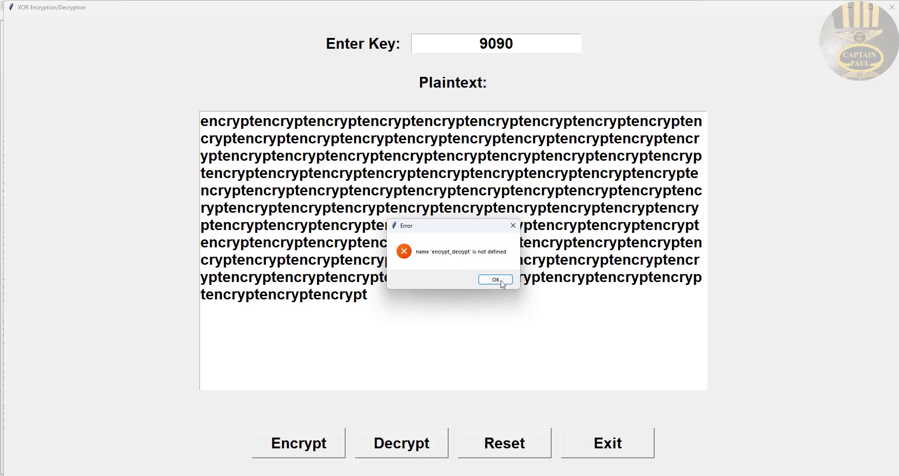
pyautogui.click(494, 279)
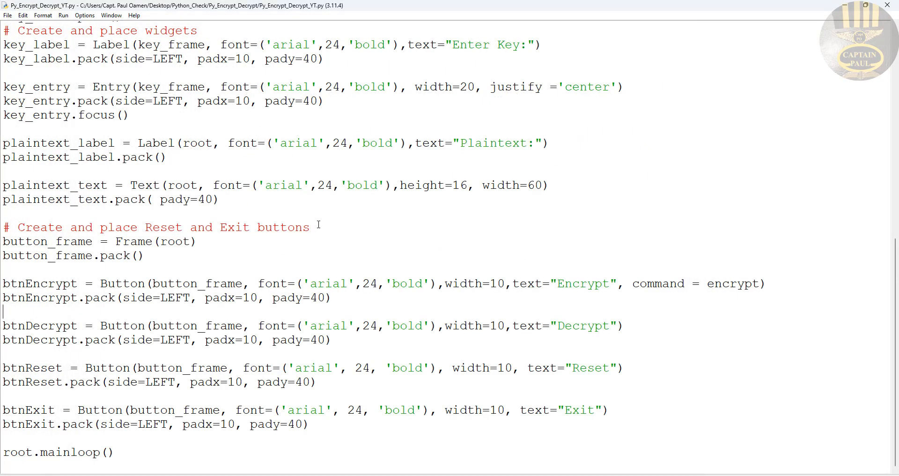
pyautogui.moveTo(352, 297)
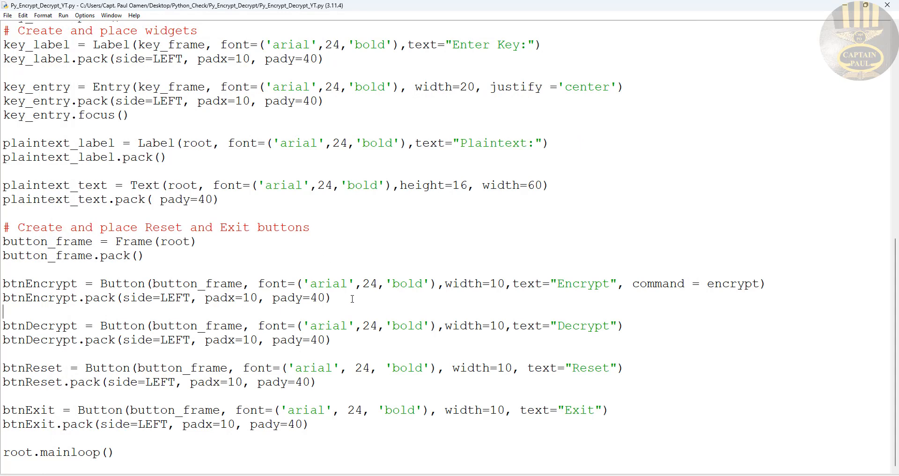
# - Scroll up to the misspelled encrypty_decrpty definition to compare with the call
pyautogui.scroll(3)
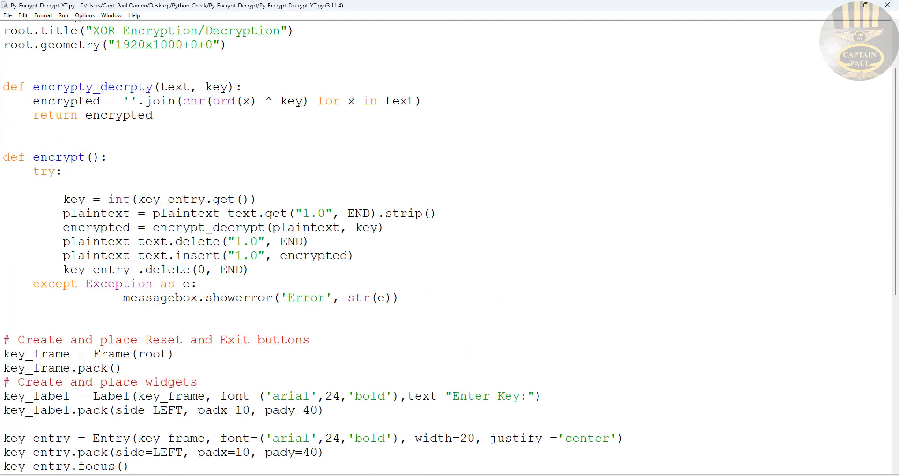
pyautogui.scroll(3)
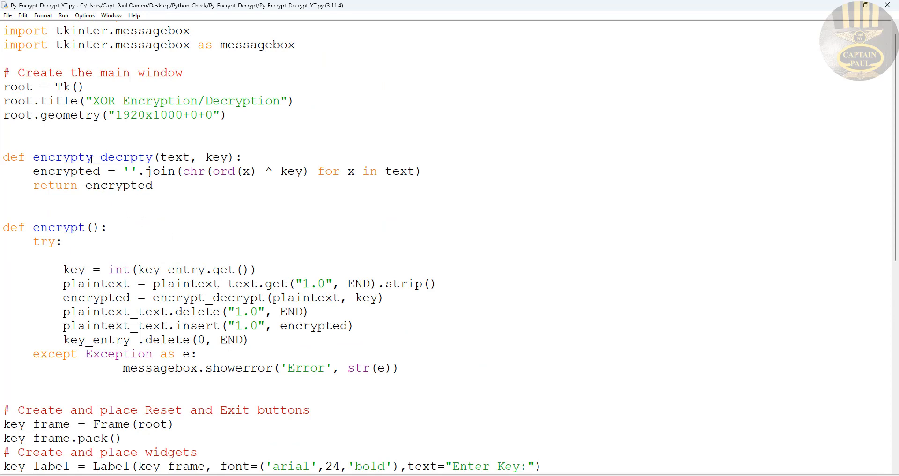
pyautogui.moveTo(124, 221)
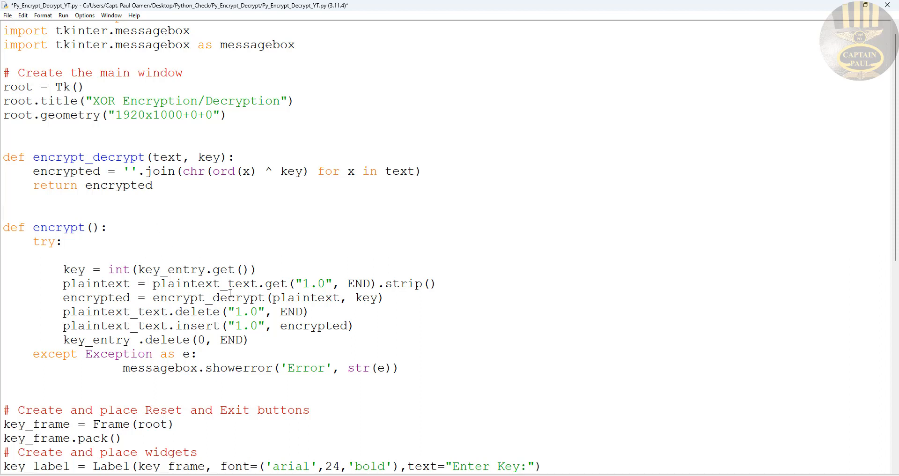
pyautogui.moveTo(273, 180)
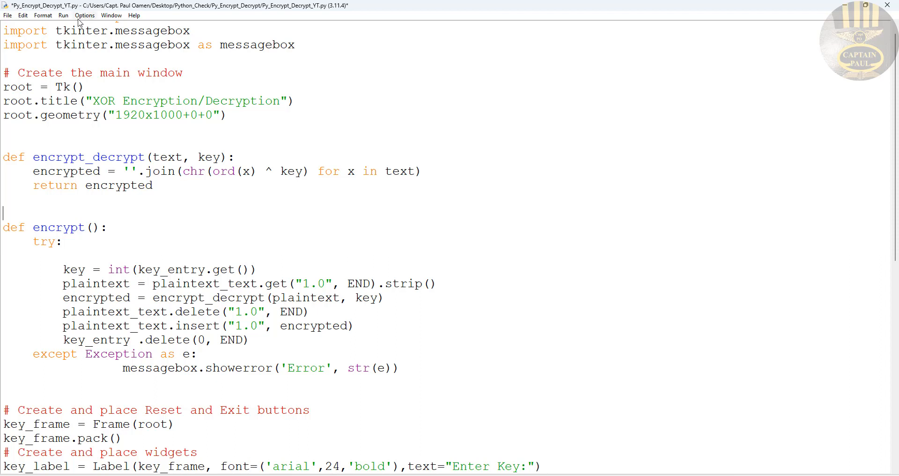
# - Rerun the corrected script and encrypt the repeated 'encrypt' text with key 1212
pyautogui.click(63, 15)
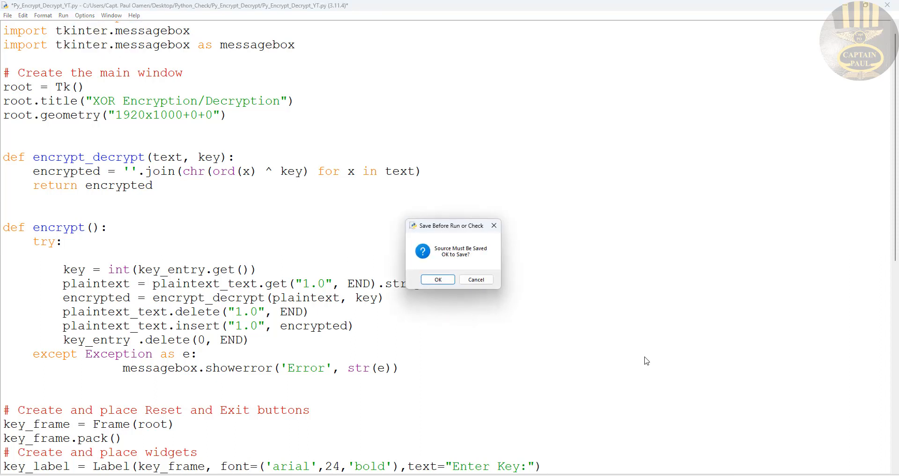
pyautogui.click(437, 279)
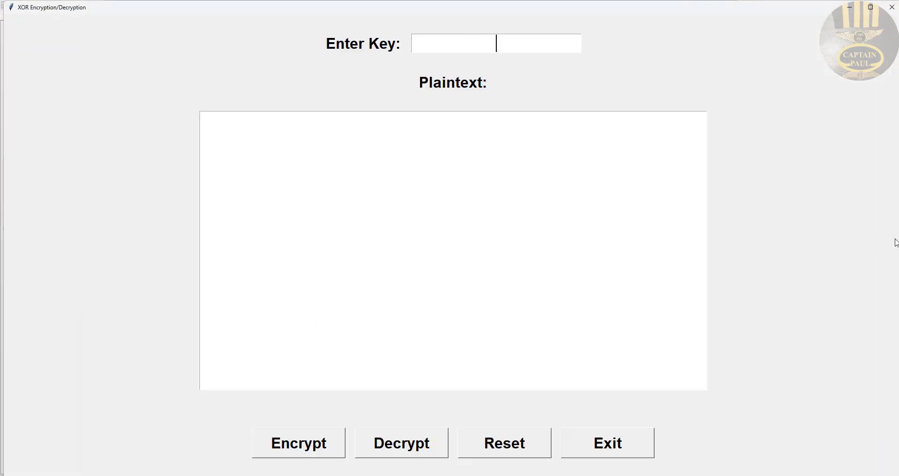
pyautogui.moveTo(864, 226)
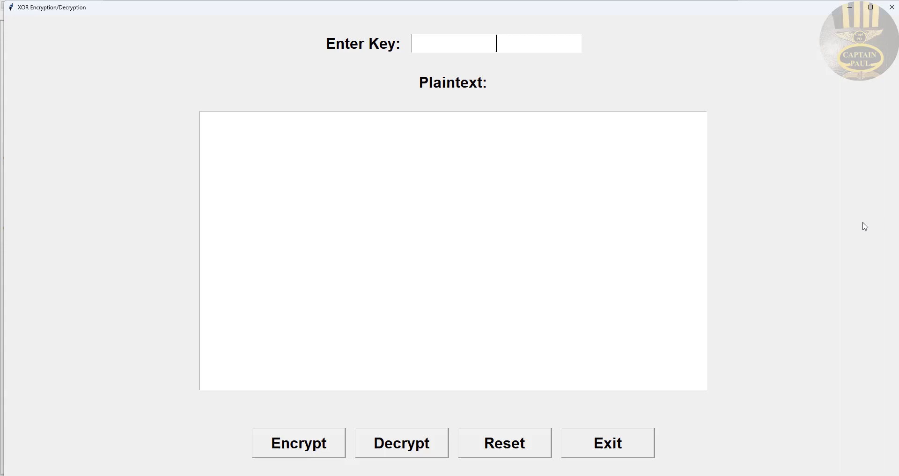
pyautogui.write('1212')
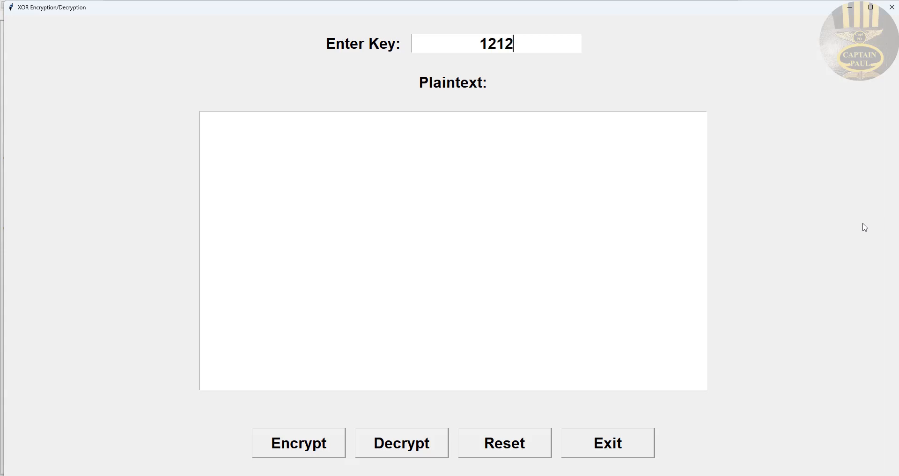
pyautogui.moveTo(558, 177)
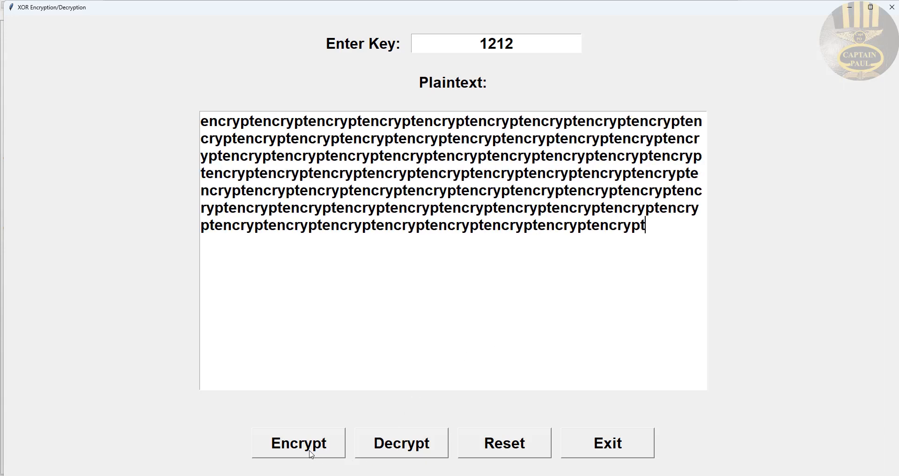
pyautogui.click(298, 442)
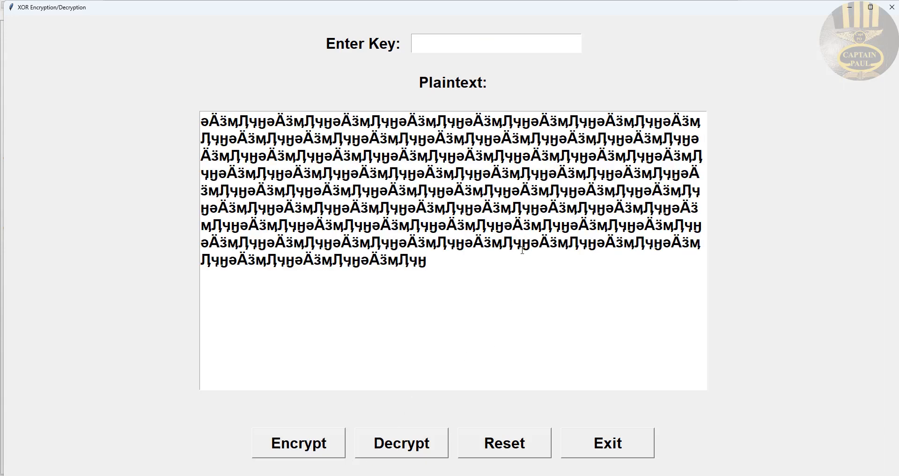
pyautogui.moveTo(869, 113)
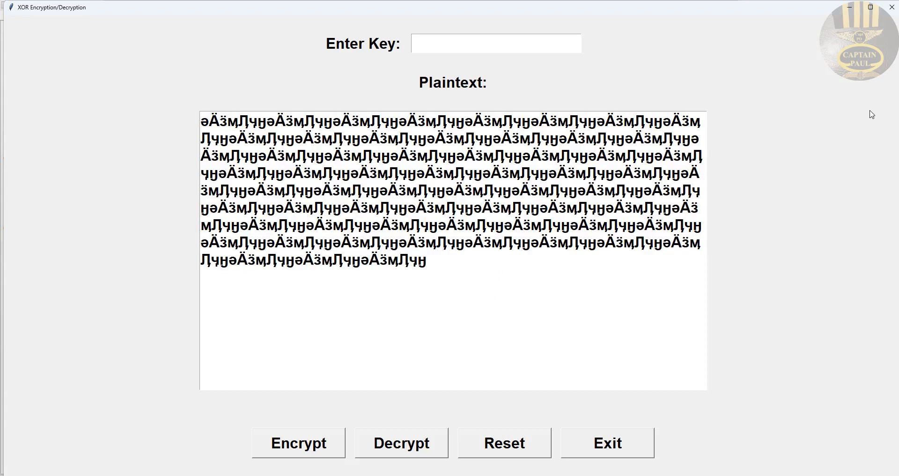
pyautogui.click(425, 261)
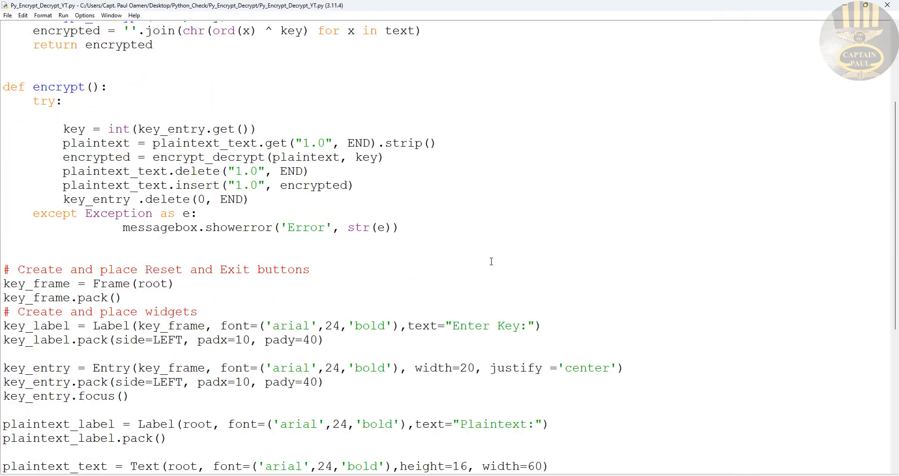
# - Copy the encrypt function into def decrypt(), storing and inserting a decrypted variable
pyautogui.scroll(3)
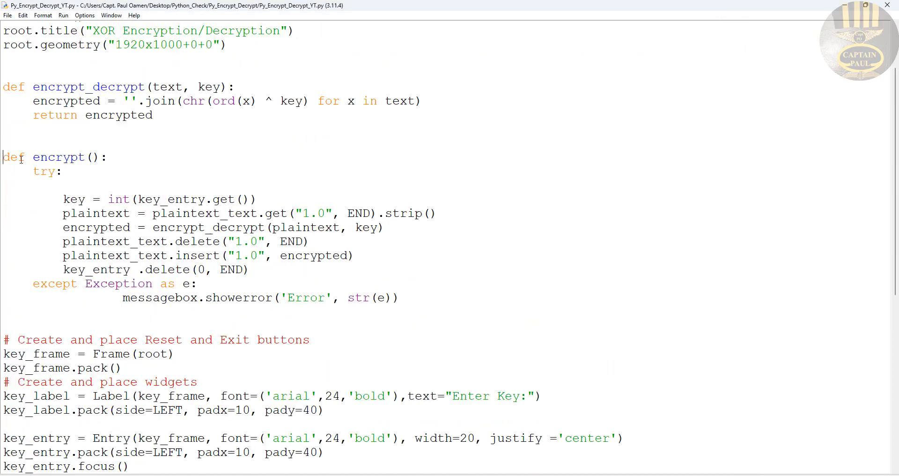
pyautogui.moveTo(3, 158); pyautogui.dragTo(400, 297)
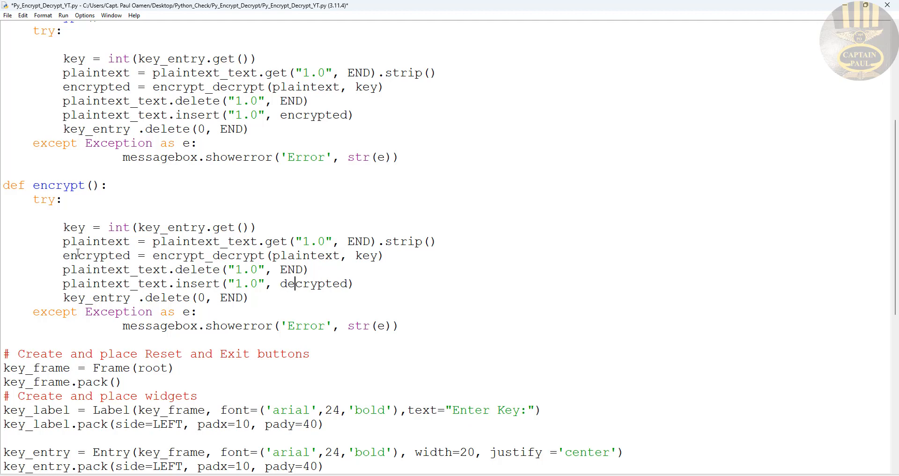
pyautogui.doubleClick(72, 254)
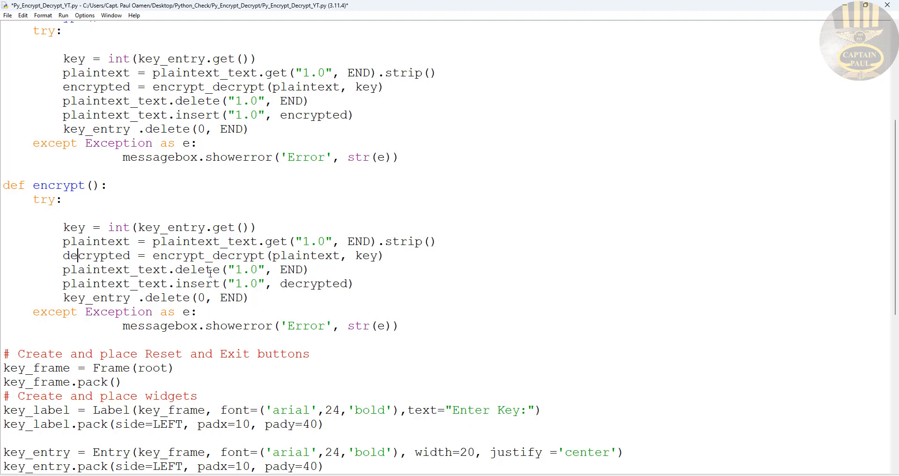
pyautogui.moveTo(409, 268)
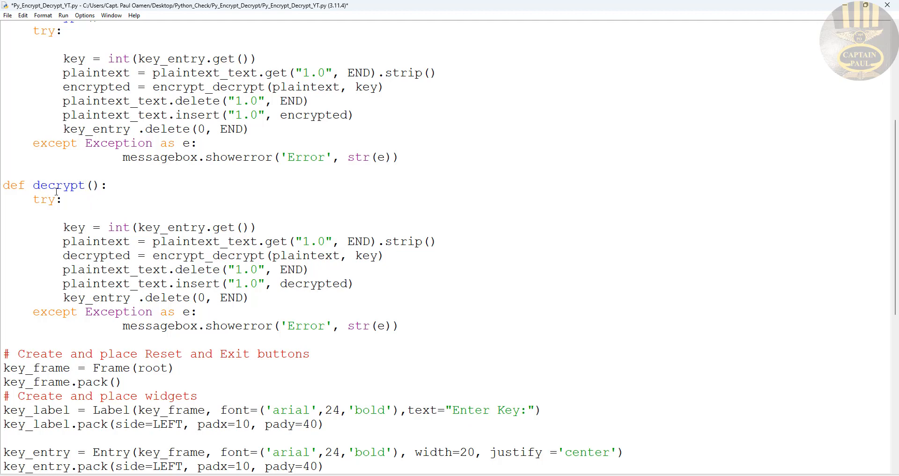
pyautogui.moveTo(81, 194)
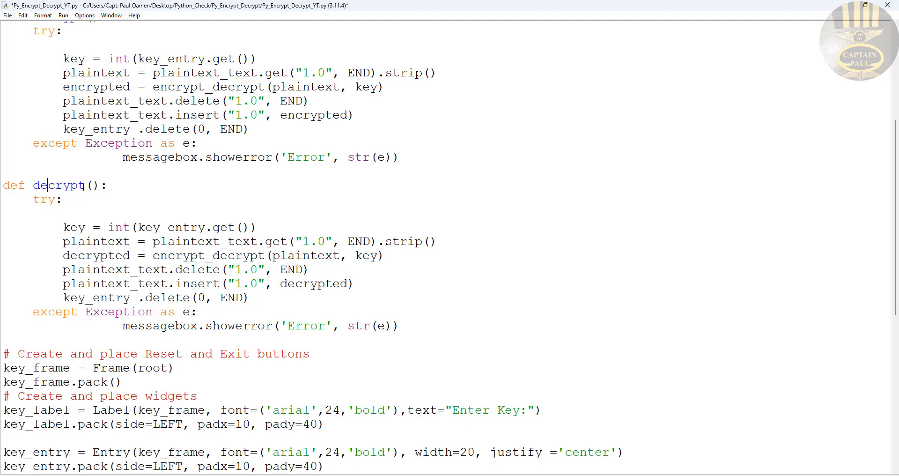
pyautogui.doubleClick(57, 186)
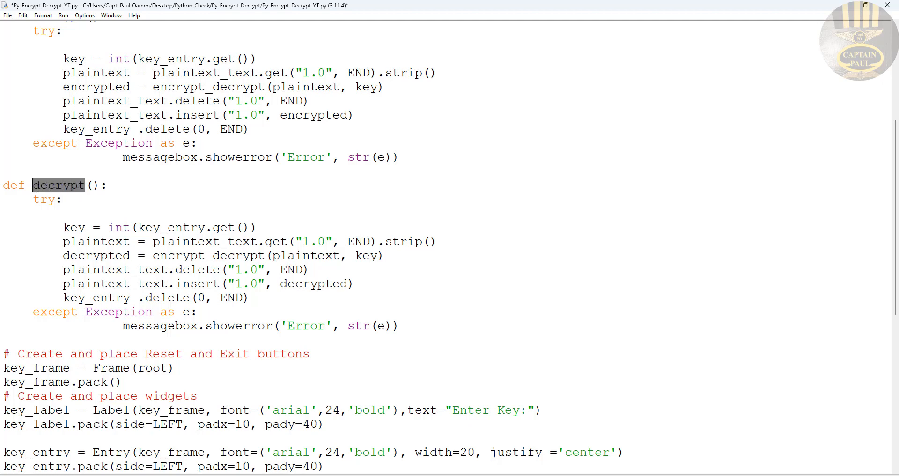
# - Wire btnDecrypt with command = decrypt inside its Button(...) call
pyautogui.scroll(-3)
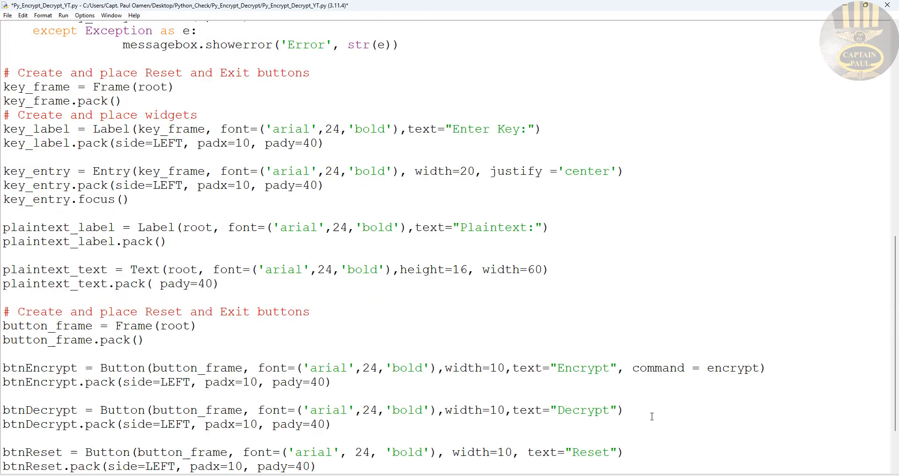
pyautogui.scroll(-3)
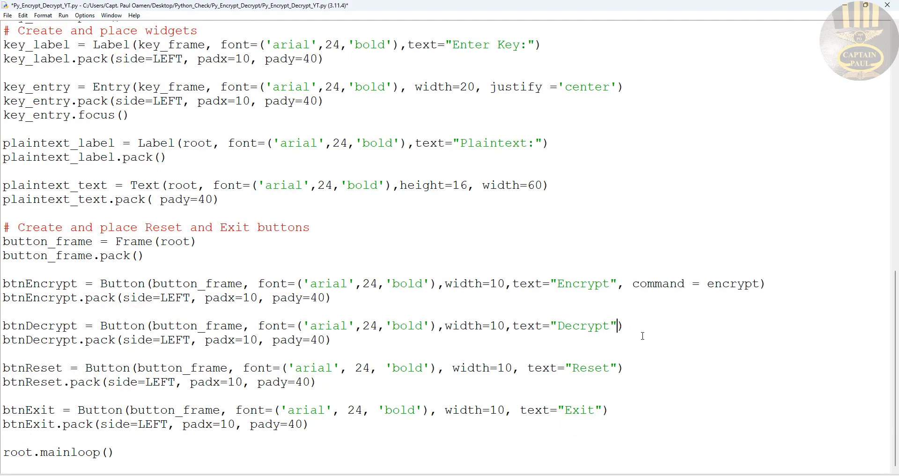
pyautogui.write(', command')
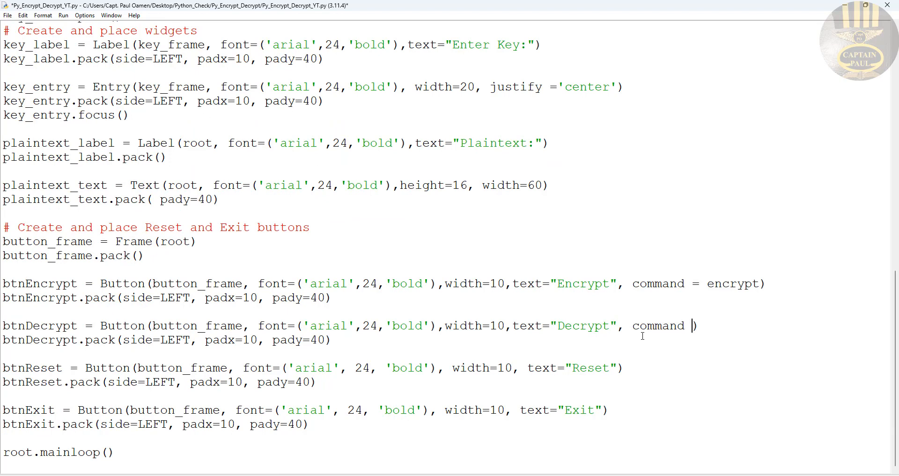
pyautogui.write('=')
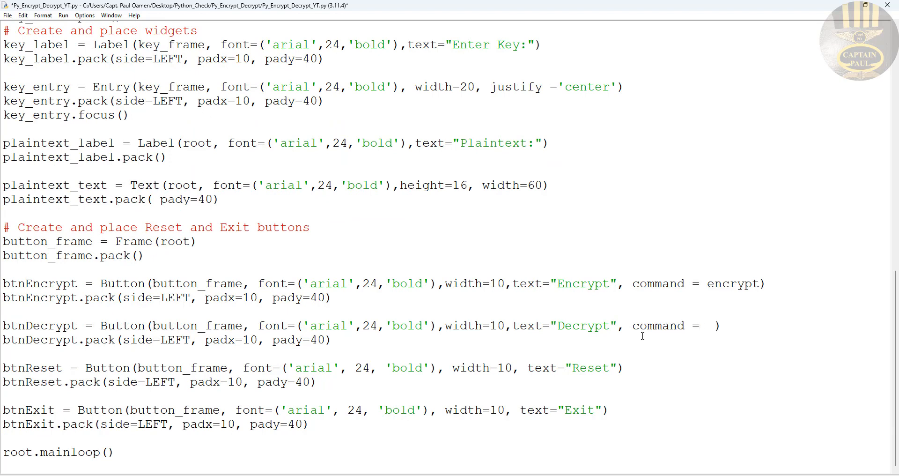
pyautogui.write('decrypt')
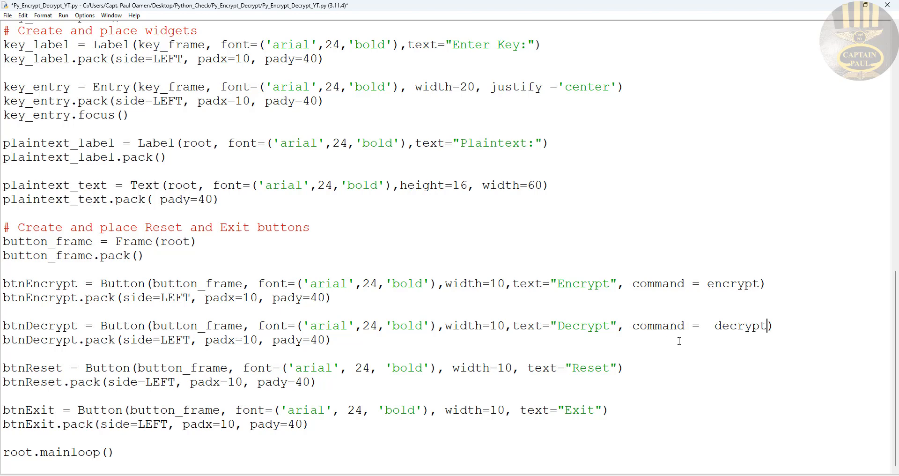
pyautogui.moveTo(685, 362)
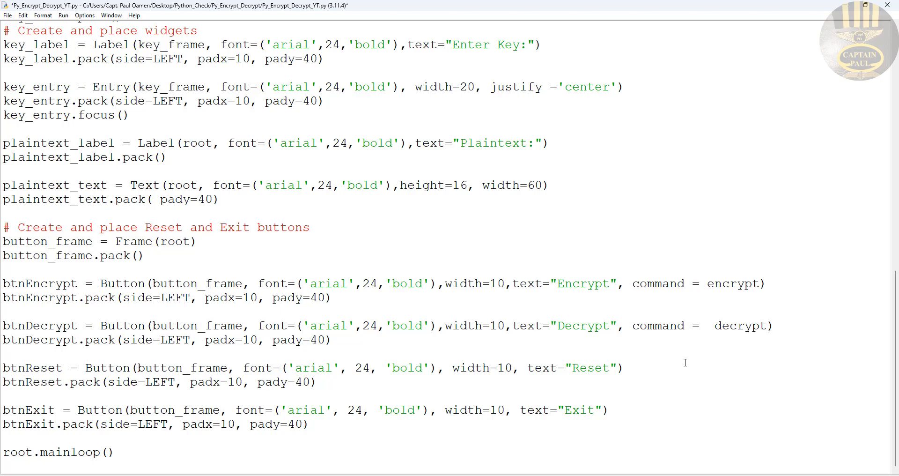
pyautogui.scroll(3)
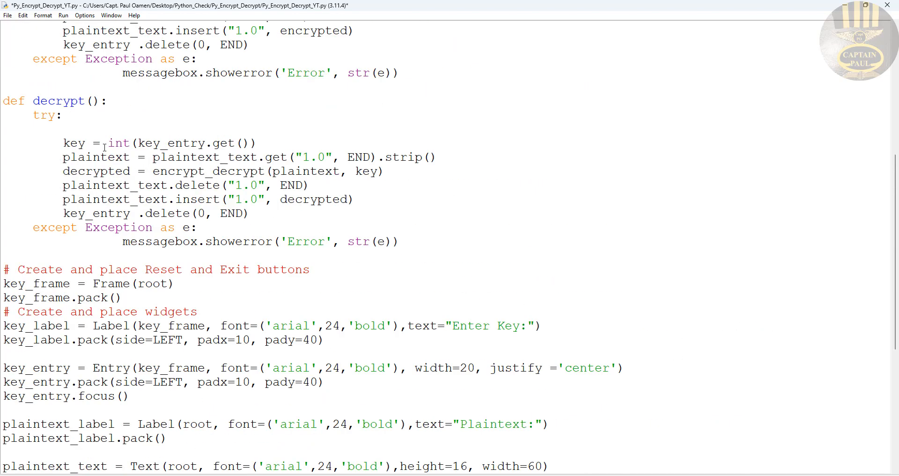
pyautogui.moveTo(375, 238)
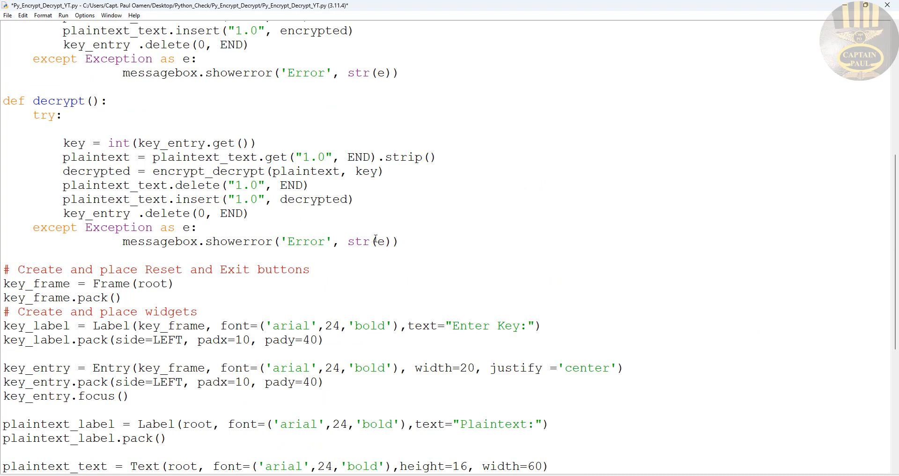
# - Save and run the module so the XOR Encryption/Decryption window reopens empty
pyautogui.click(84, 16)
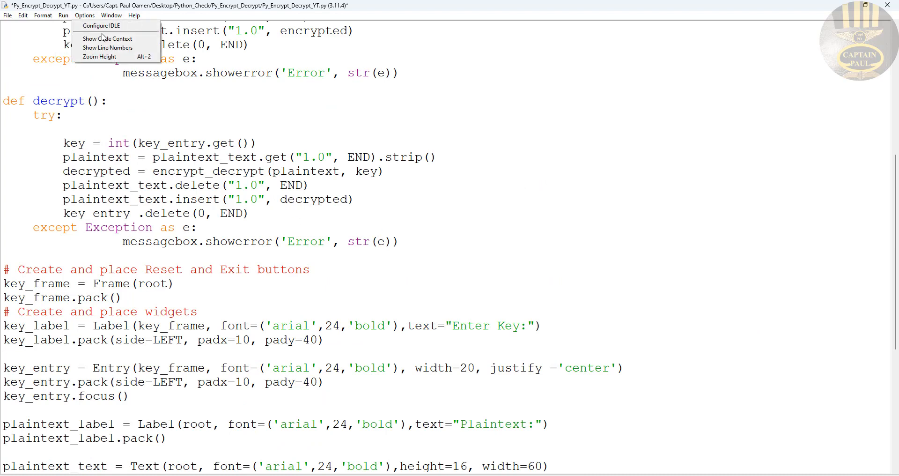
pyautogui.click(64, 15)
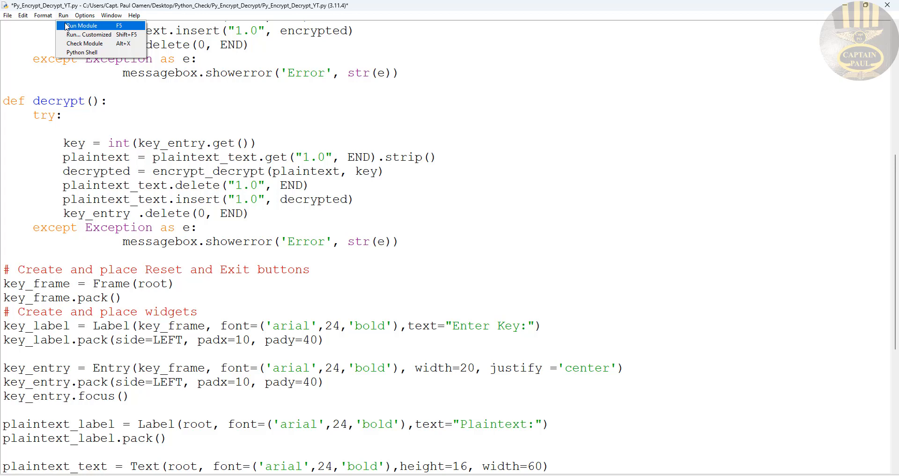
pyautogui.click(81, 25)
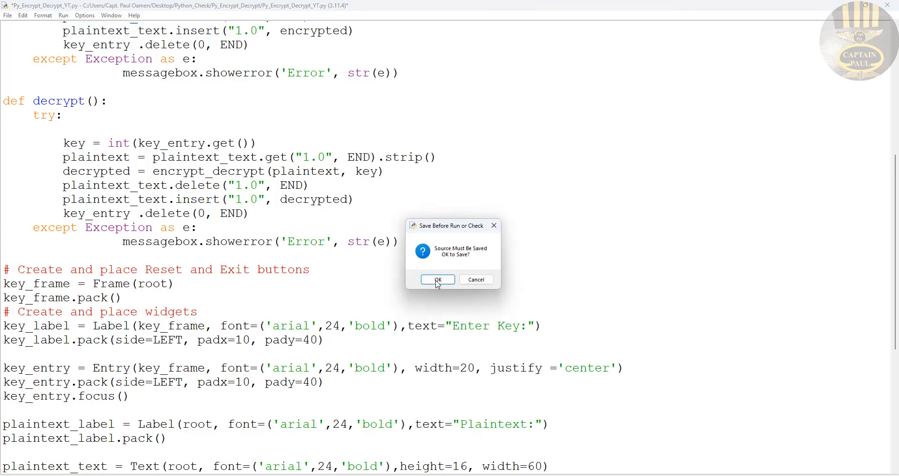
pyautogui.click(436, 279)
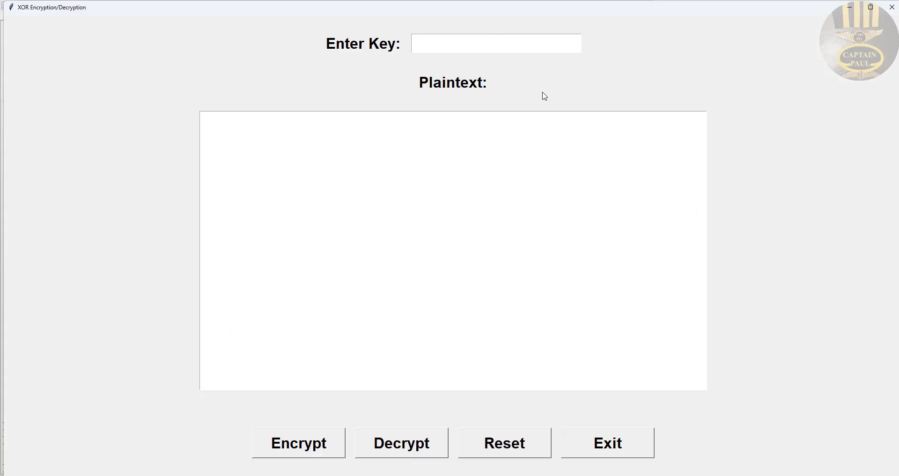
pyautogui.moveTo(548, 111)
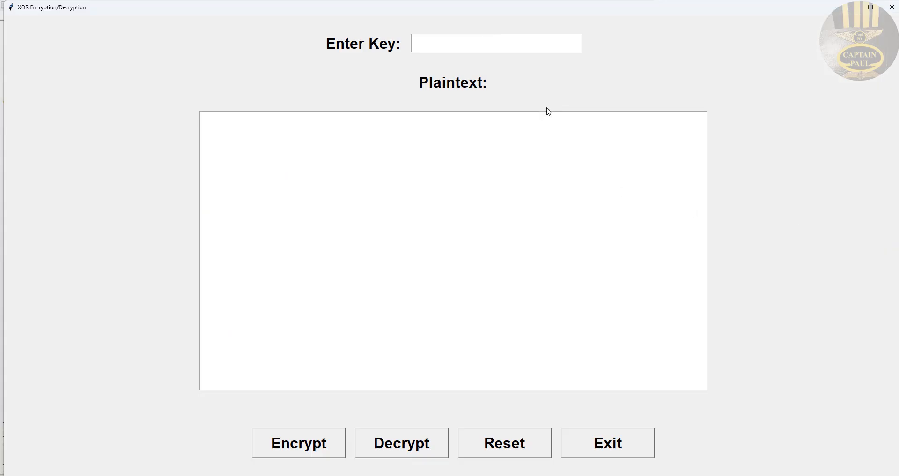
# - Encrypt the repeated 'decrypt' text with key 1209, decrypt it back, and close the window
pyautogui.write('1209')
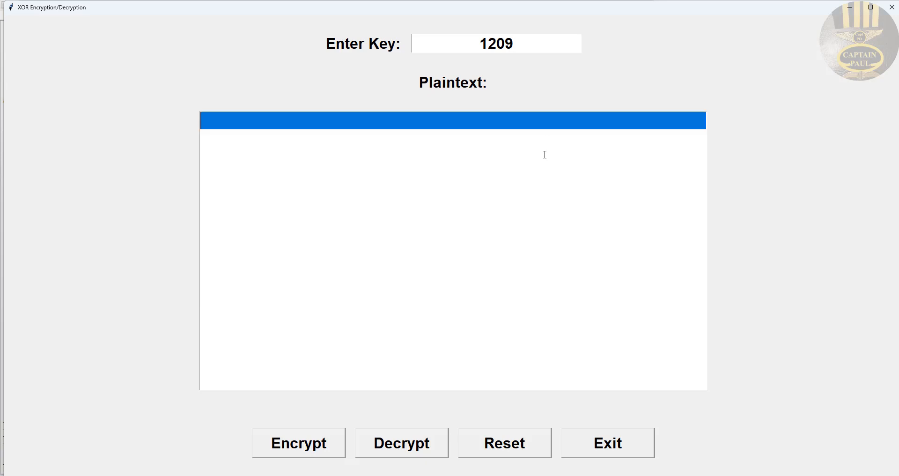
pyautogui.moveTo(526, 71)
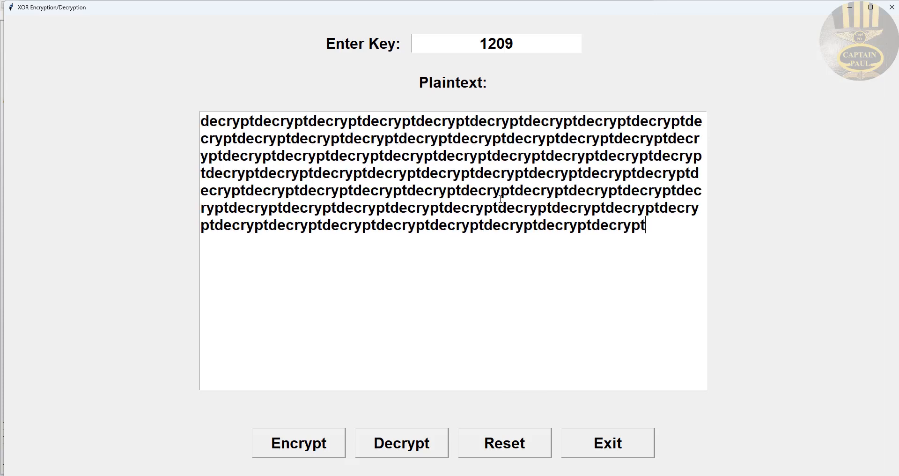
pyautogui.write('decrypt')
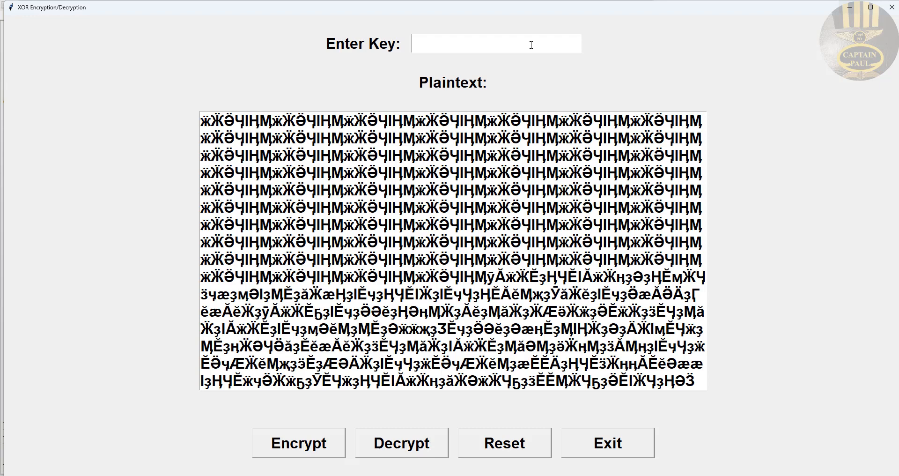
pyautogui.write('120')
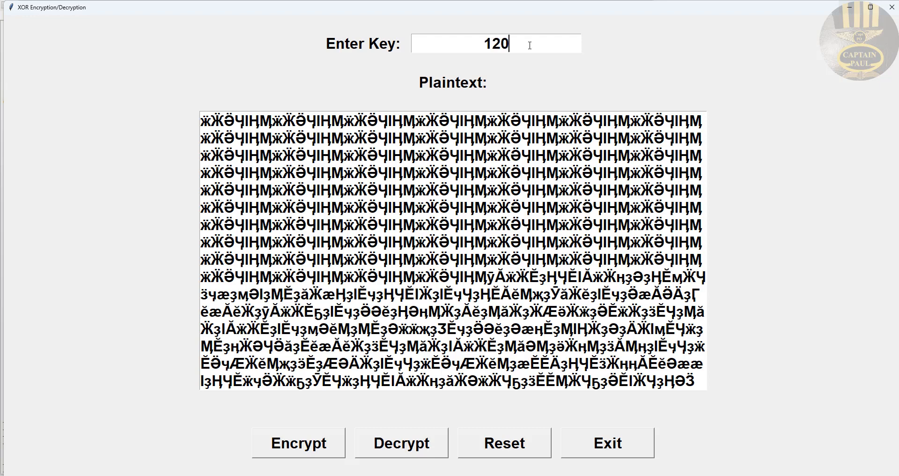
pyautogui.click(401, 443)
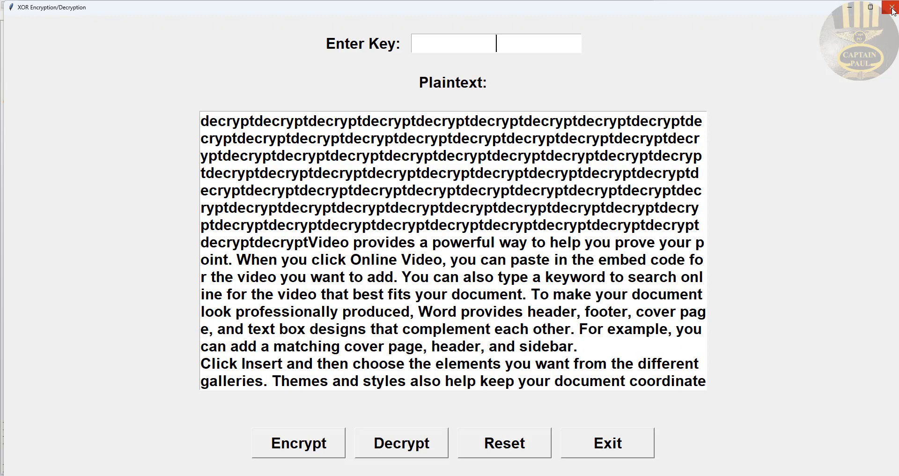
pyautogui.click(892, 7)
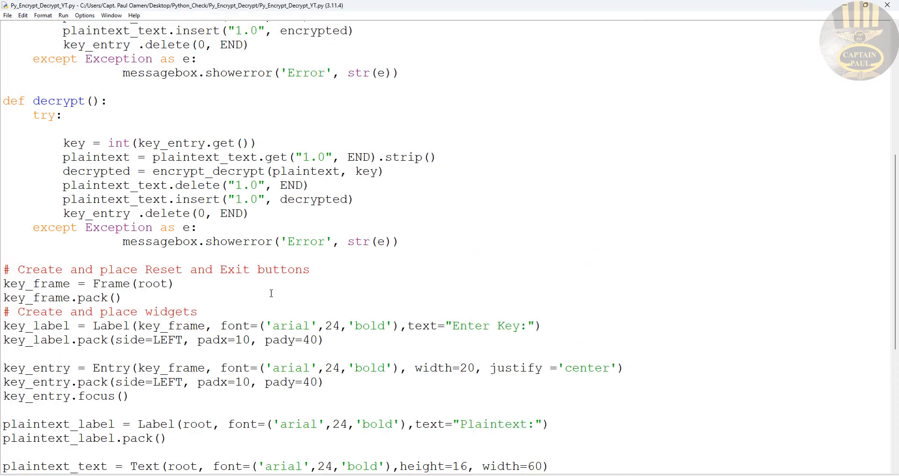
pyautogui.moveTo(300, 310)
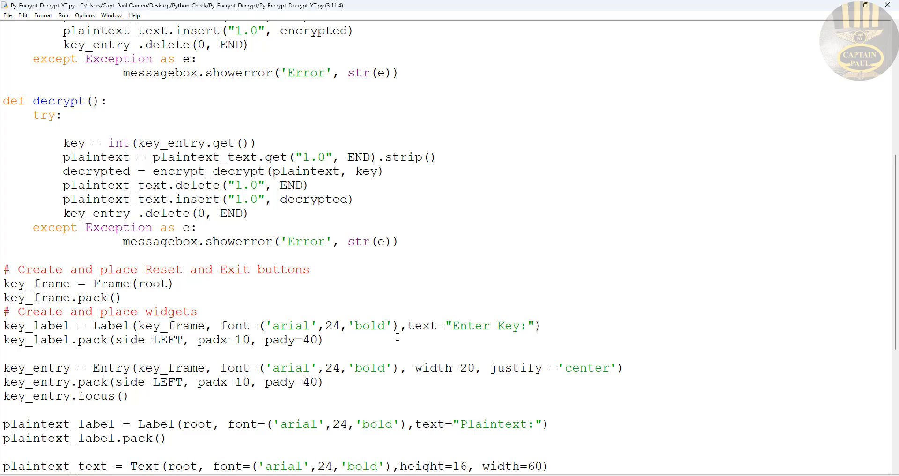
pyautogui.moveTo(359, 392)
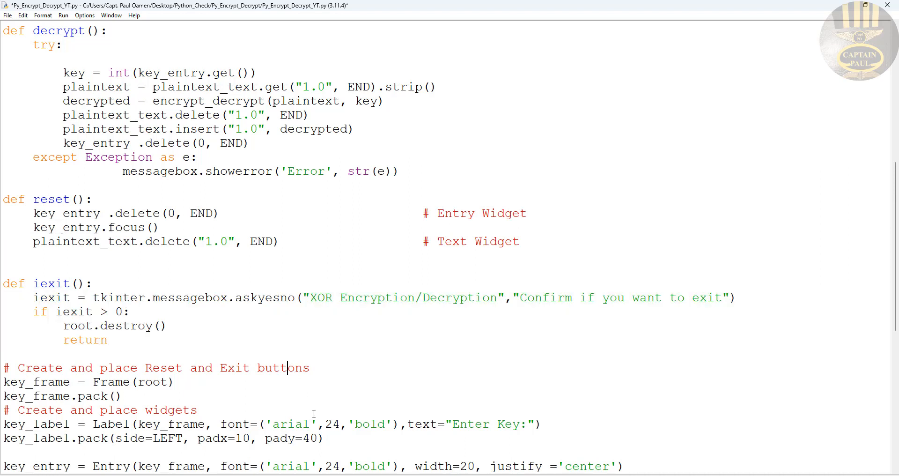
# - Paste def reset() and def iexit() (askyesno, root.destroy) below decrypt()
pyautogui.click(71, 198)
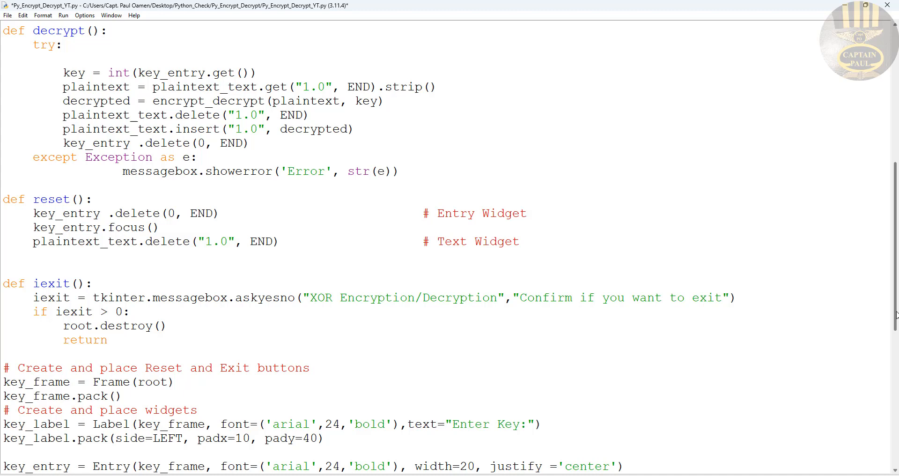
pyautogui.scroll(-3)
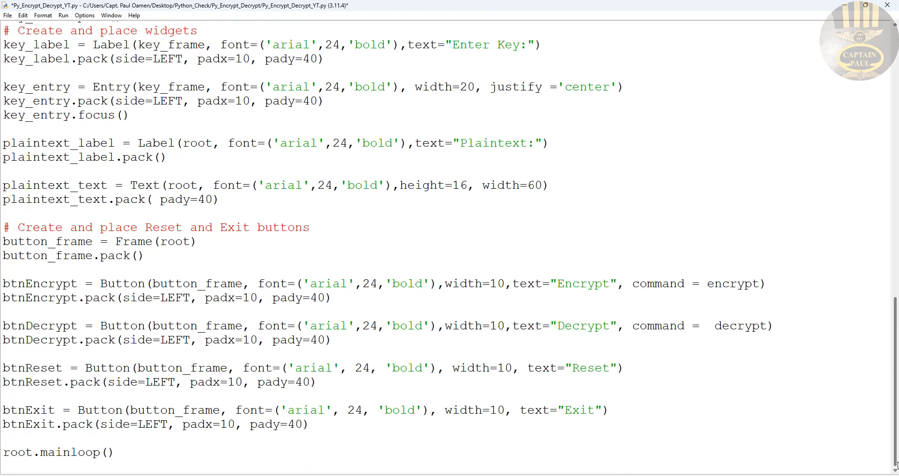
# - Wire btnExit with command = iexit and btnReset with command = reset
pyautogui.doubleClick(658, 326)
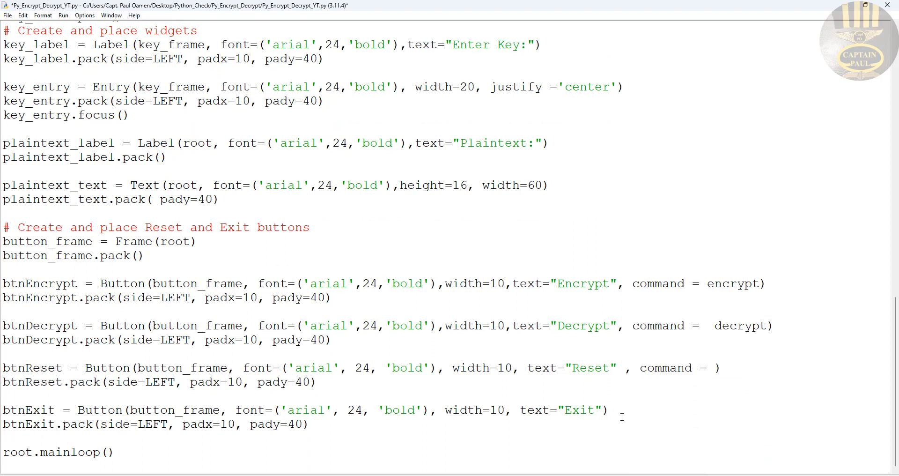
pyautogui.write(', command = )')
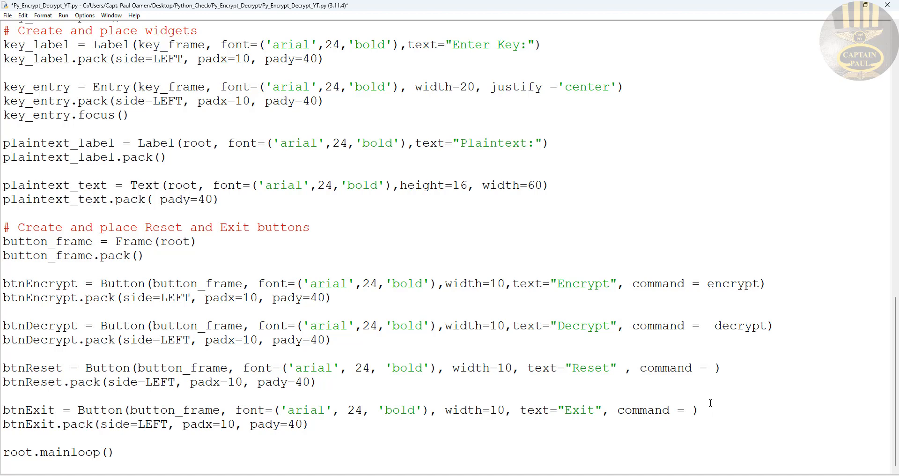
pyautogui.write('iexit')
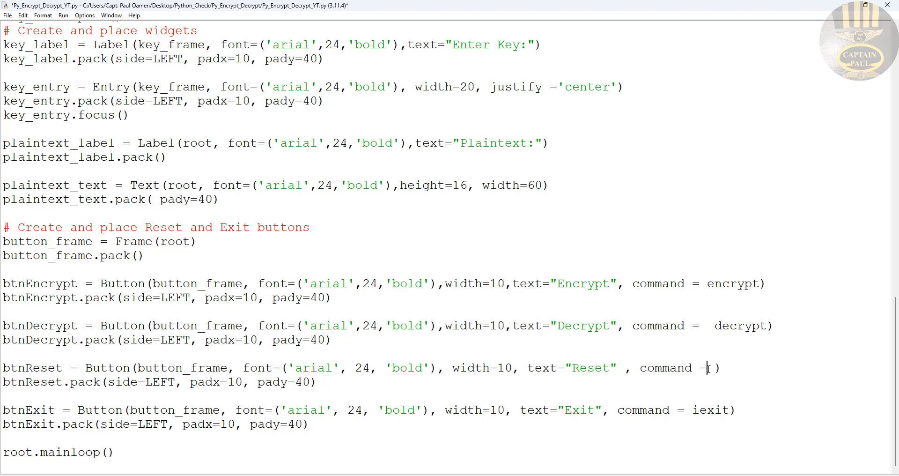
pyautogui.write('rese')
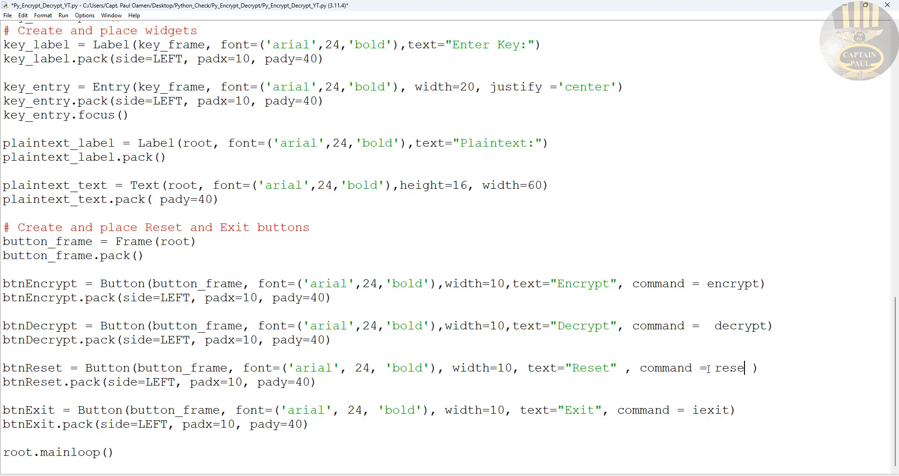
pyautogui.write('t')
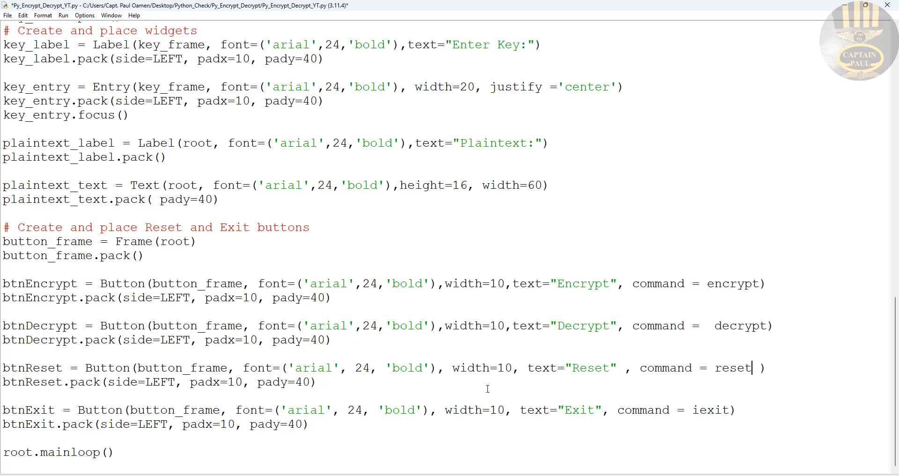
pyautogui.scroll(3)
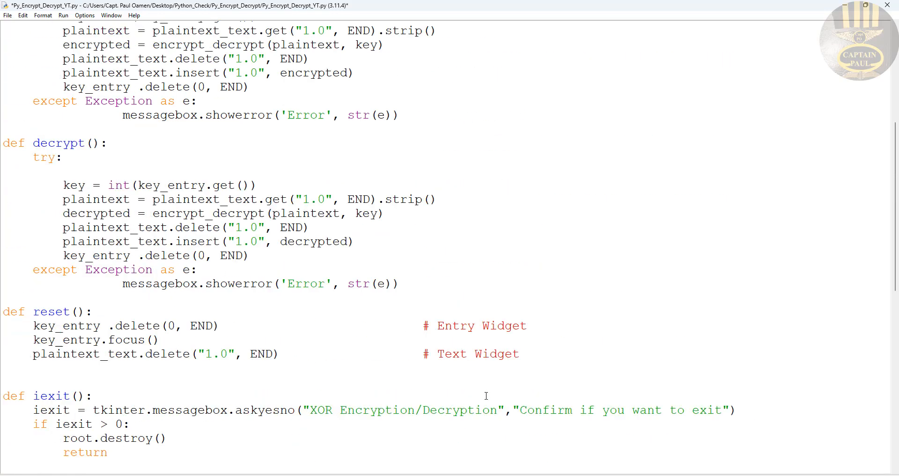
pyautogui.scroll(3)
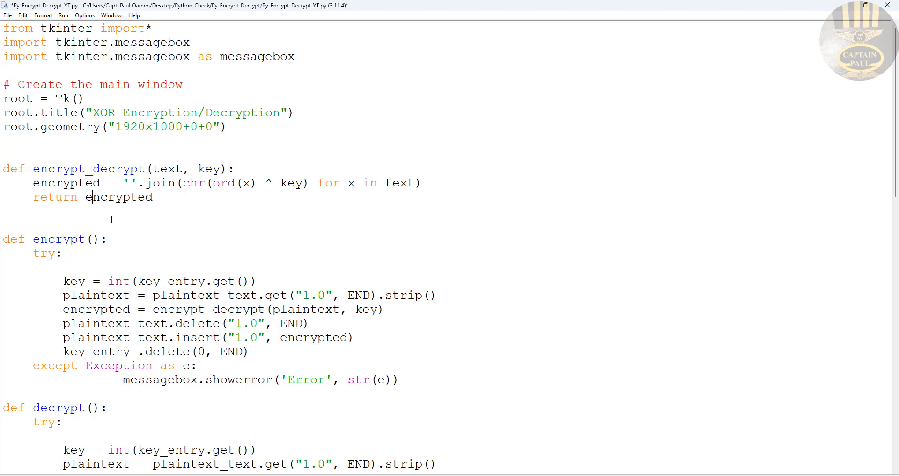
pyautogui.scroll(-3)
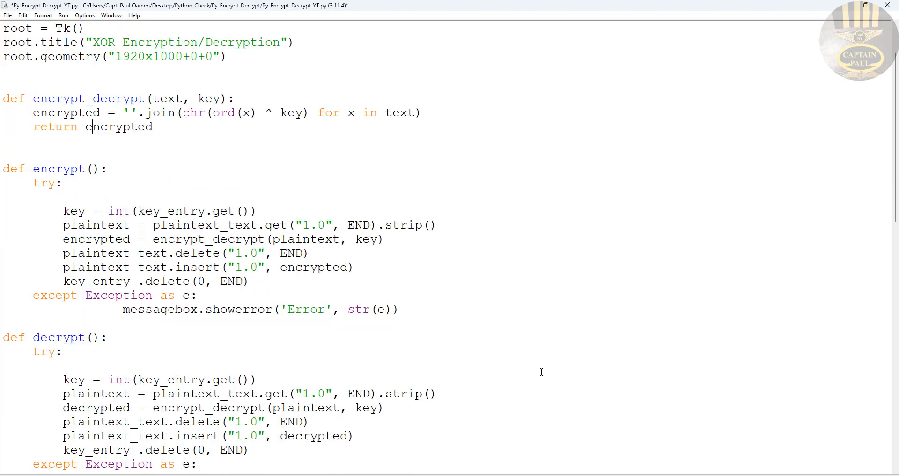
pyautogui.scroll(-3)
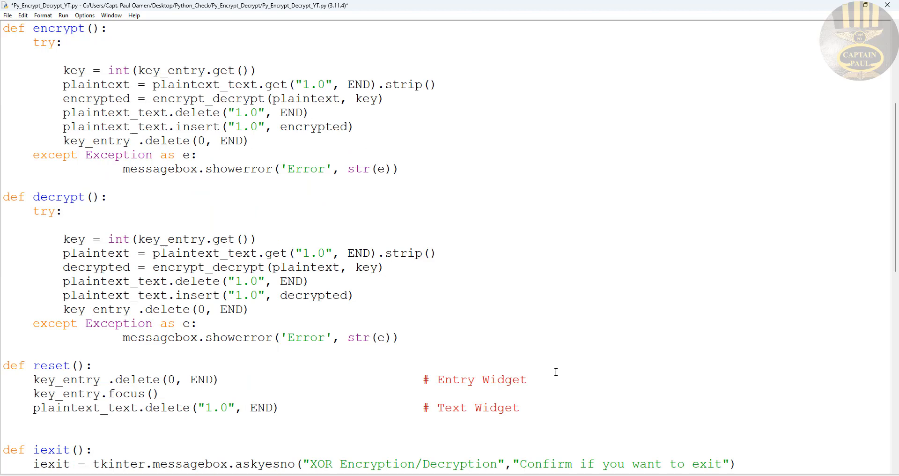
pyautogui.scroll(-3)
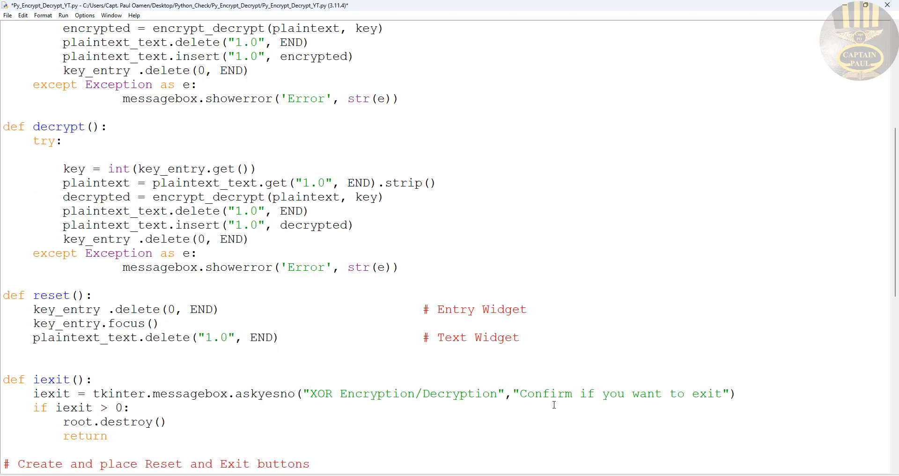
pyautogui.scroll(-3)
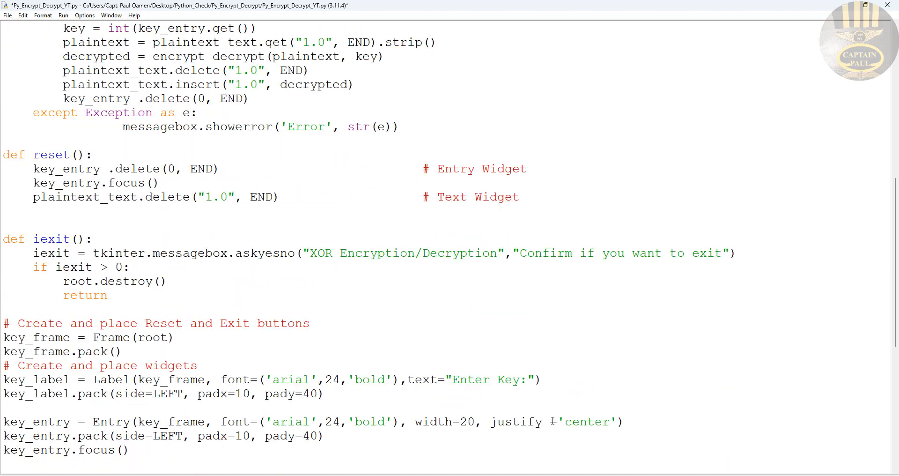
pyautogui.scroll(-3)
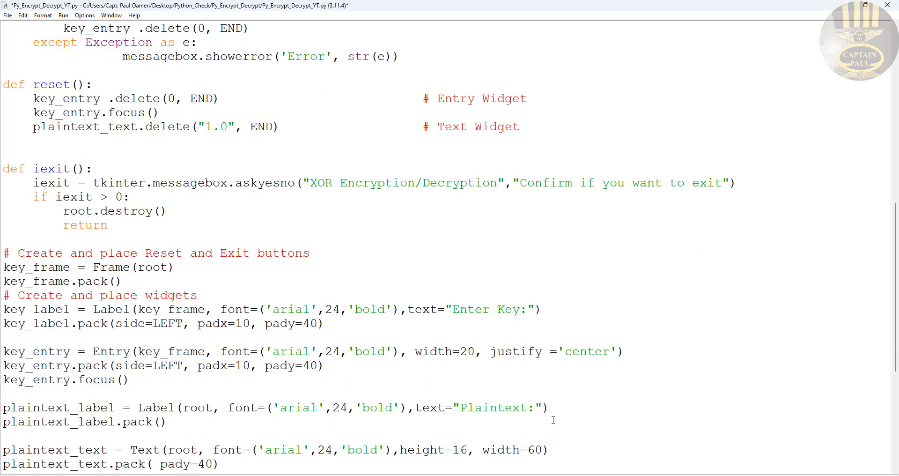
pyautogui.scroll(-3)
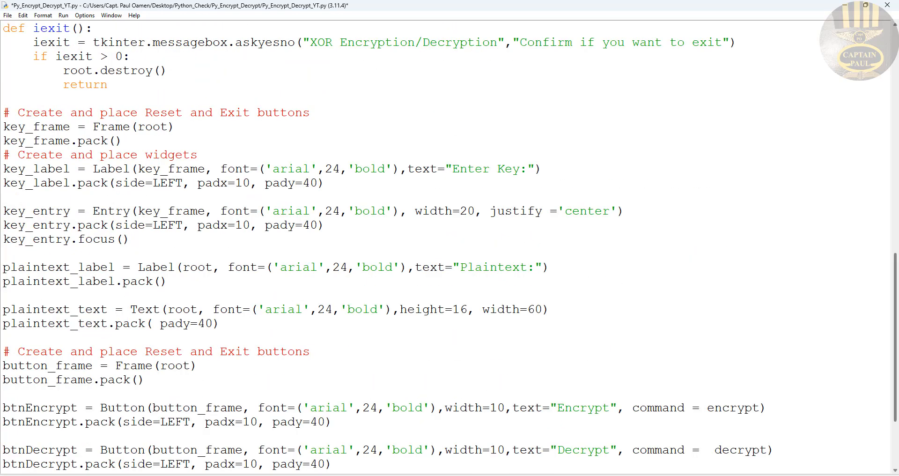
pyautogui.scroll(-3)
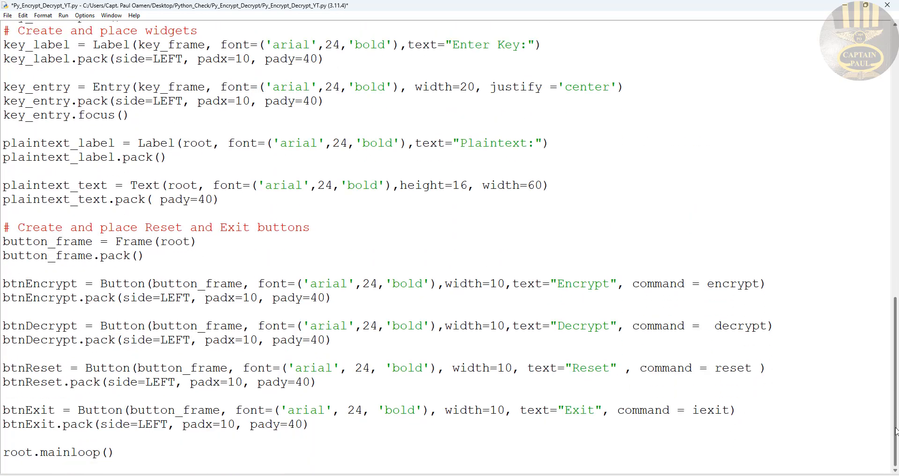
pyautogui.scroll(3)
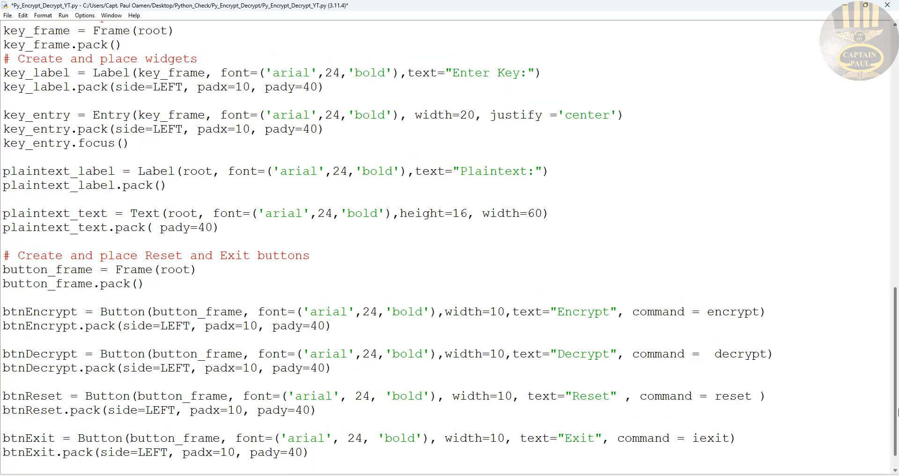
pyautogui.click(83, 15)
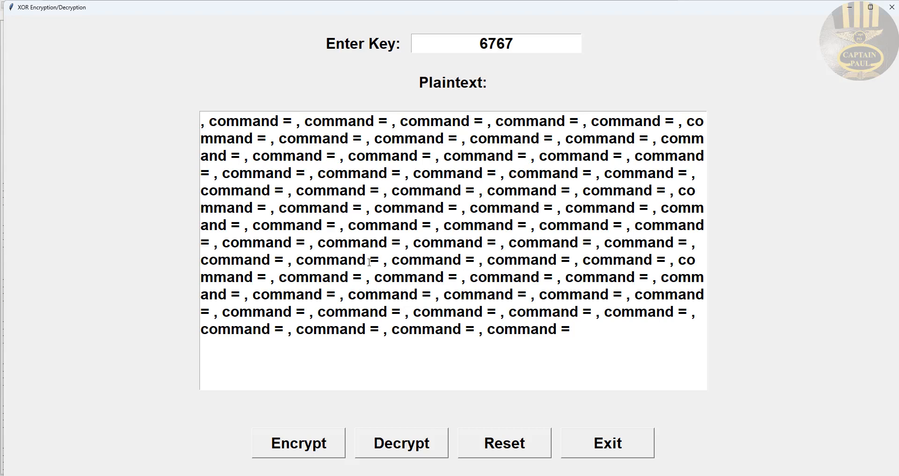
# - Encrypt the 'command =' sample text with key 6767, then decrypt it back to readable text
pyautogui.click(298, 442)
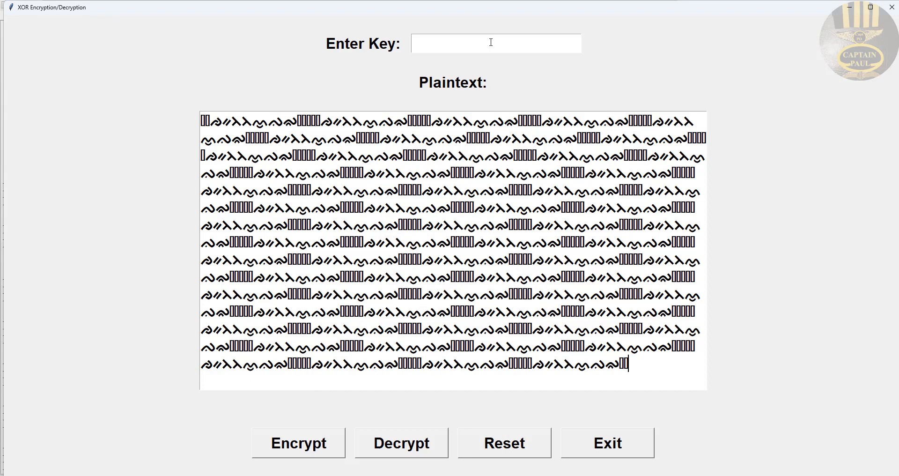
pyautogui.write('67')
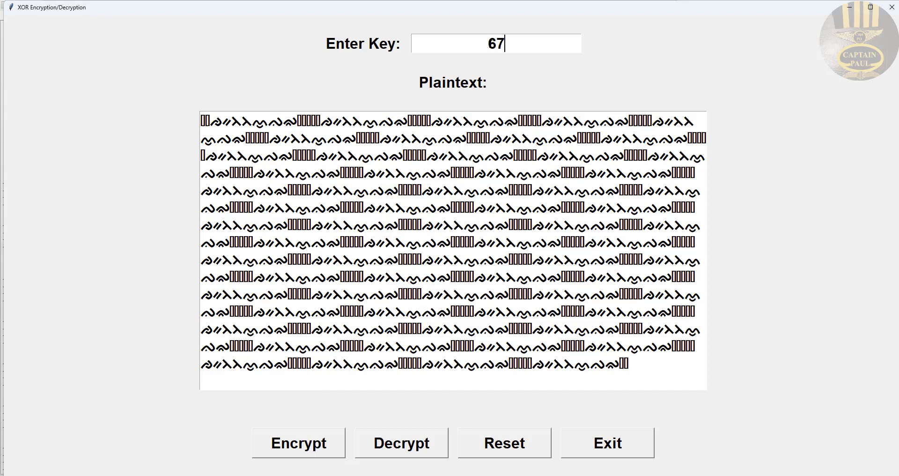
pyautogui.click(402, 442)
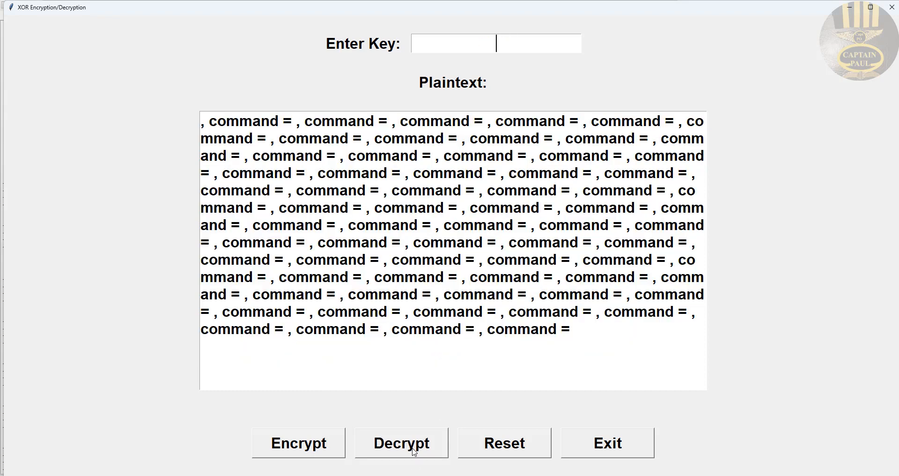
pyautogui.moveTo(584, 404)
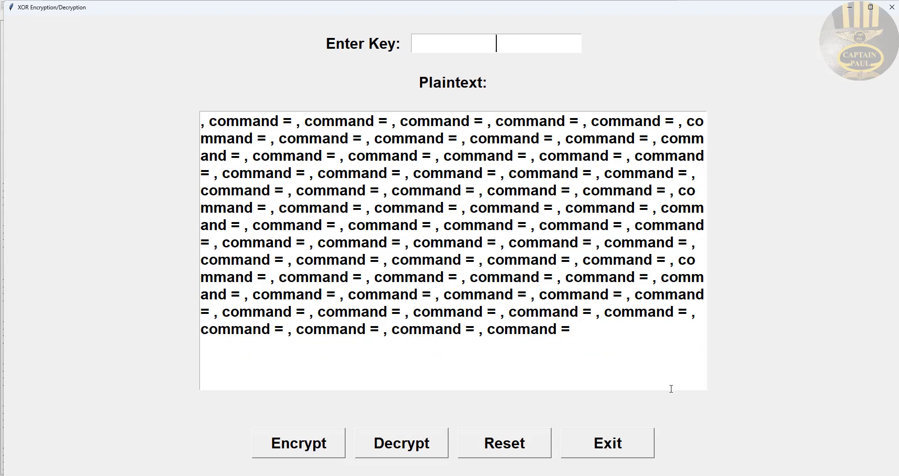
pyautogui.moveTo(543, 432)
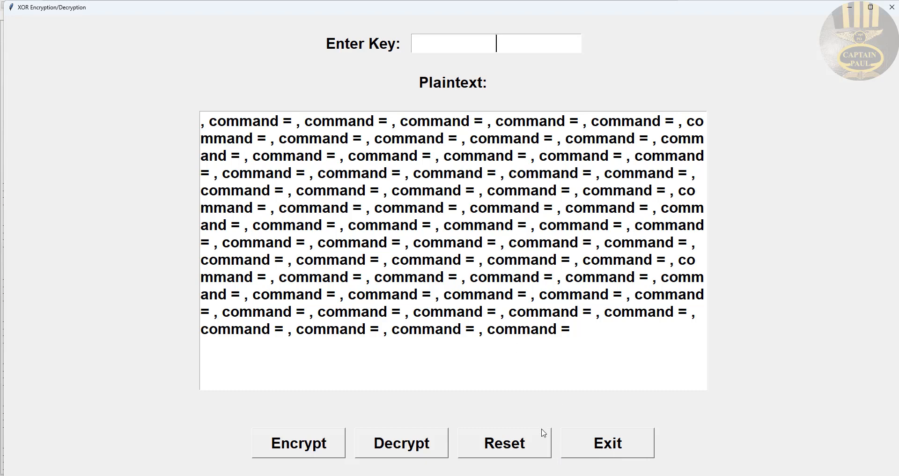
pyautogui.moveTo(686, 423)
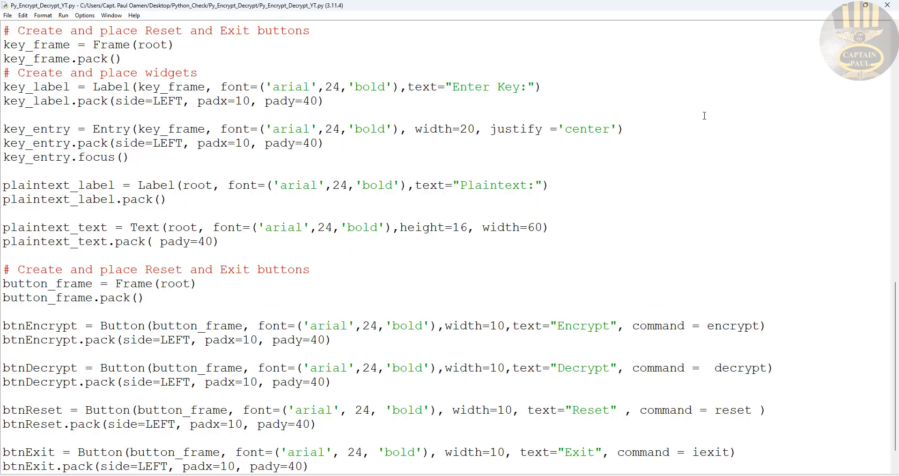
pyautogui.scroll(3)
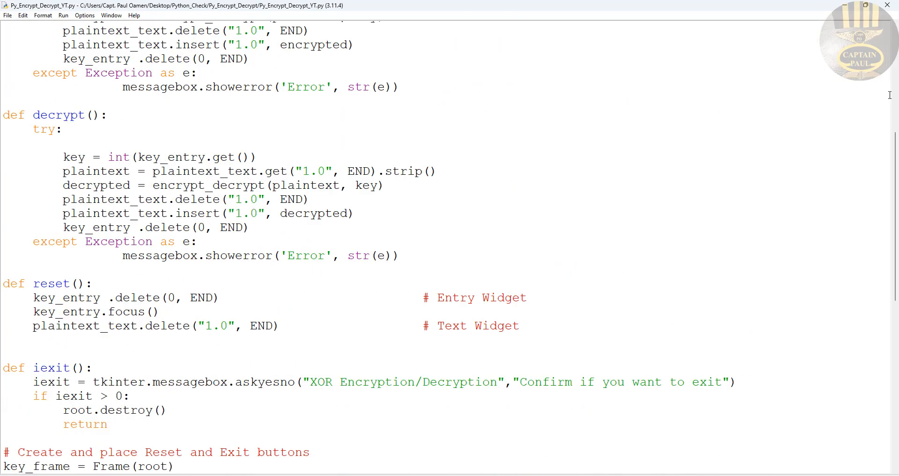
pyautogui.scroll(3)
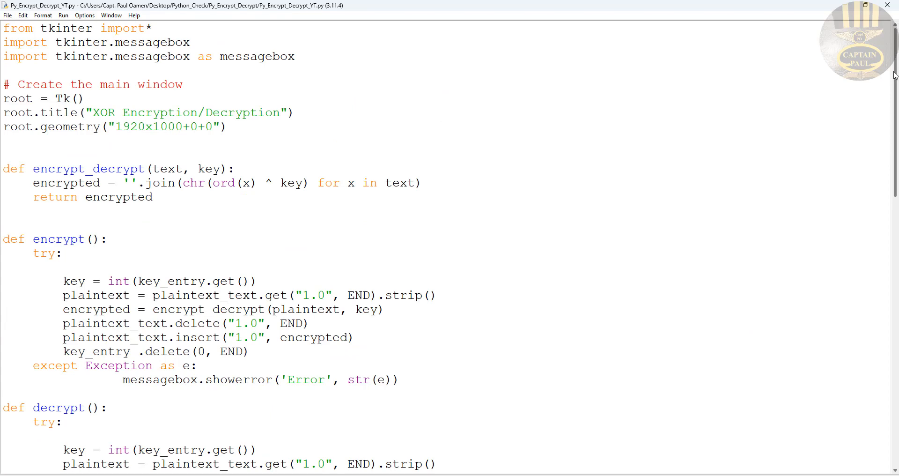
pyautogui.scroll(-3)
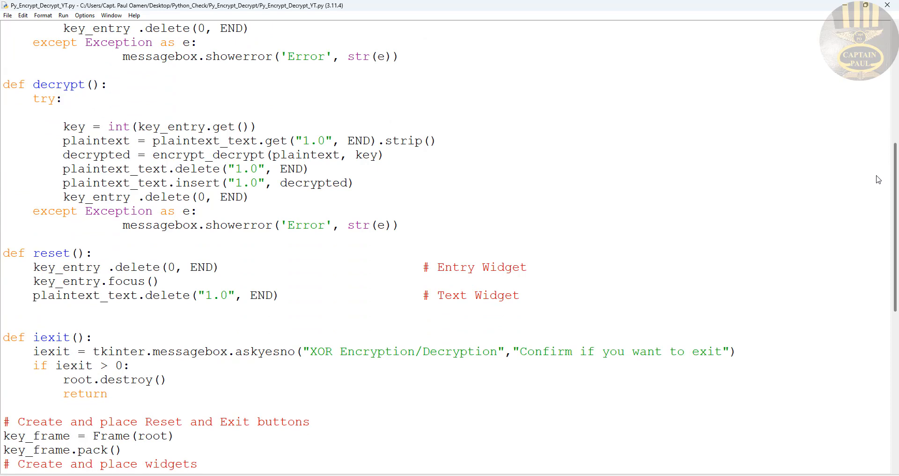
pyautogui.scroll(-3)
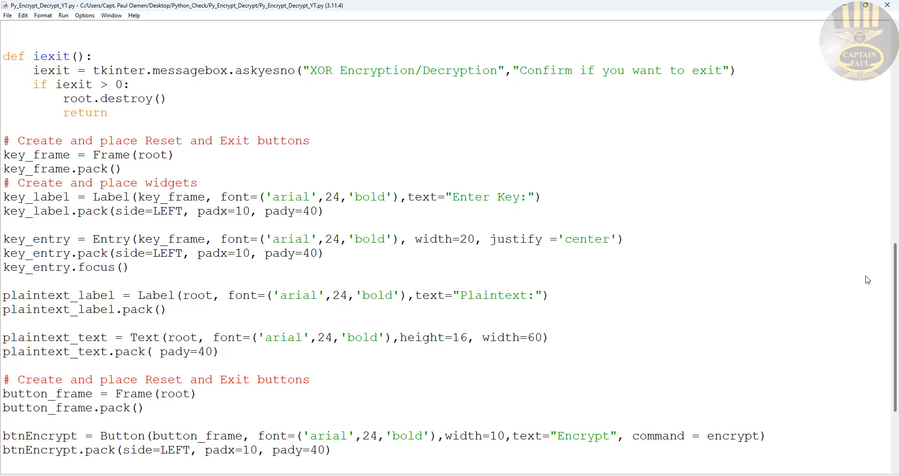
pyautogui.scroll(-3)
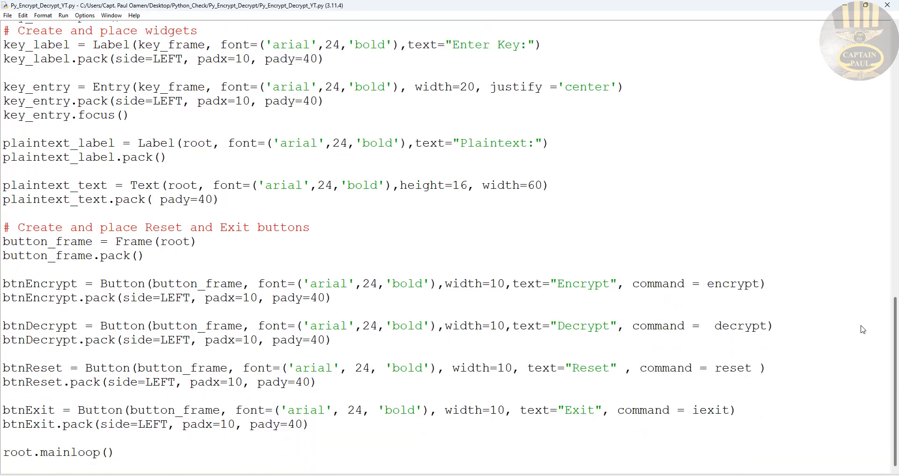